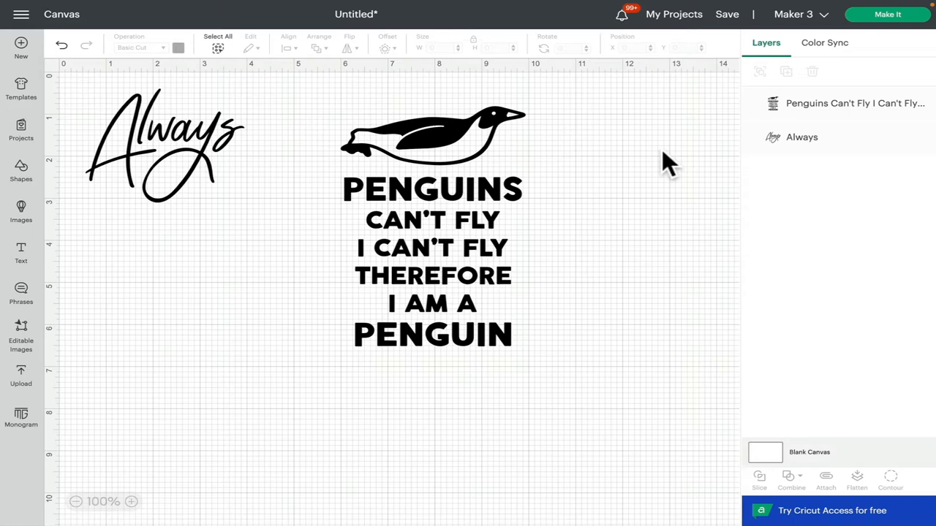
- Select the penguin quote design and nudge it slightly left and lower beside the Always script
{"action": "left_click", "coordinate": [432, 220]}
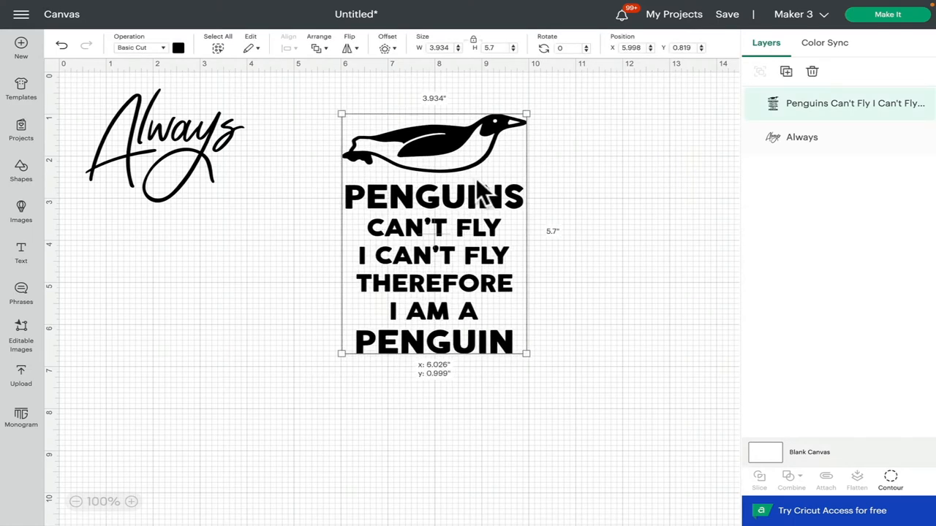
{"action": "left_click_drag", "start_coordinate": [433, 231], "coordinate": [444, 252]}
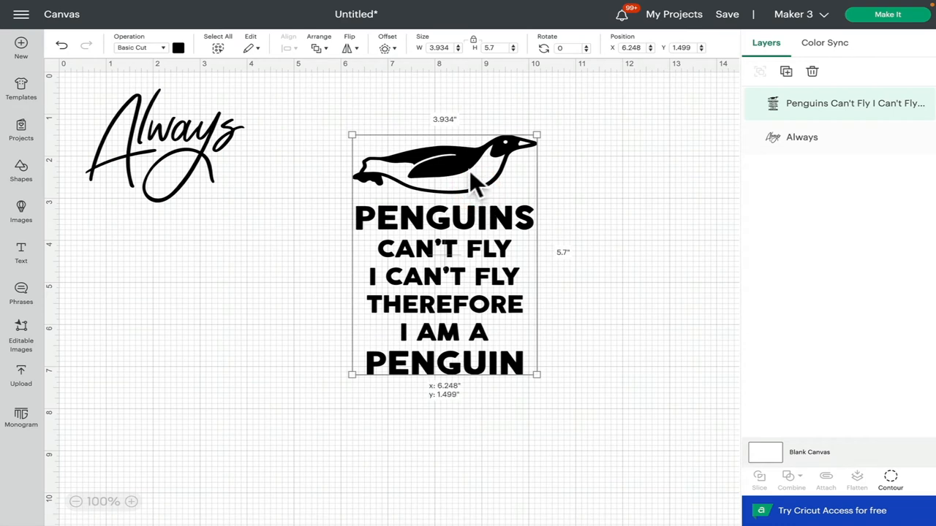
{"action": "left_click_drag", "start_coordinate": [445, 255], "coordinate": [421, 239]}
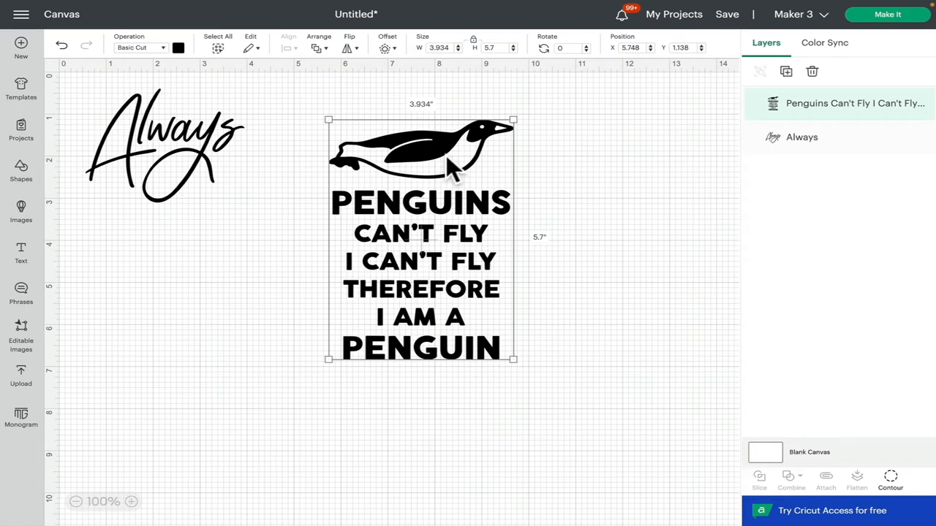
{"action": "mouse_move", "coordinate": [489, 153]}
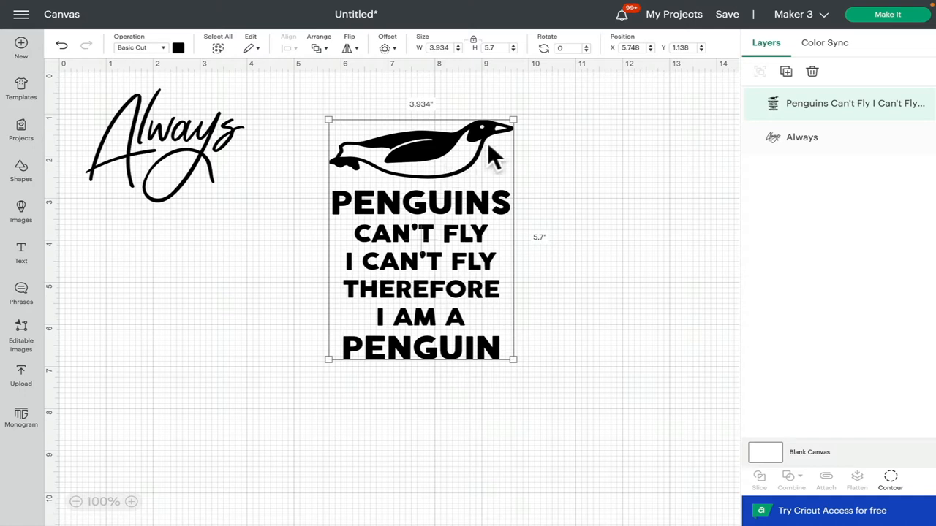
{"action": "mouse_move", "coordinate": [504, 164]}
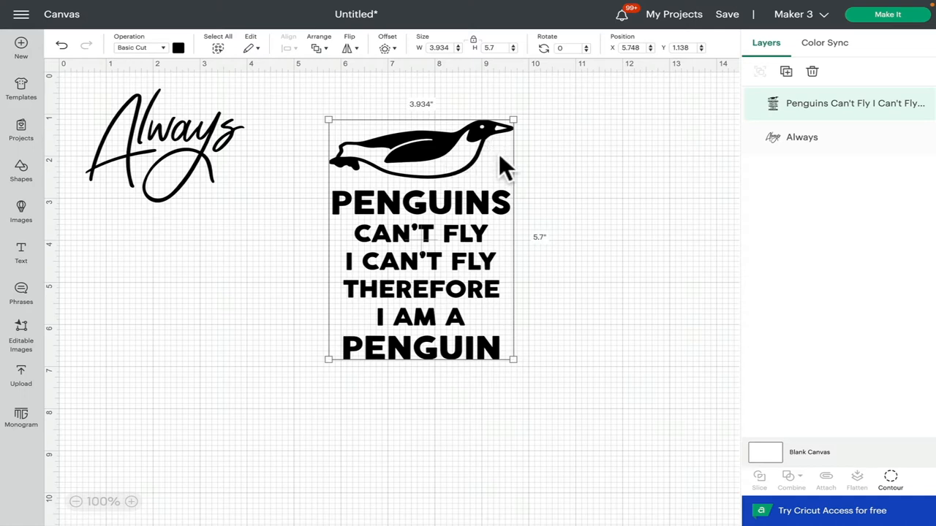
{"action": "mouse_move", "coordinate": [490, 236]}
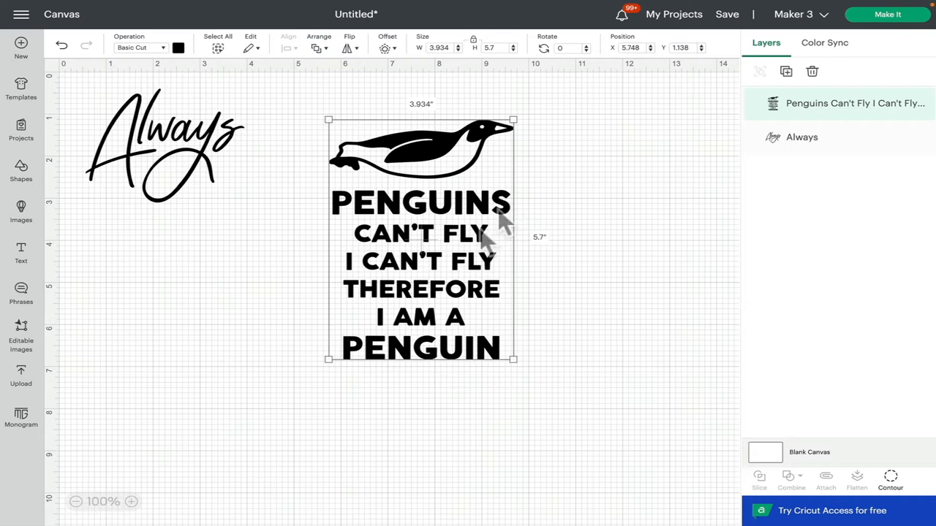
{"action": "mouse_move", "coordinate": [479, 302]}
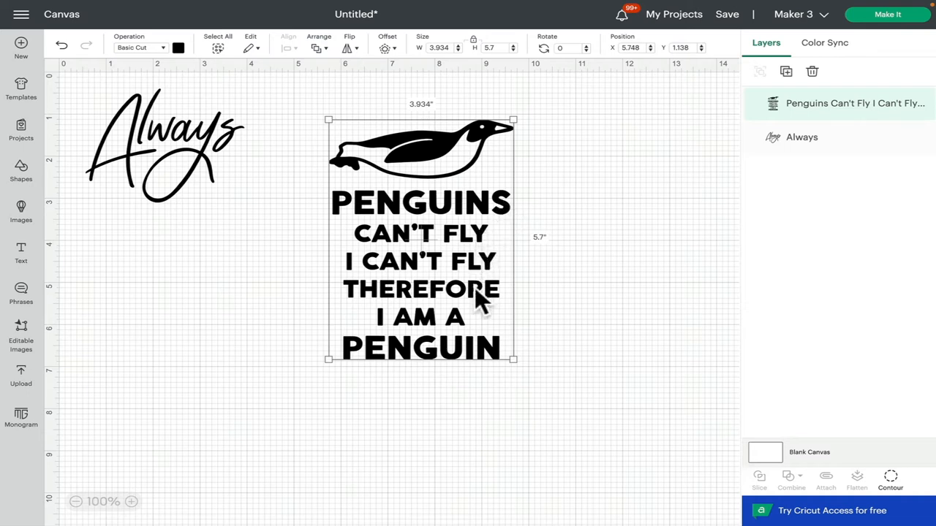
{"action": "mouse_move", "coordinate": [475, 227]}
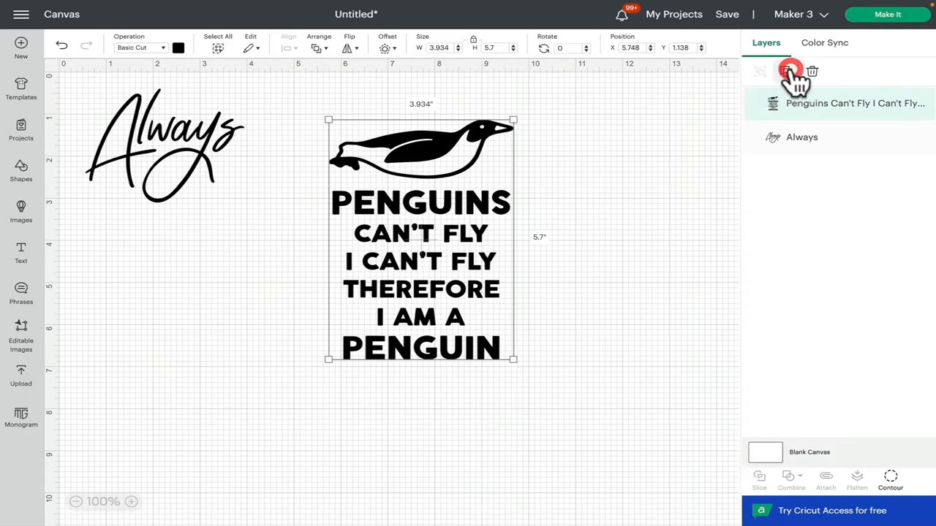
- Duplicate the penguin quote to seven copies and align them stacked exactly on each other
{"action": "left_click", "coordinate": [790, 72]}
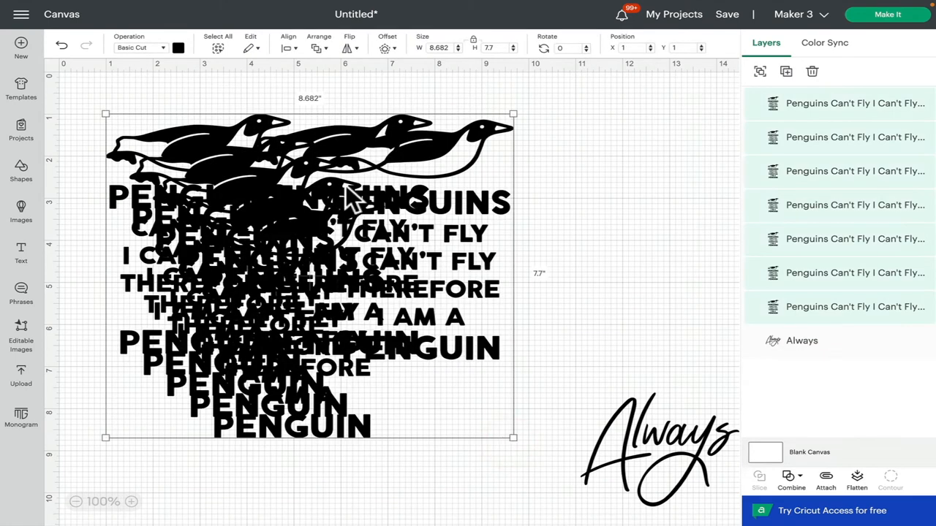
{"action": "mouse_move", "coordinate": [289, 46]}
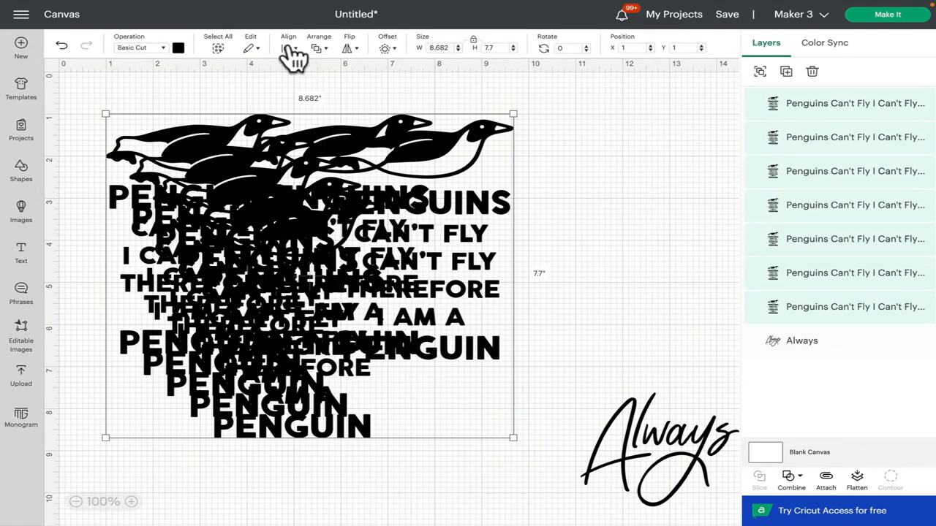
{"action": "left_click", "coordinate": [288, 42]}
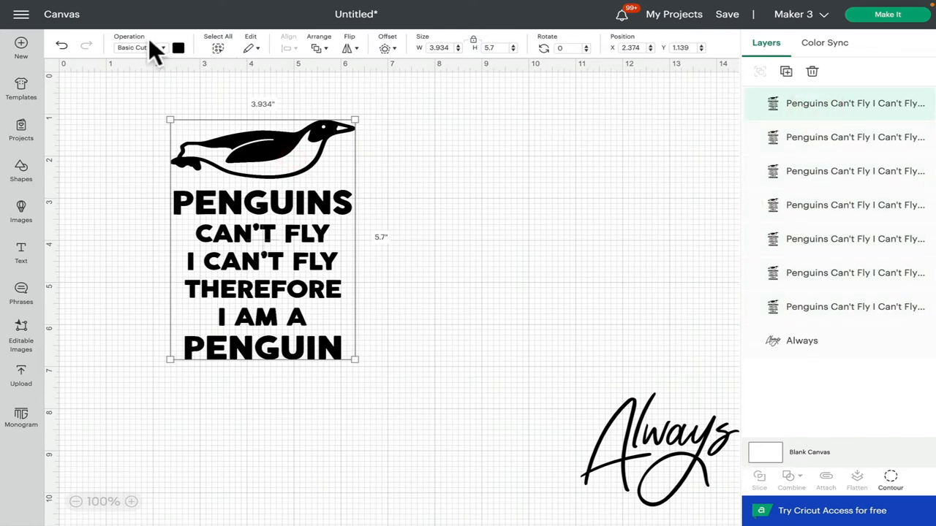
{"action": "mouse_move", "coordinate": [178, 61]}
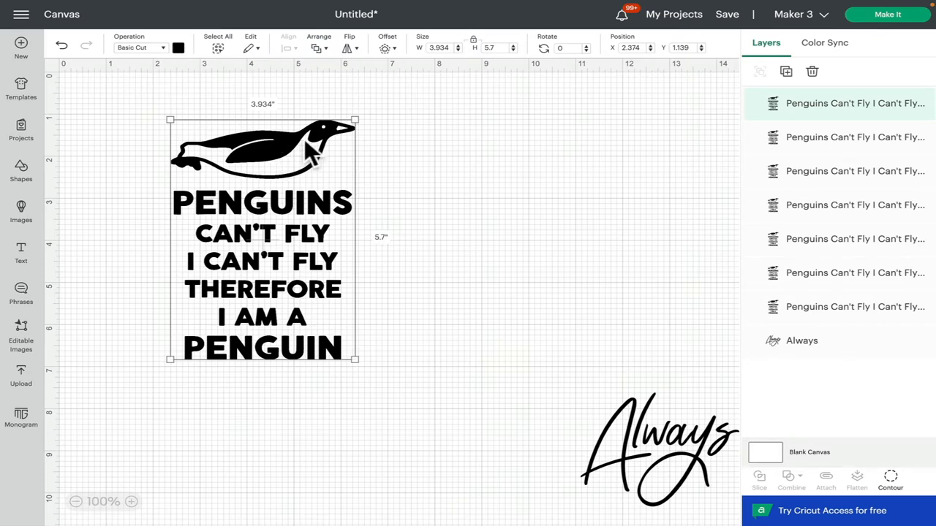
{"action": "mouse_move", "coordinate": [890, 489]}
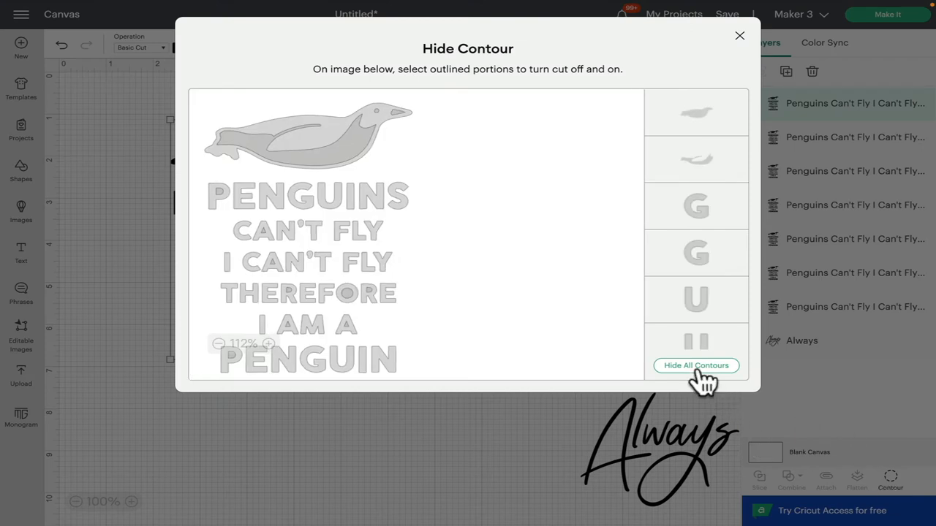
- Hide all contours of the top copy, then restore only the penguin illustration outline
{"action": "left_click", "coordinate": [695, 365]}
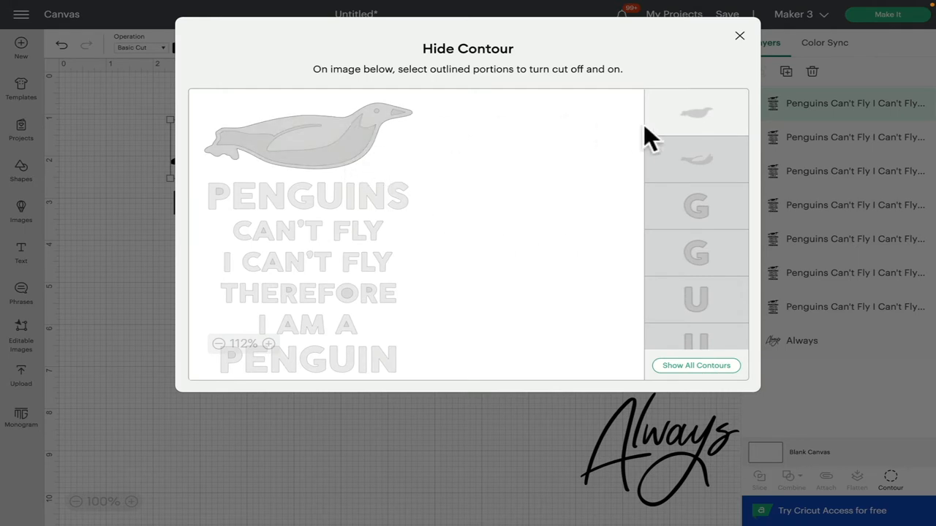
{"action": "mouse_move", "coordinate": [709, 120]}
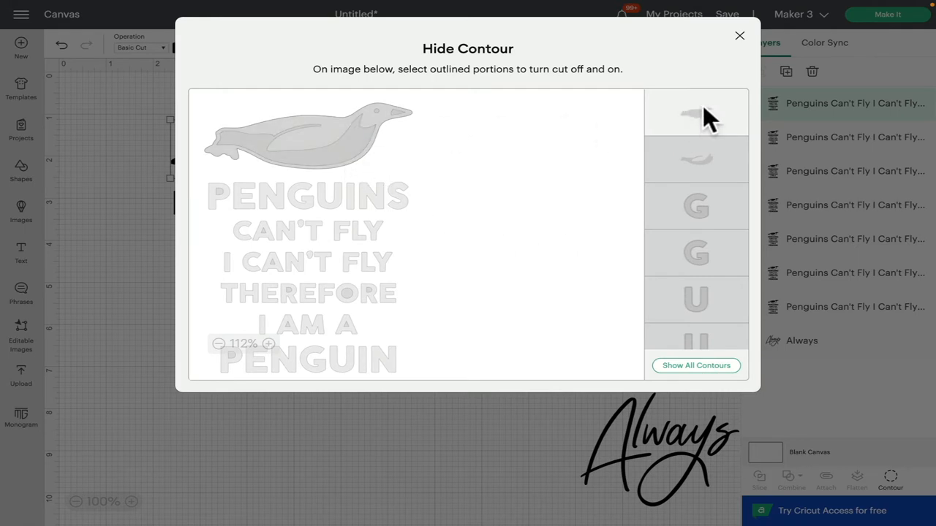
{"action": "left_click", "coordinate": [696, 160]}
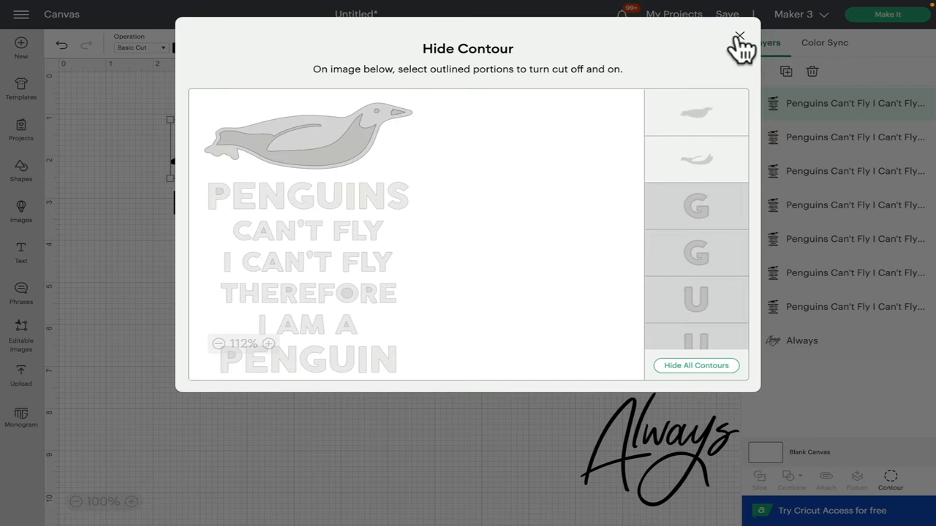
- Close Contour, select the second penguin copy and colour it yellow
{"action": "left_click", "coordinate": [738, 36]}
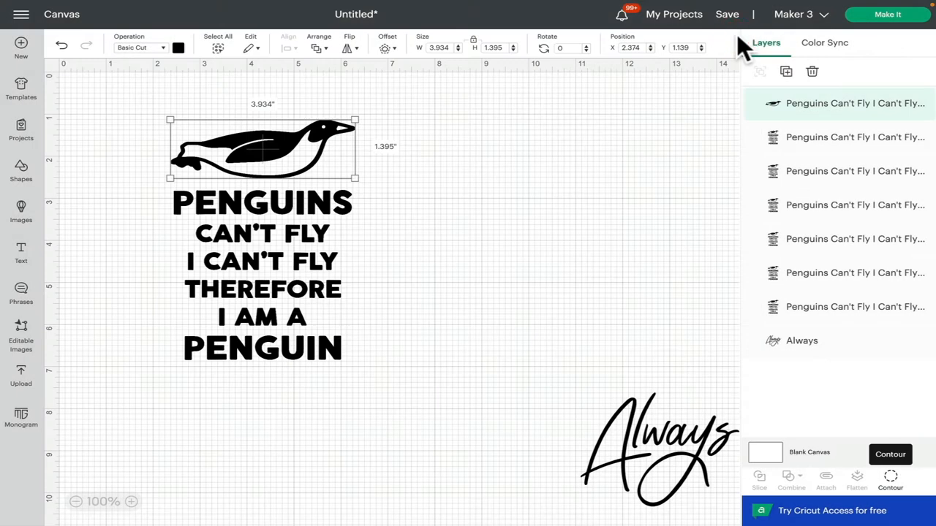
{"action": "left_click", "coordinate": [854, 138]}
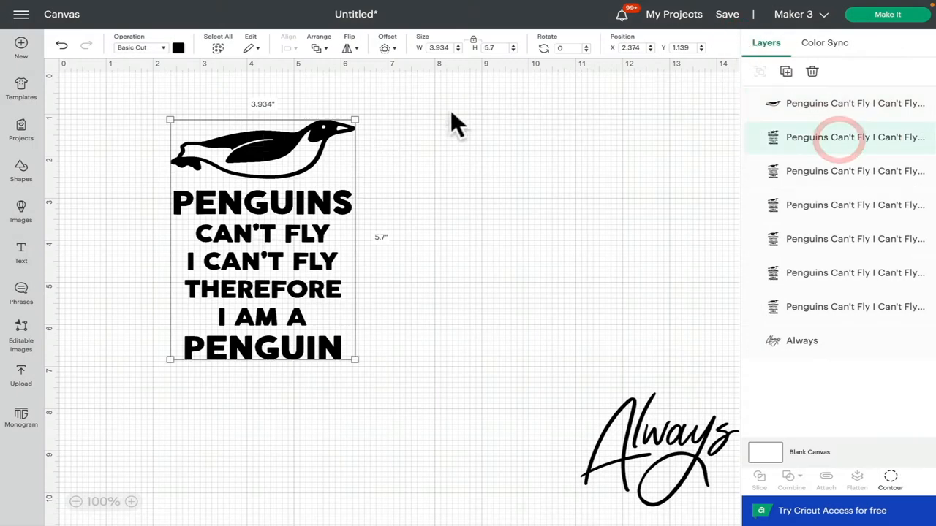
{"action": "left_click", "coordinate": [178, 47]}
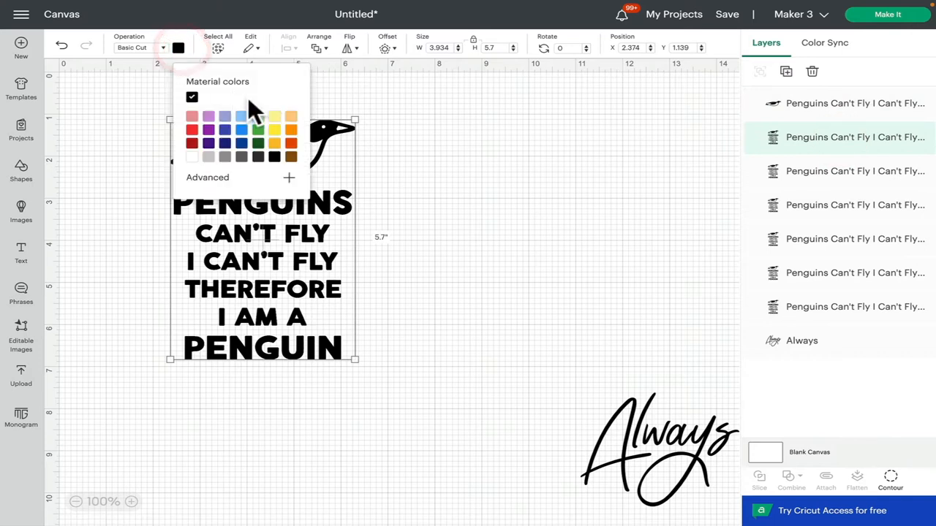
{"action": "left_click", "coordinate": [275, 129]}
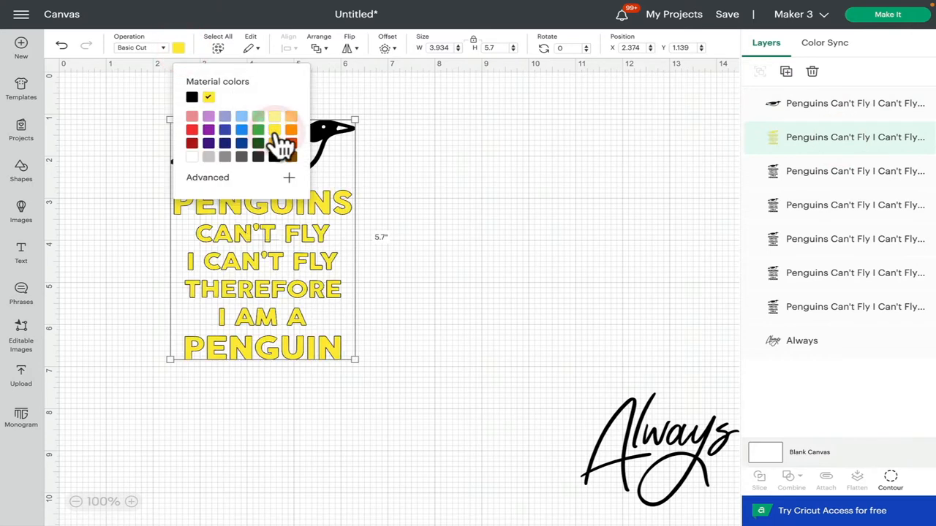
{"action": "mouse_move", "coordinate": [890, 480]}
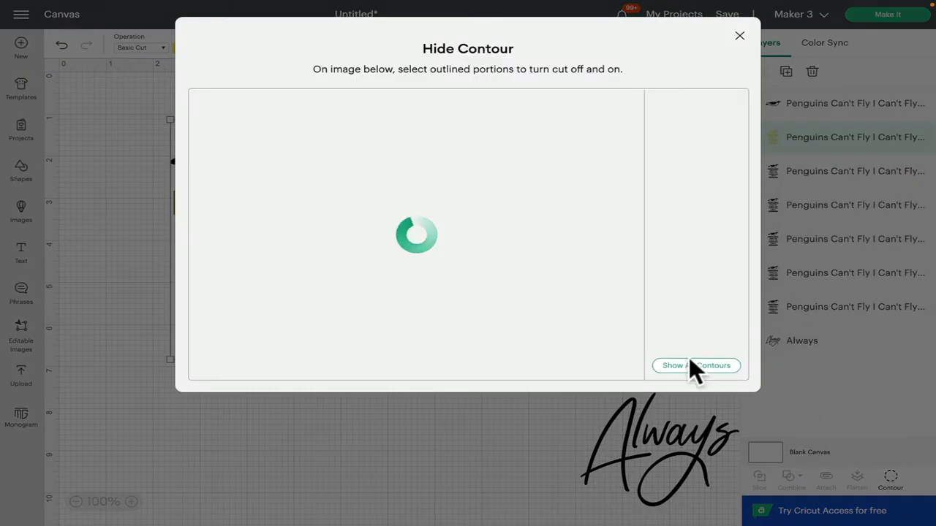
- Hide all contours of the yellow copy and restore the PENGUINS letter pieces
{"action": "left_click", "coordinate": [696, 365]}
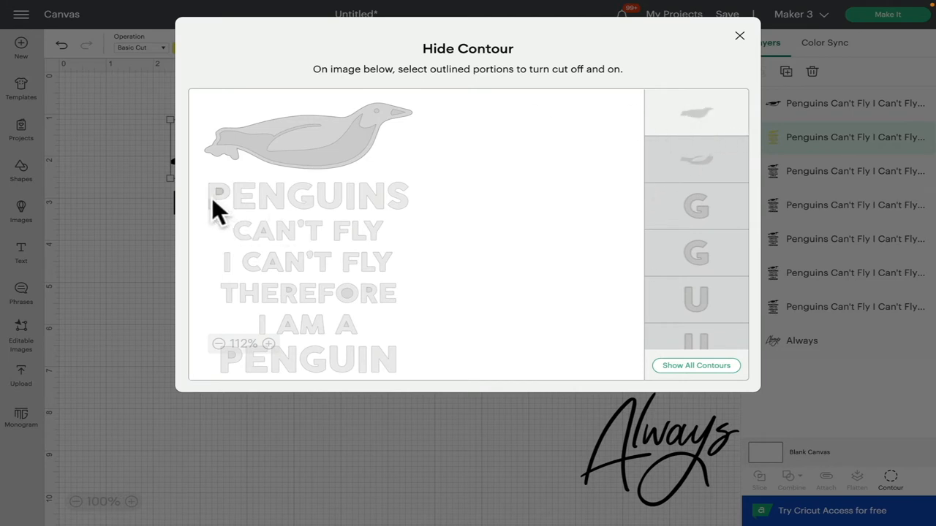
{"action": "left_click", "coordinate": [246, 205]}
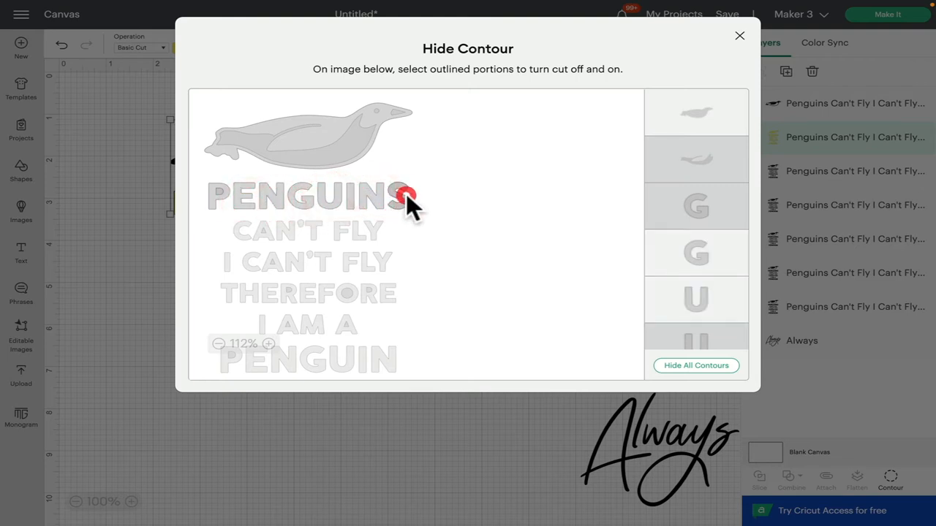
{"action": "left_click", "coordinate": [407, 195]}
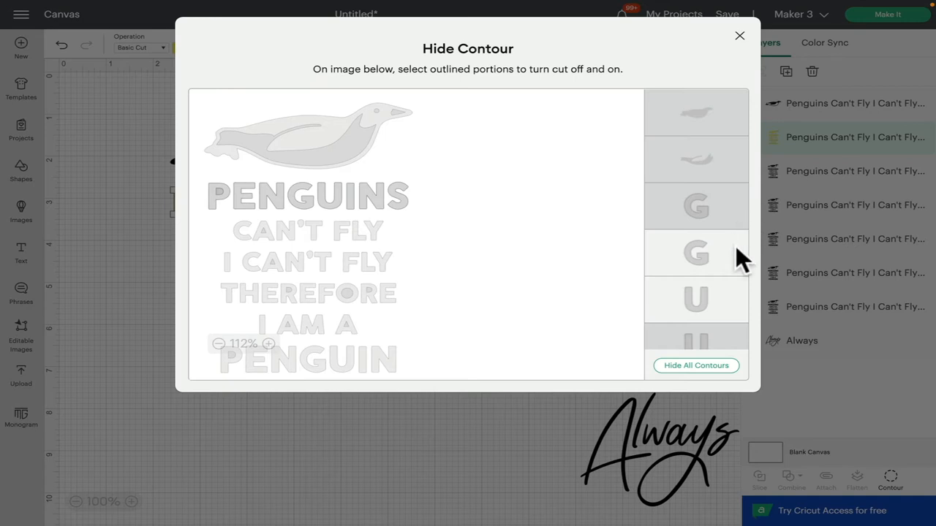
{"action": "scroll", "scroll_direction": "down", "scroll_amount": 3}
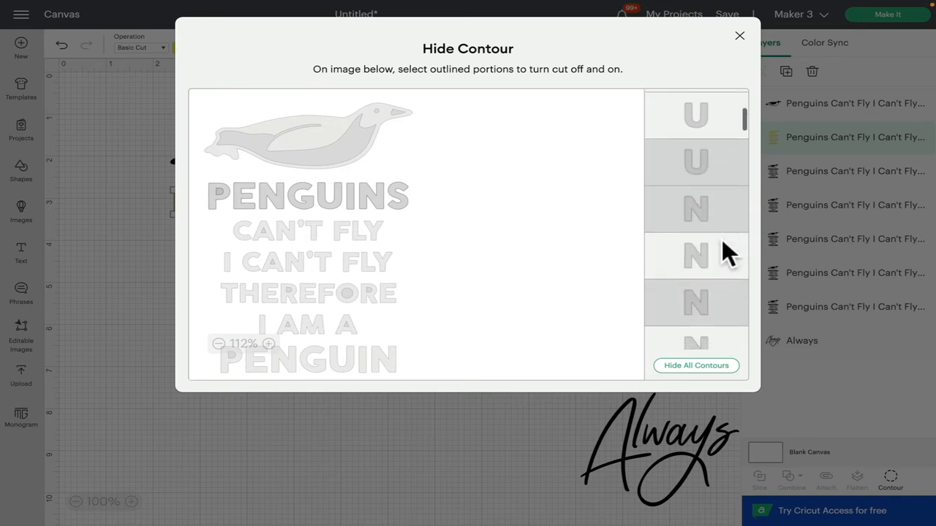
{"action": "scroll", "scroll_direction": "down", "scroll_amount": 3}
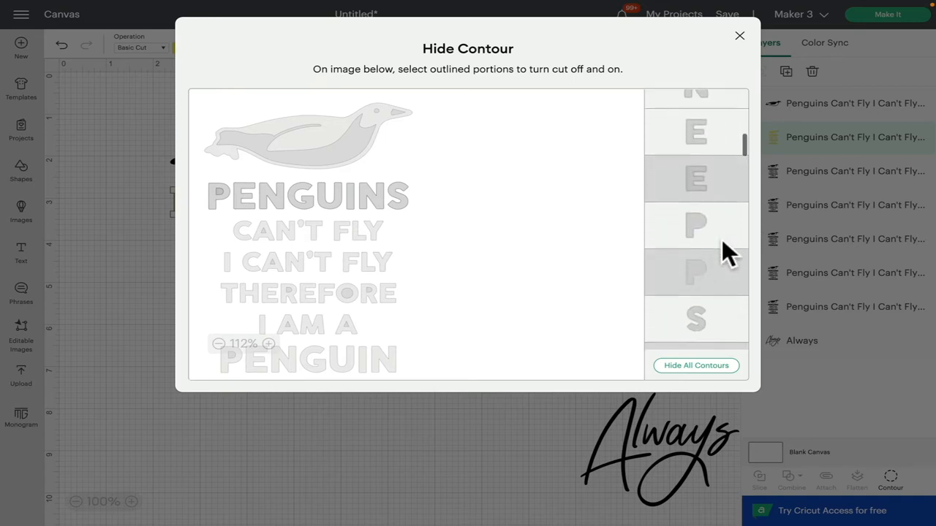
{"action": "scroll", "scroll_direction": "down", "scroll_amount": 3}
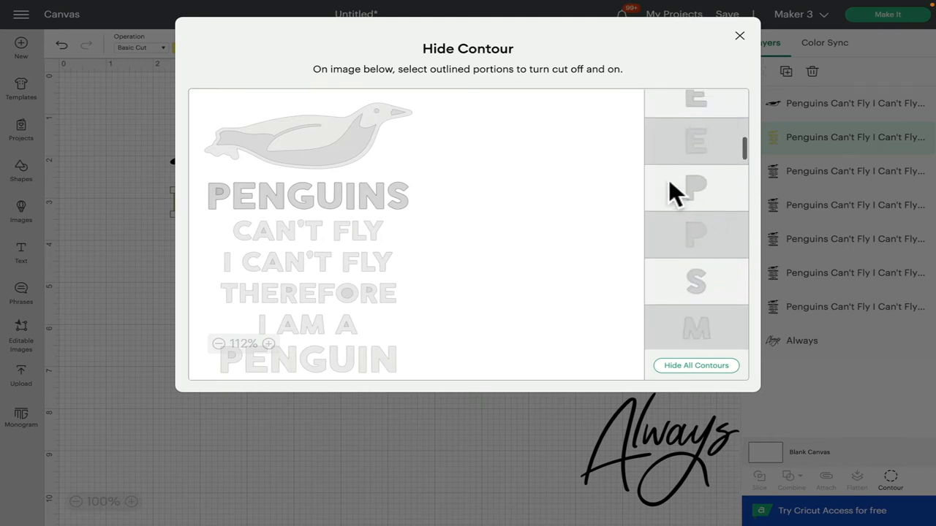
{"action": "mouse_move", "coordinate": [690, 197]}
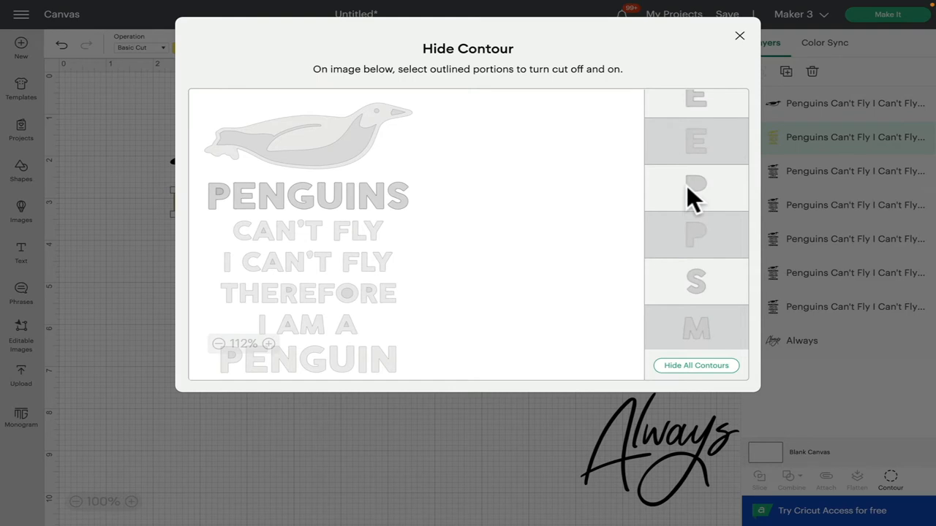
{"action": "left_click", "coordinate": [695, 187]}
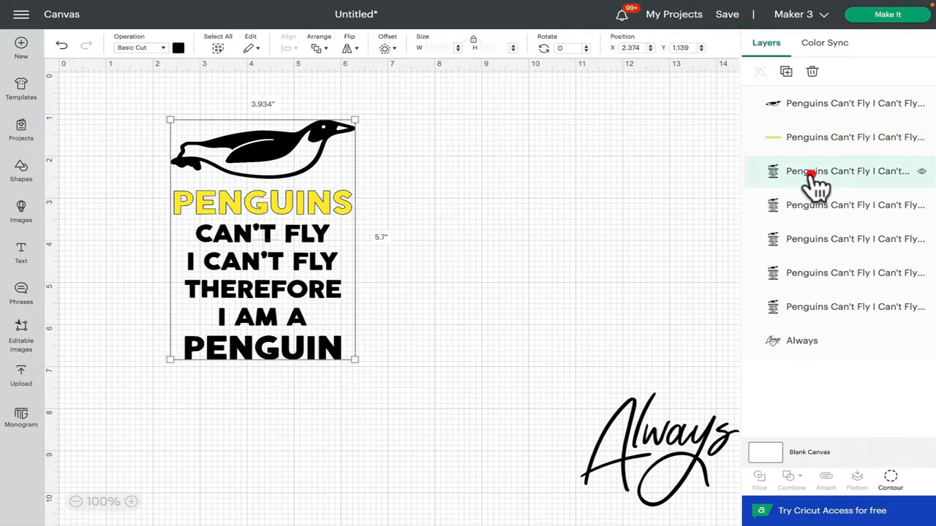
- Colour the third copy turquoise from the Advanced spectrum and review its contours
{"action": "left_click", "coordinate": [178, 47]}
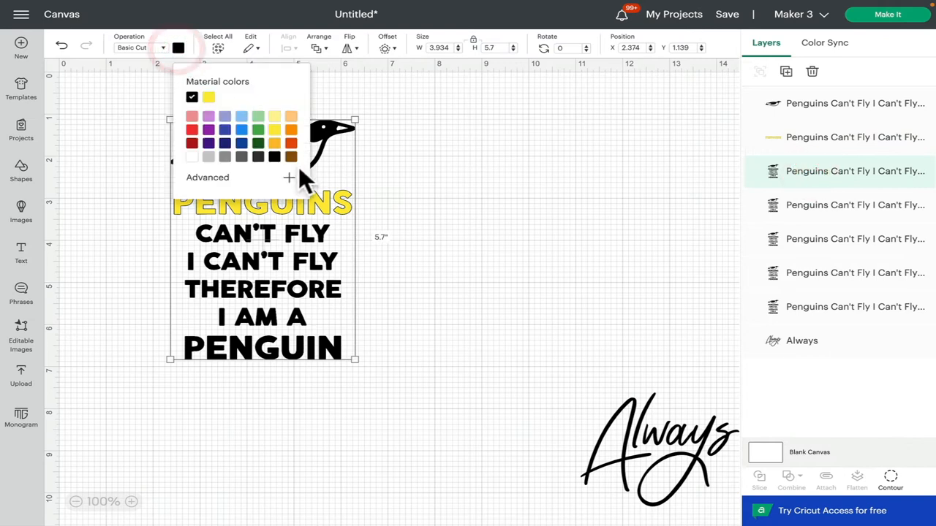
{"action": "left_click", "coordinate": [289, 179]}
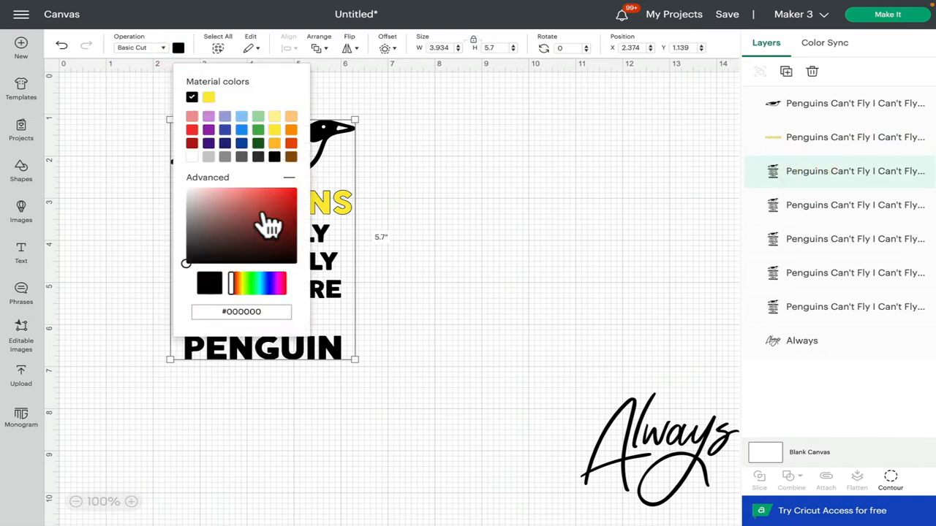
{"action": "left_click", "coordinate": [246, 284]}
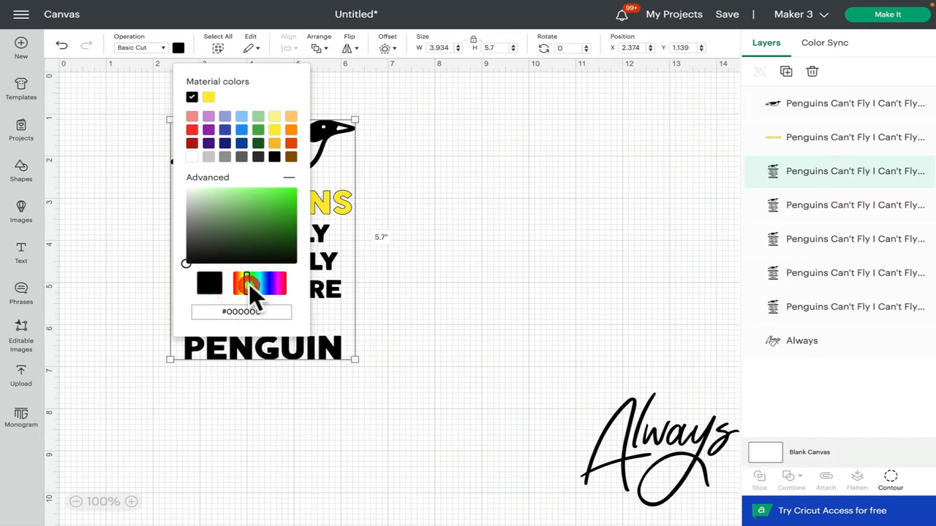
{"action": "left_click", "coordinate": [266, 190]}
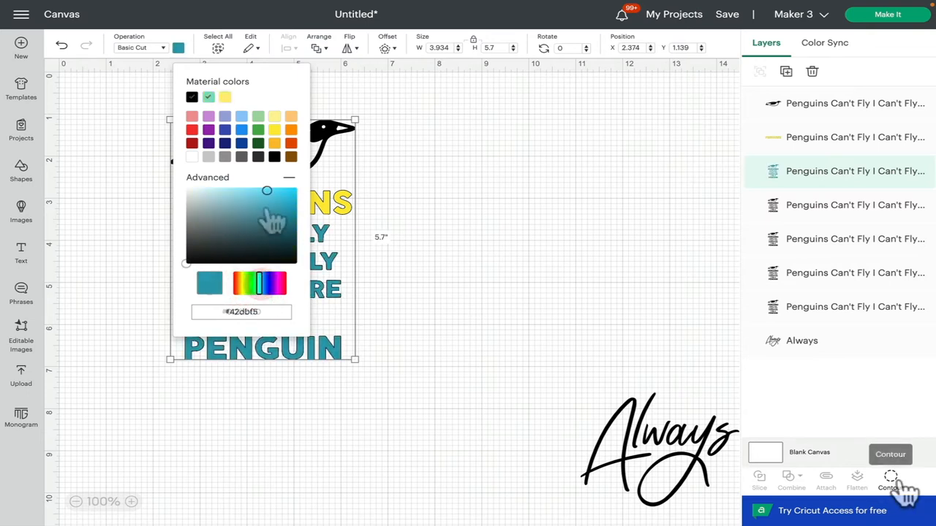
{"action": "left_click", "coordinate": [889, 453]}
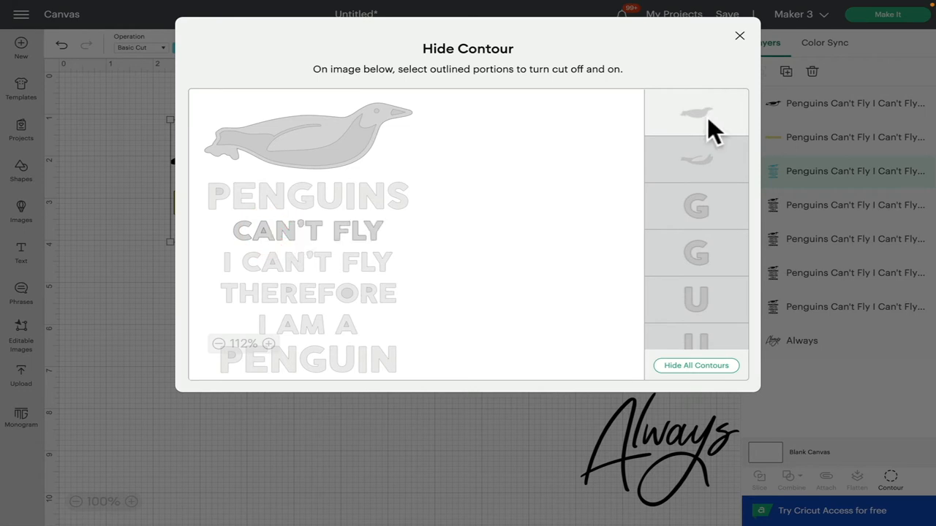
{"action": "left_click", "coordinate": [740, 35]}
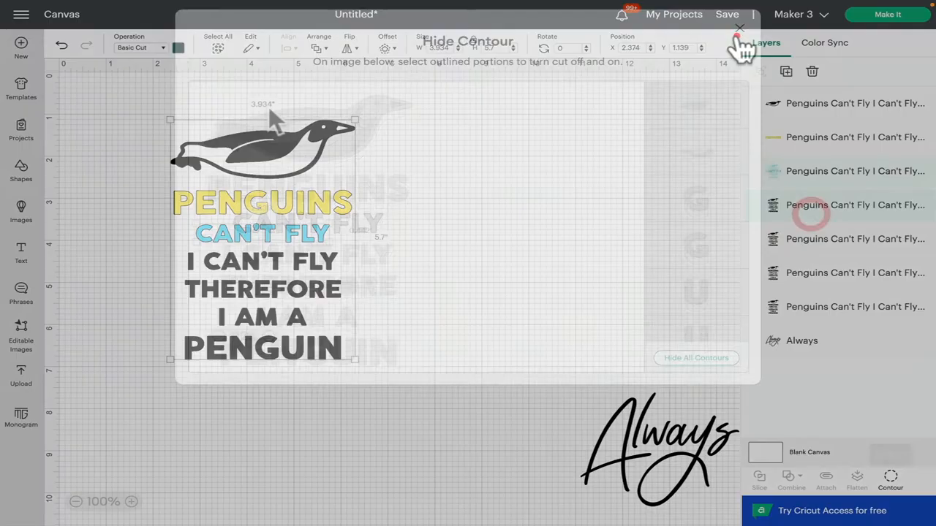
- Hide all contours of this copy and re-enable only the I CAN'T FLY letters for cutting
{"action": "left_click", "coordinate": [179, 46]}
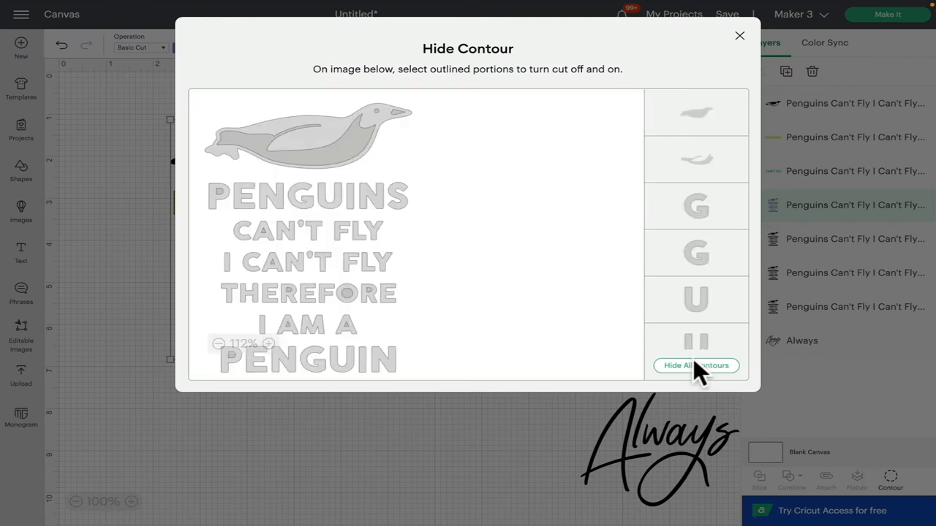
{"action": "left_click", "coordinate": [696, 366]}
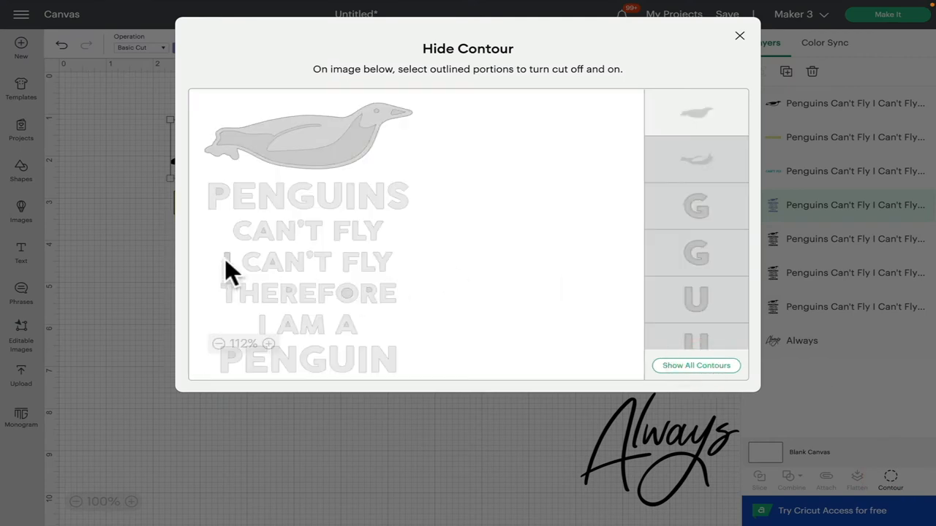
{"action": "left_click", "coordinate": [696, 366]}
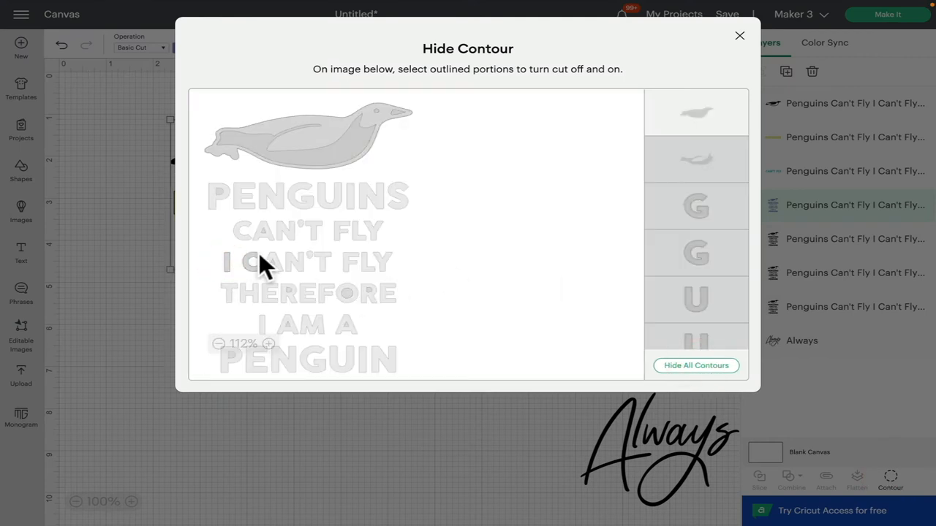
{"action": "left_click", "coordinate": [269, 343]}
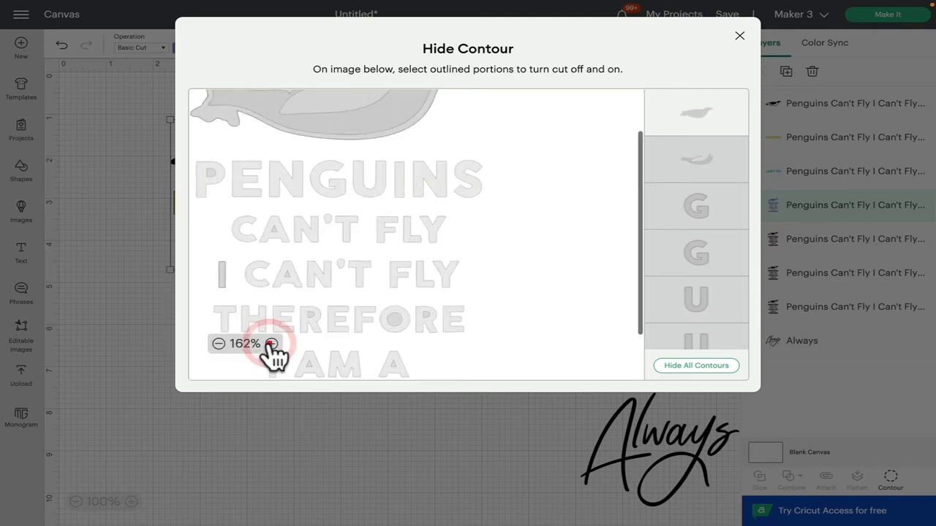
{"action": "left_click", "coordinate": [272, 343]}
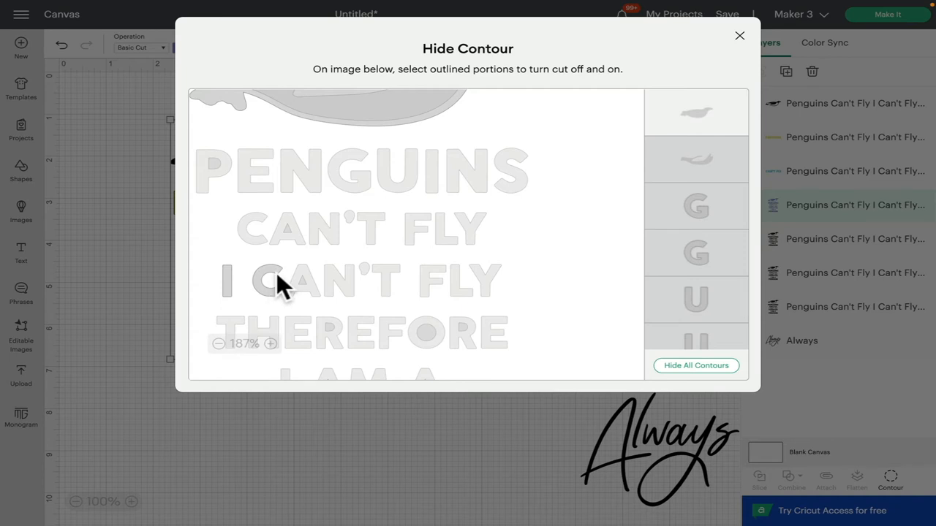
{"action": "mouse_move", "coordinate": [219, 245]}
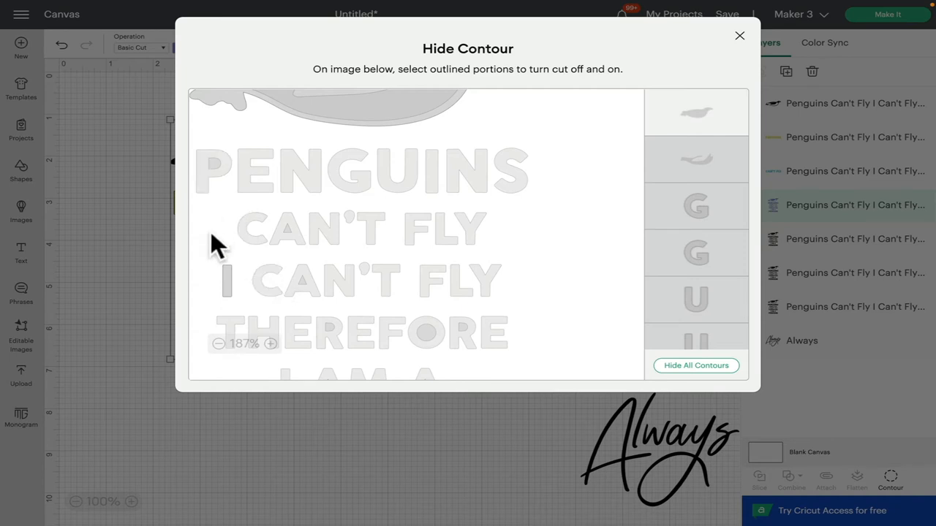
{"action": "left_click", "coordinate": [266, 278]}
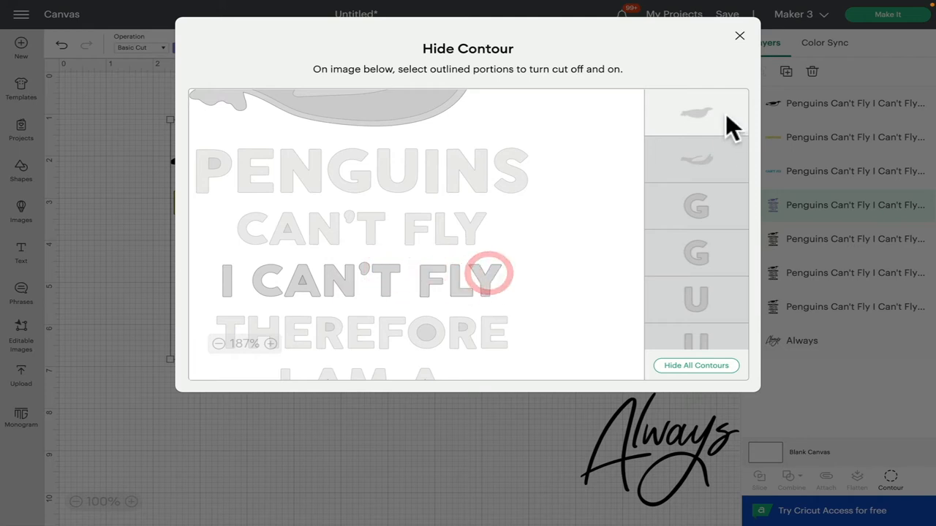
{"action": "left_click", "coordinate": [740, 35]}
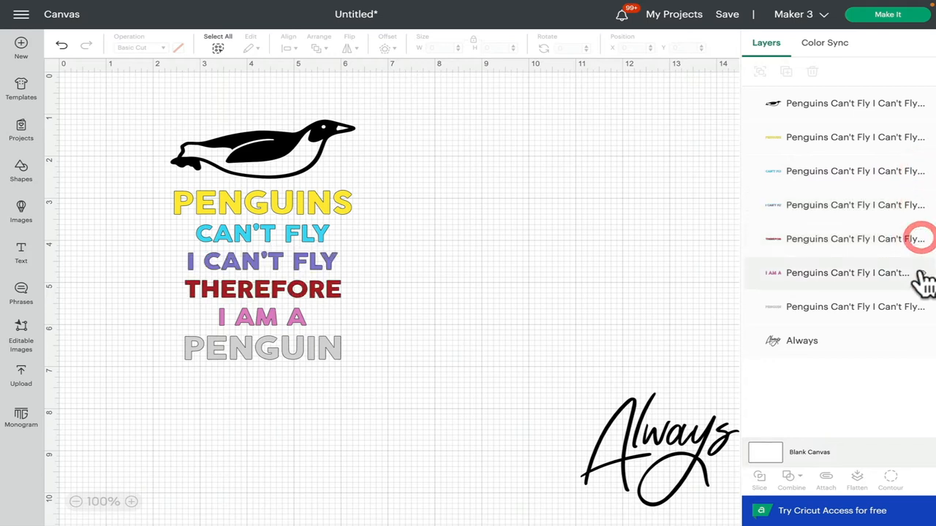
- Toggle the PENGUIN layer's visibility, then attach and detach all quote layers
{"action": "left_click", "coordinate": [921, 307]}
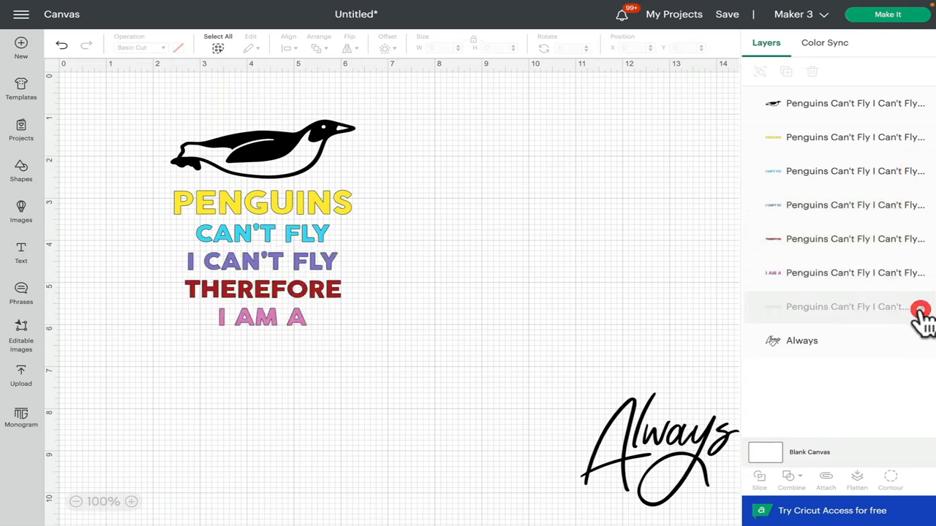
{"action": "left_click", "coordinate": [921, 307]}
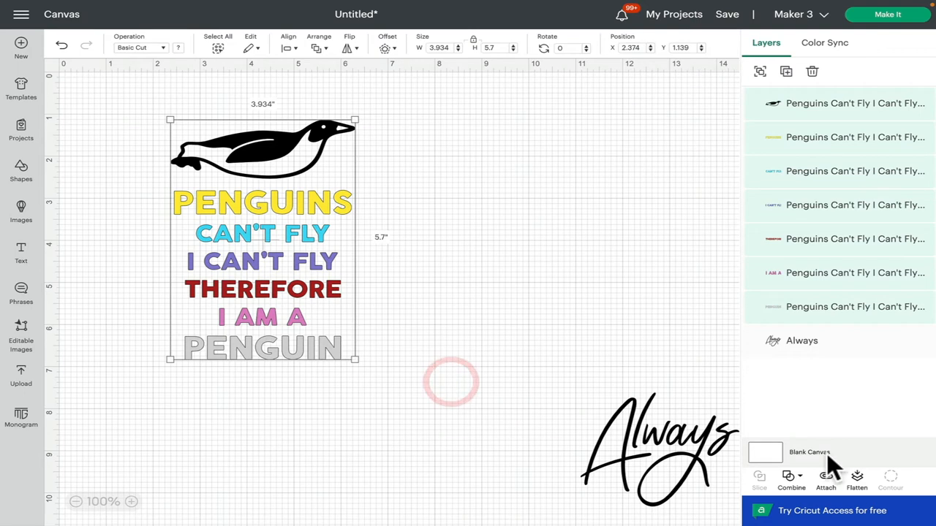
{"action": "left_click", "coordinate": [825, 479]}
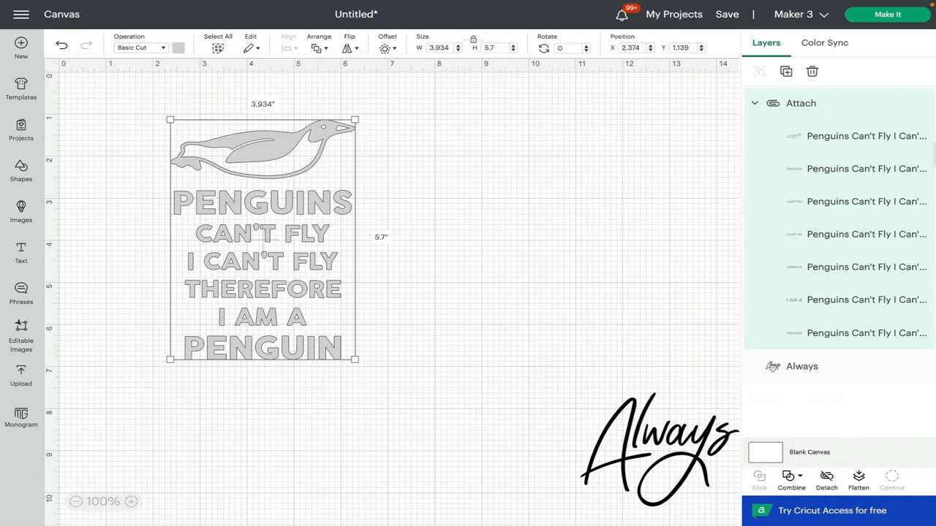
{"action": "left_click", "coordinate": [885, 14]}
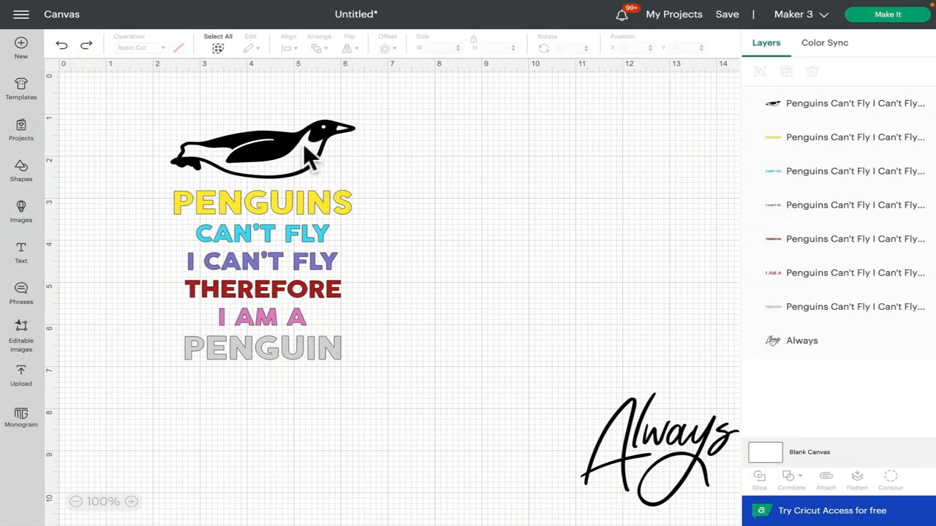
{"action": "mouse_move", "coordinate": [345, 169]}
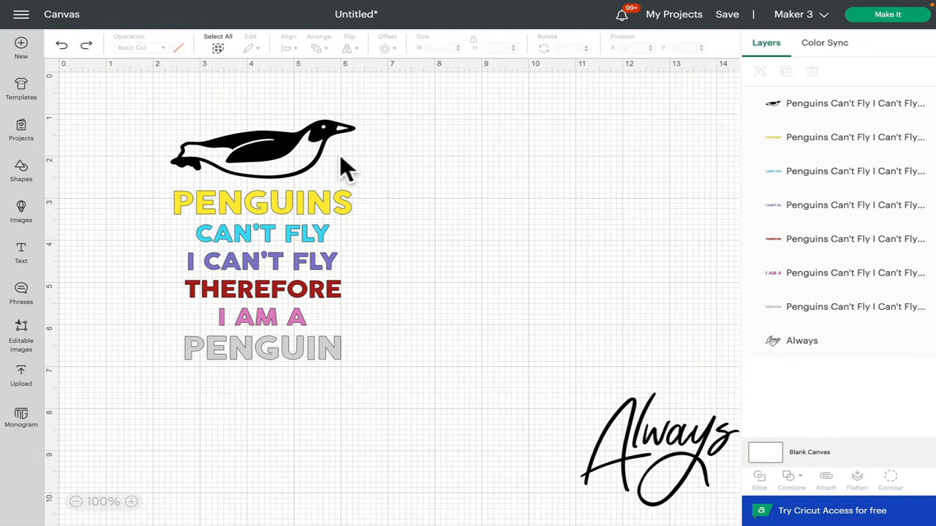
{"action": "mouse_move", "coordinate": [304, 246]}
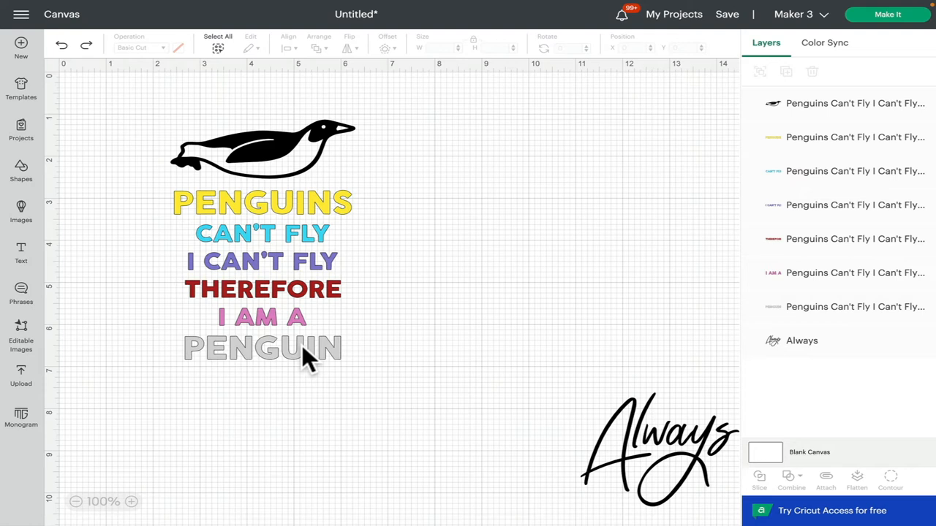
{"action": "mouse_move", "coordinate": [285, 173]}
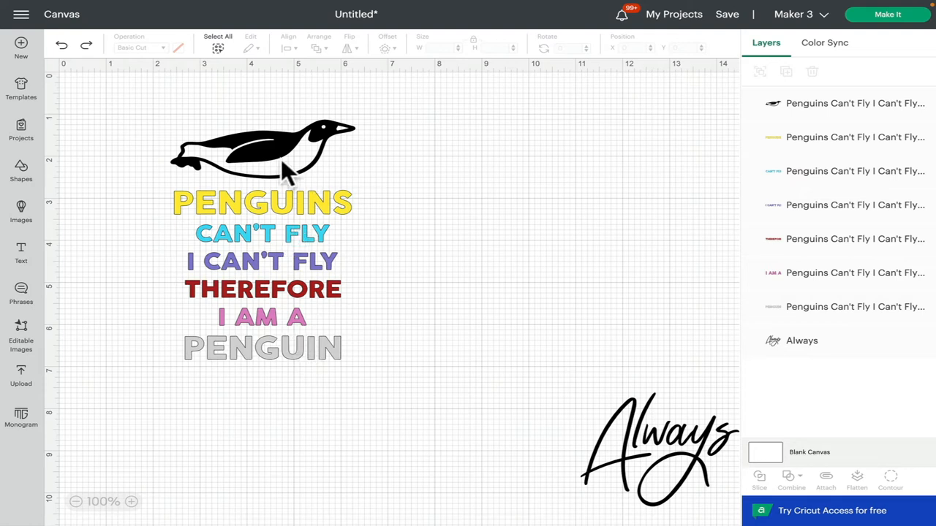
{"action": "mouse_move", "coordinate": [263, 264]}
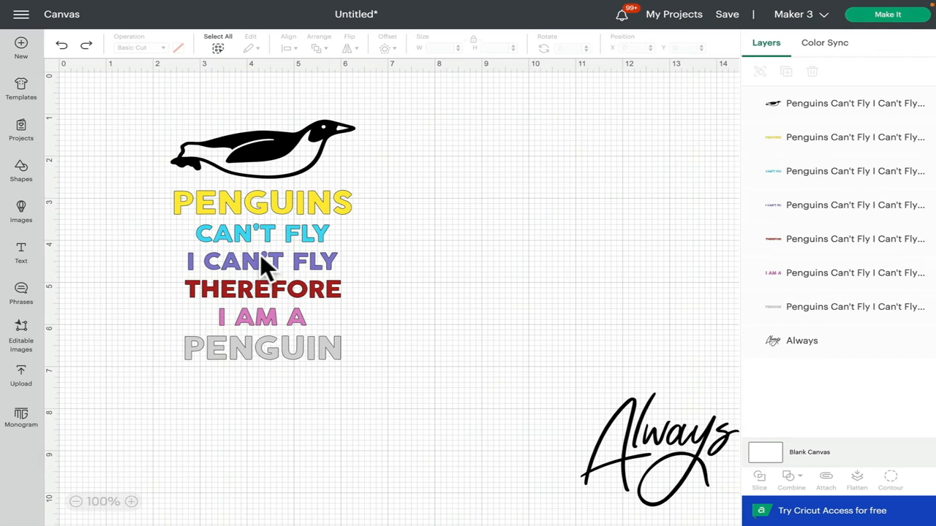
{"action": "mouse_move", "coordinate": [887, 14]}
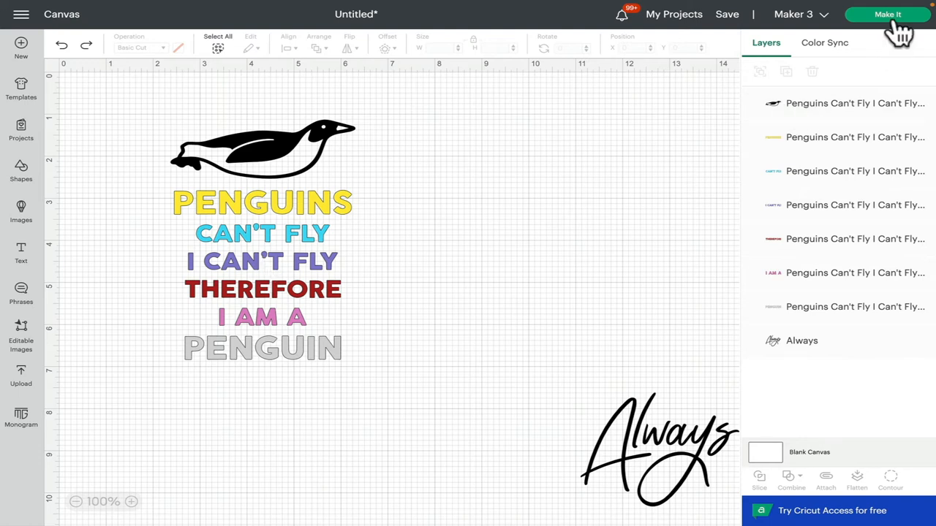
- Preview the design as seven separate cut mats in Make It, then return to the canvas
{"action": "left_click", "coordinate": [886, 15]}
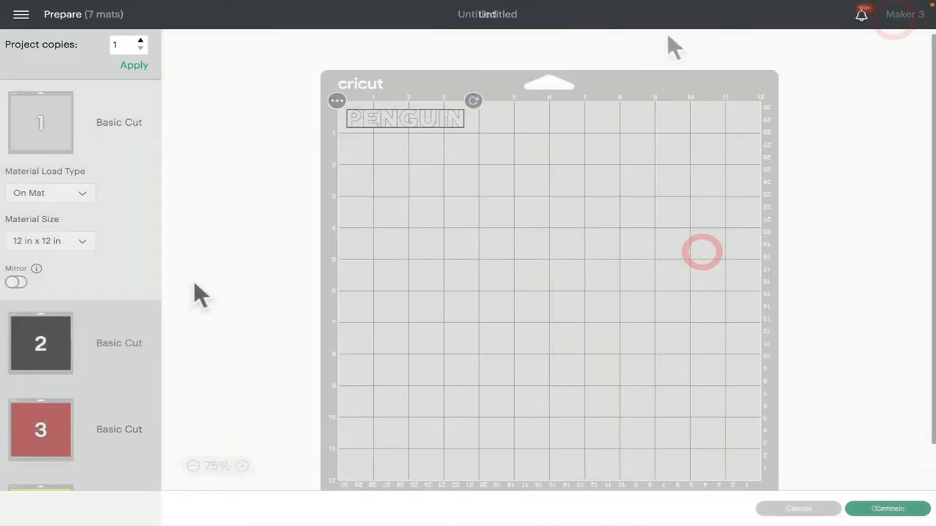
{"action": "scroll", "scroll_direction": "down", "scroll_amount": 3}
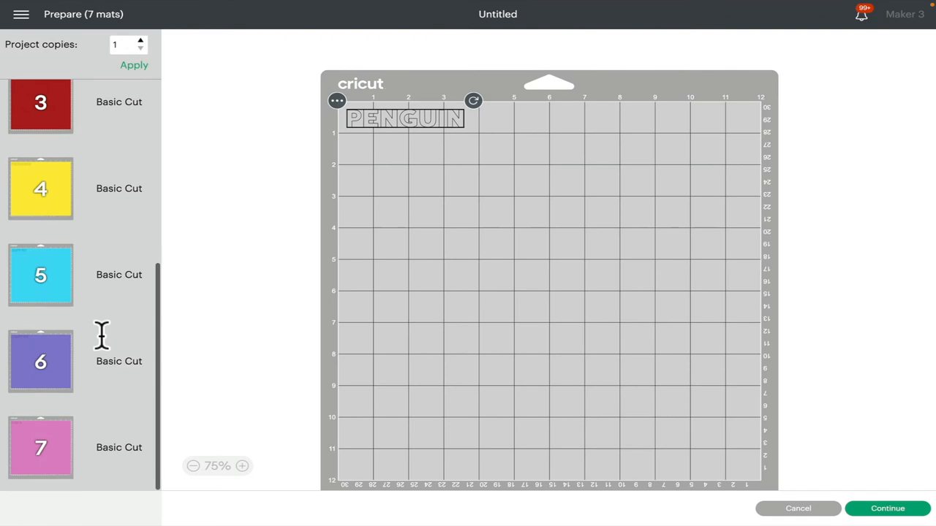
{"action": "left_click", "coordinate": [798, 508]}
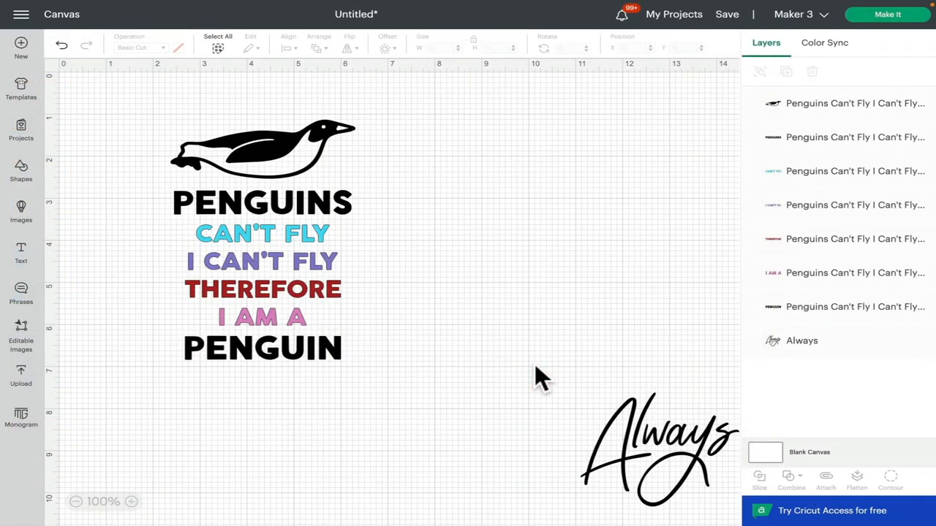
{"action": "mouse_move", "coordinate": [538, 366]}
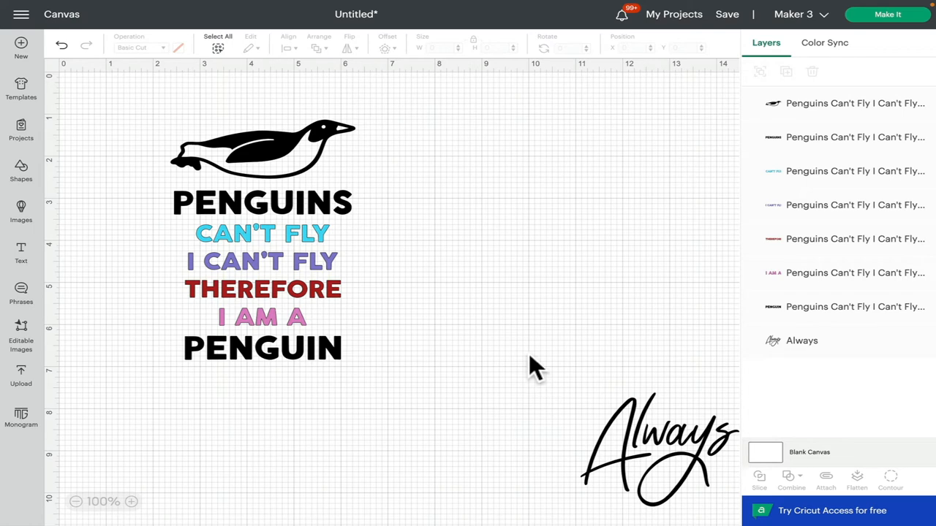
{"action": "mouse_move", "coordinate": [314, 226]}
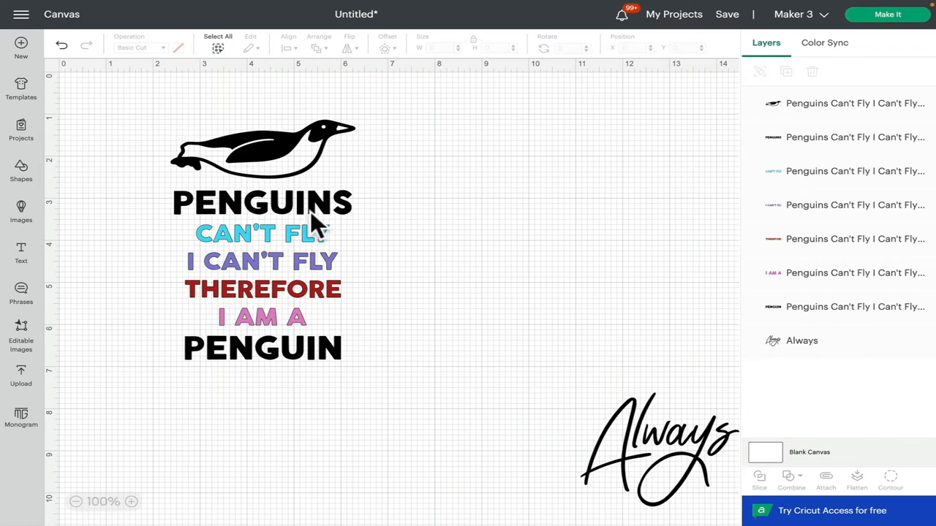
- Attach the penguin illustration and the PENGUINS line together as one group
{"action": "left_click", "coordinate": [263, 202]}
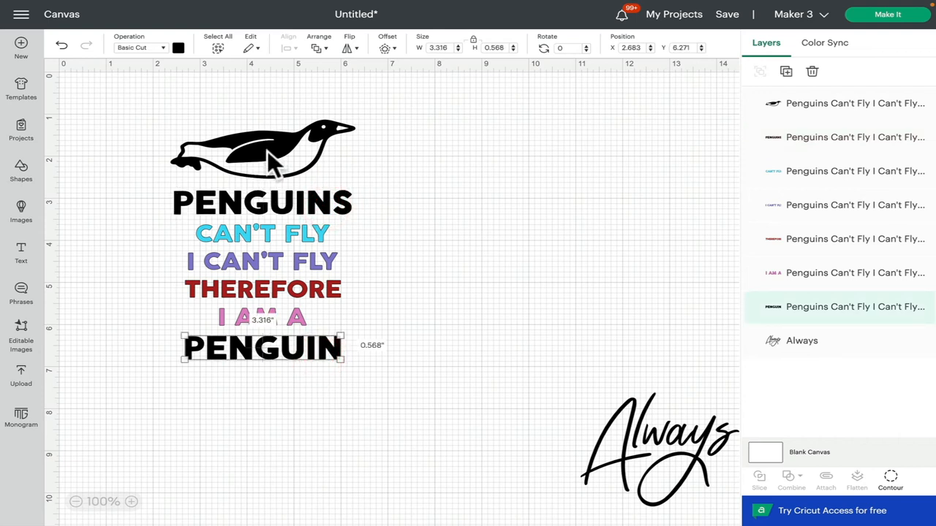
{"action": "mouse_move", "coordinate": [284, 164]}
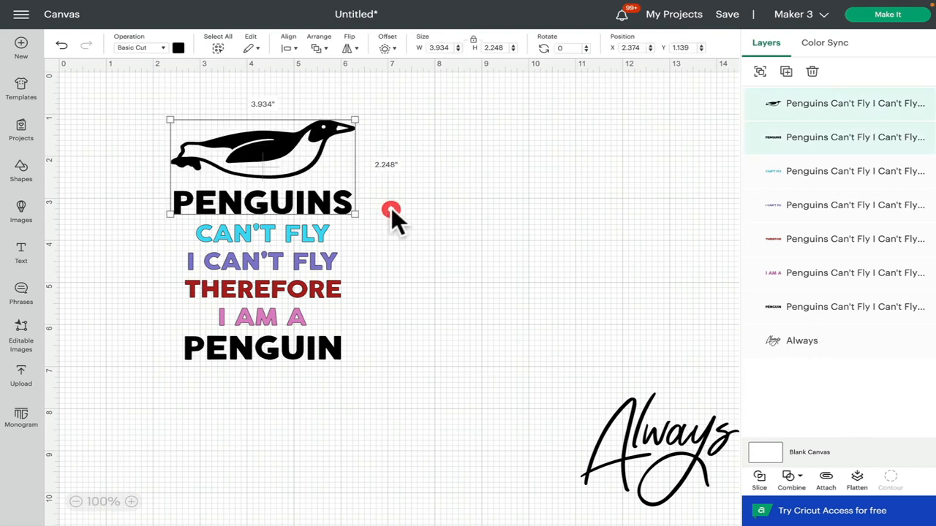
{"action": "mouse_move", "coordinate": [826, 479]}
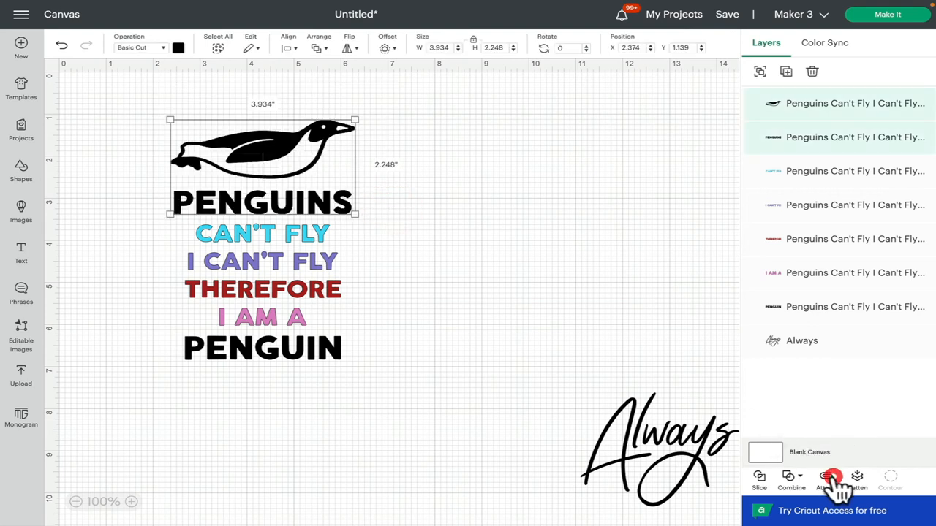
{"action": "left_click", "coordinate": [826, 480]}
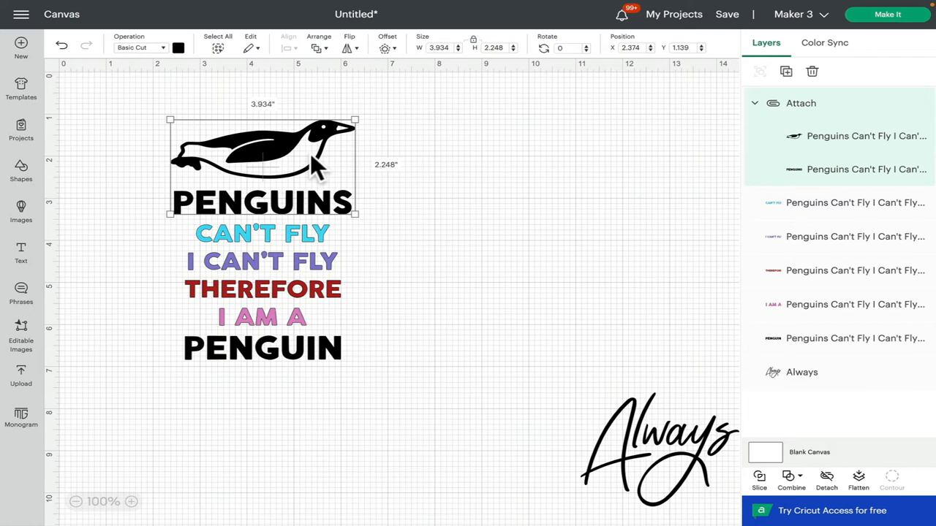
{"action": "mouse_move", "coordinate": [340, 358]}
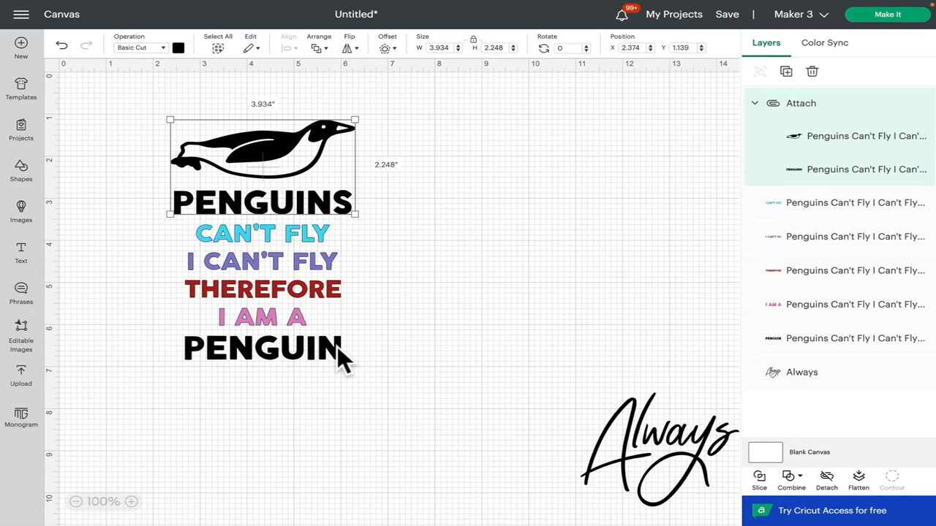
{"action": "mouse_move", "coordinate": [290, 252]}
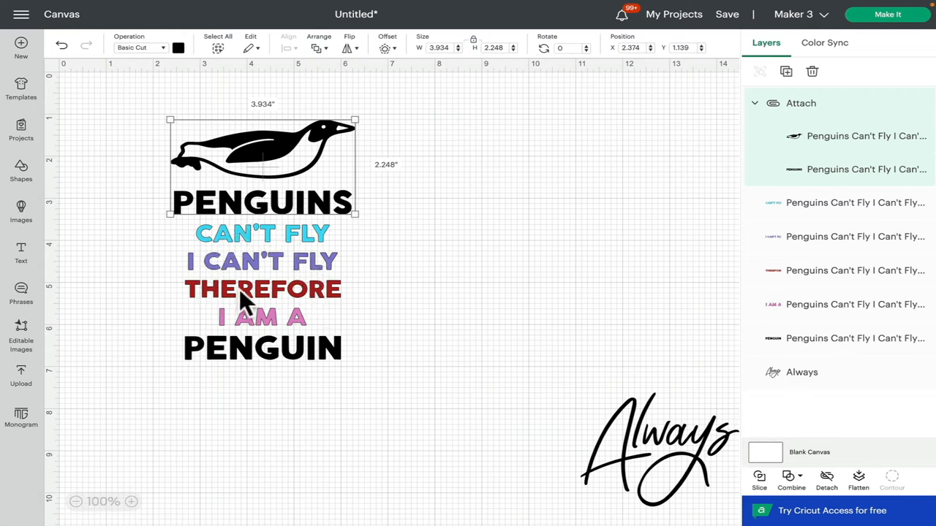
{"action": "mouse_move", "coordinate": [538, 164]}
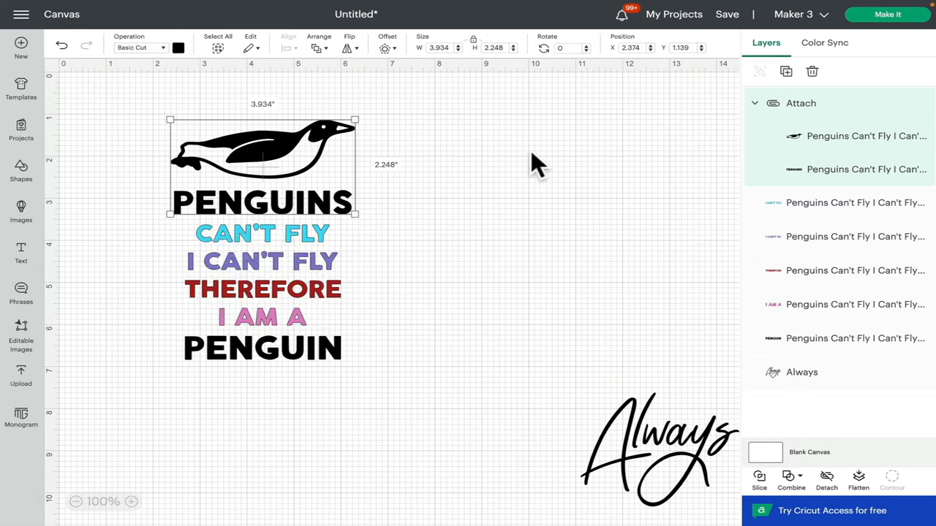
{"action": "mouse_move", "coordinate": [886, 14]}
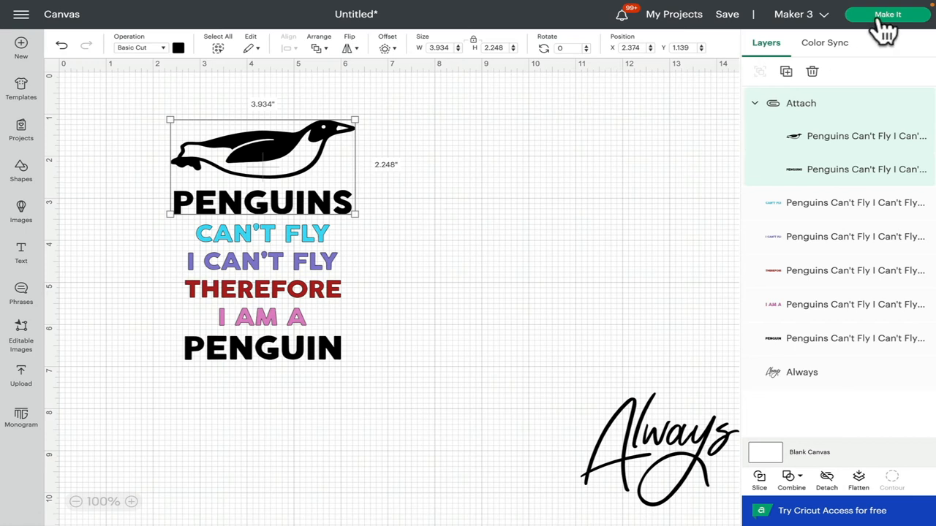
- Preview the five cut mats in Make It and scroll through the mat list
{"action": "left_click", "coordinate": [886, 15]}
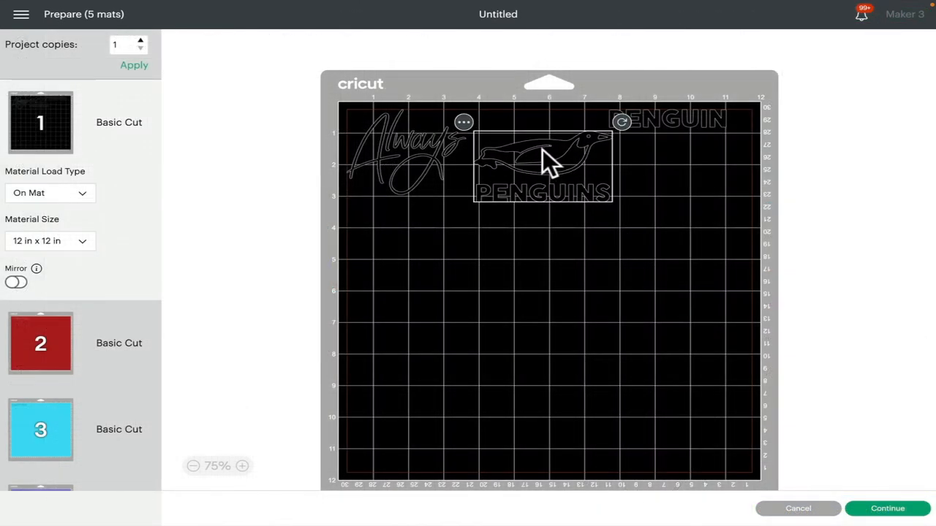
{"action": "left_click_drag", "start_coordinate": [540, 157], "coordinate": [541, 120]}
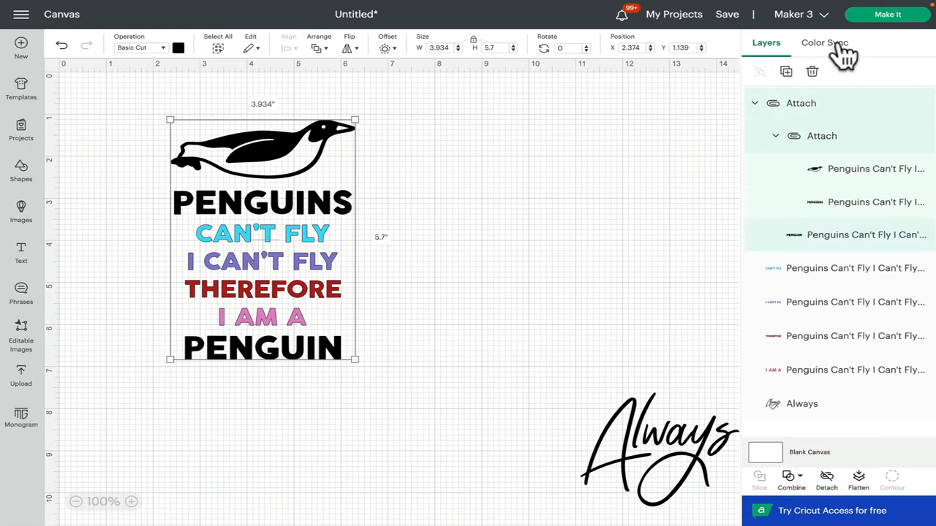
- Preview the grouped penguin design beside Always on the black mat in Make It
{"action": "left_click", "coordinate": [886, 14]}
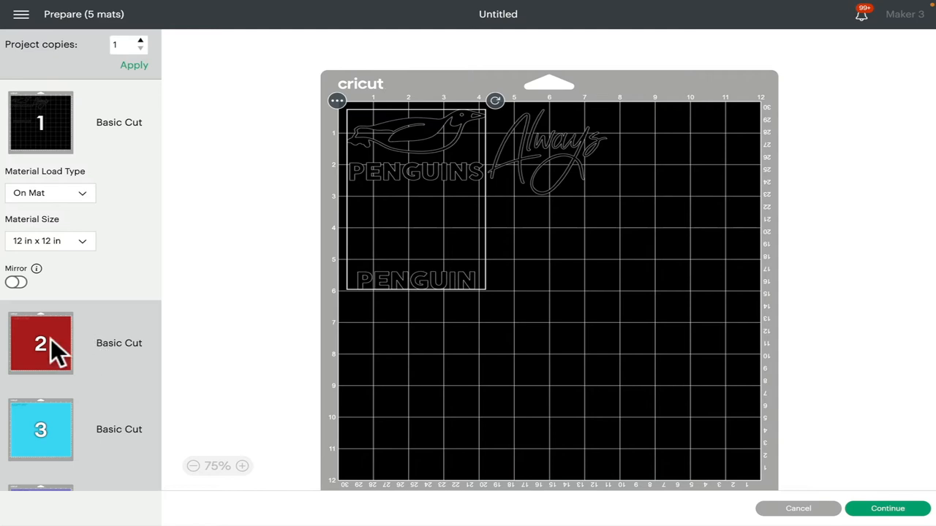
- Check the blue mat, return to mat 1 and nudge the PENGUIN line into place on the black mat
{"action": "left_click", "coordinate": [41, 430]}
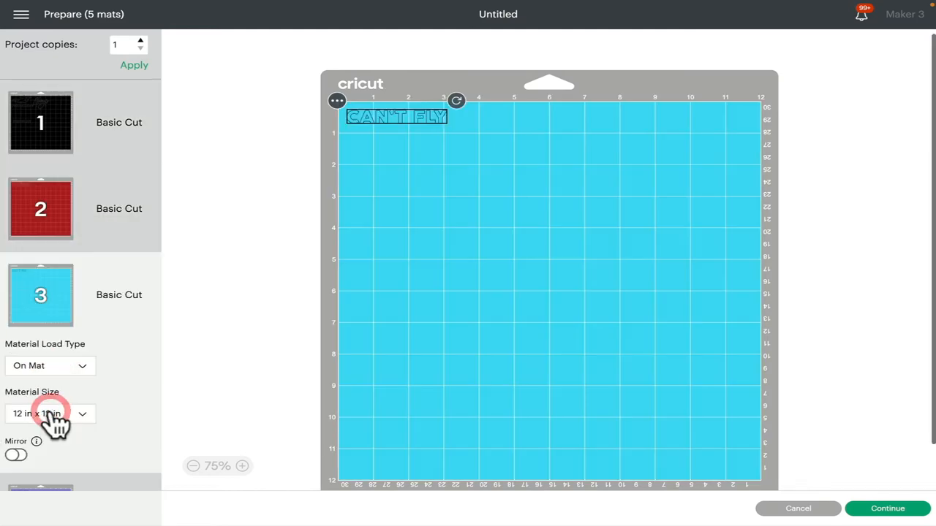
{"action": "left_click", "coordinate": [40, 122]}
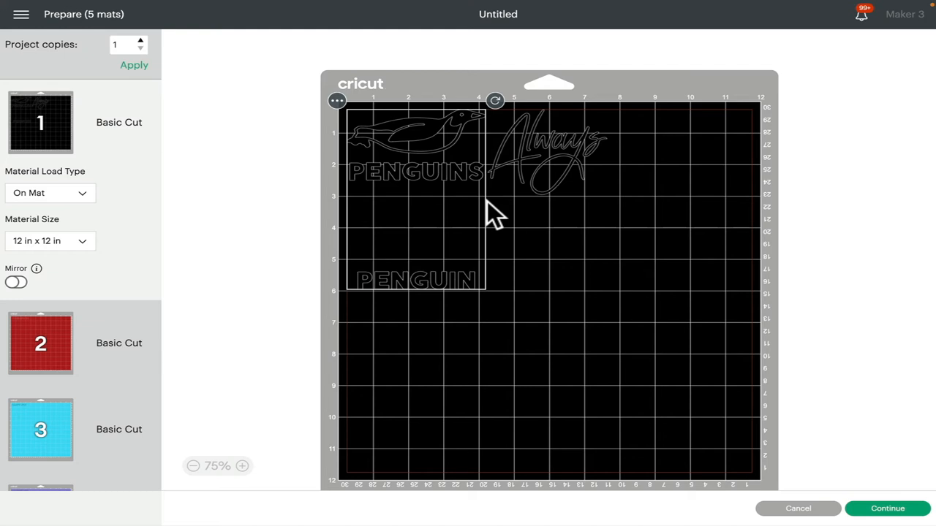
{"action": "mouse_move", "coordinate": [421, 303]}
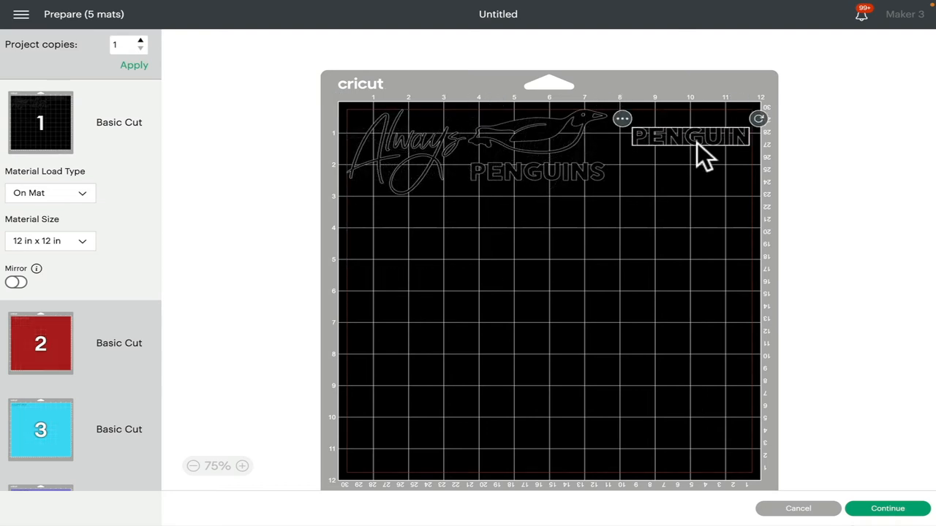
{"action": "left_click_drag", "start_coordinate": [690, 137], "coordinate": [690, 120]}
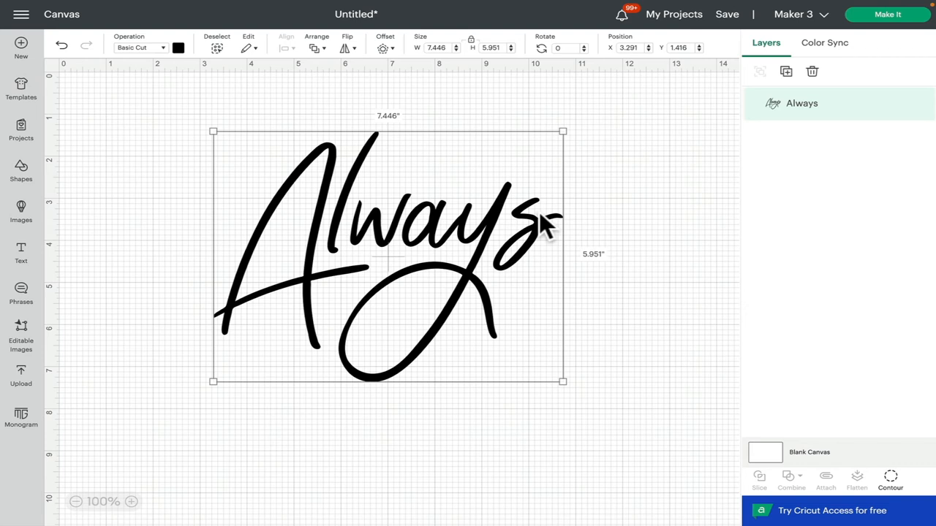
{"action": "mouse_move", "coordinate": [310, 197]}
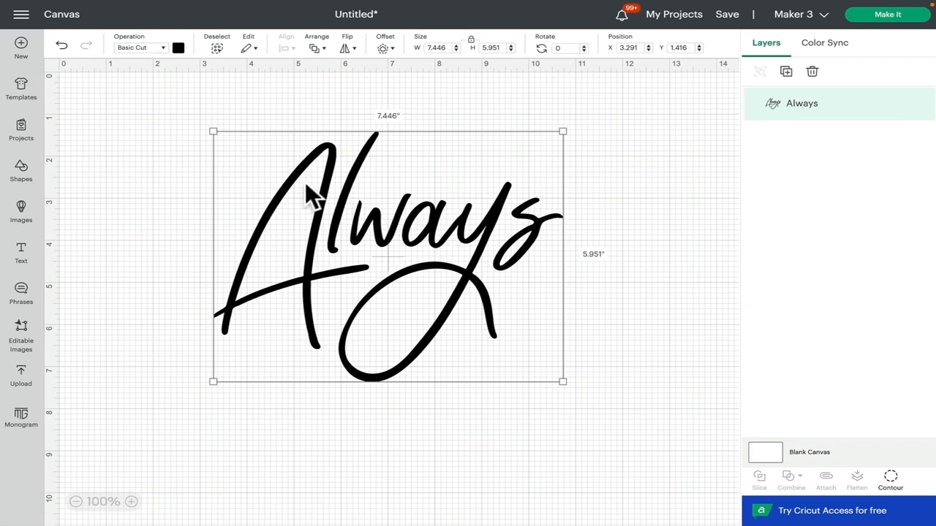
{"action": "mouse_move", "coordinate": [380, 233]}
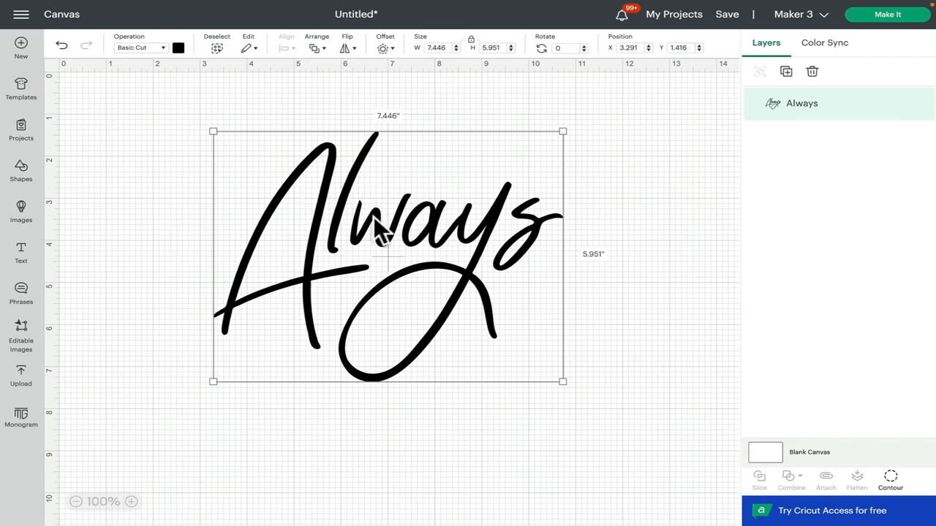
{"action": "mouse_move", "coordinate": [555, 245]}
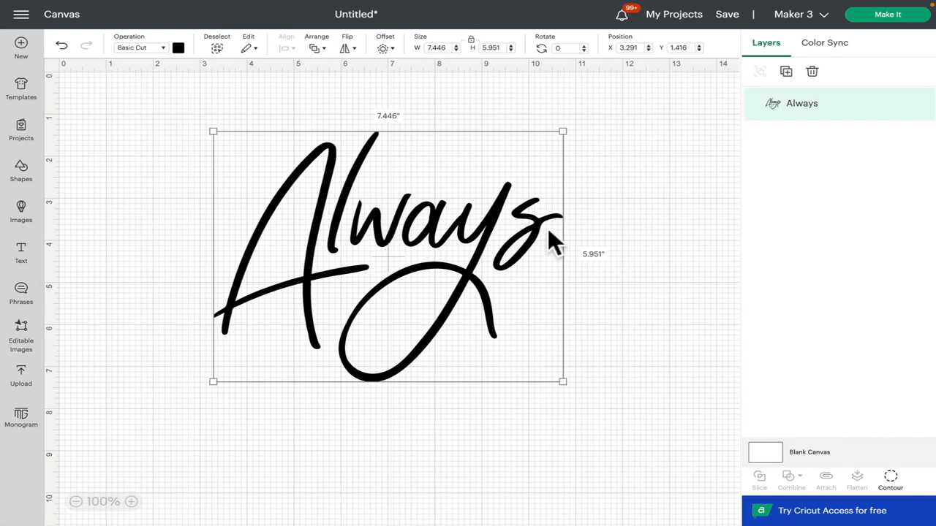
{"action": "mouse_move", "coordinate": [467, 246]}
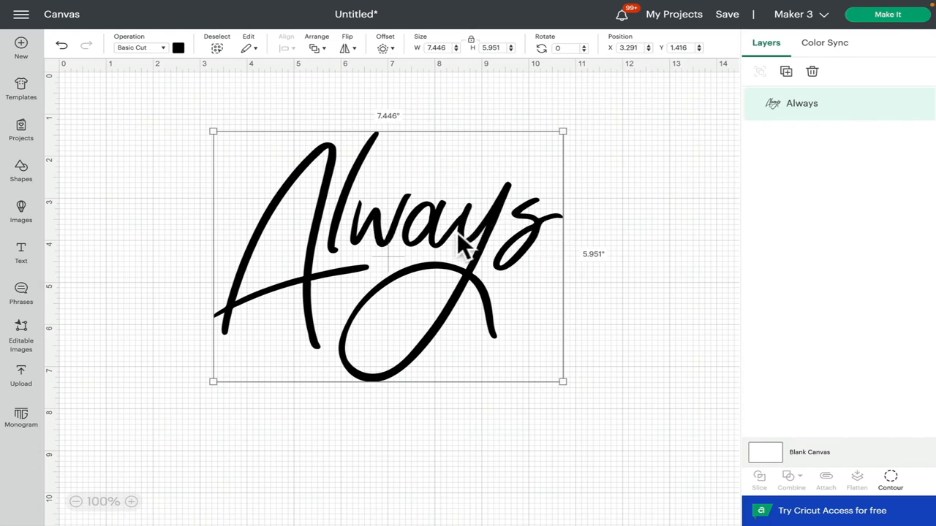
{"action": "mouse_move", "coordinate": [464, 237]}
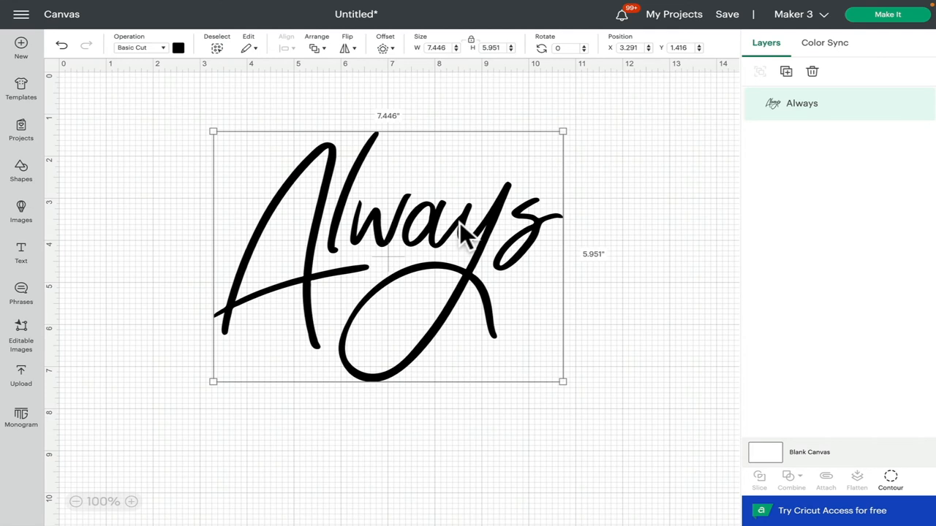
{"action": "mouse_move", "coordinate": [702, 51]}
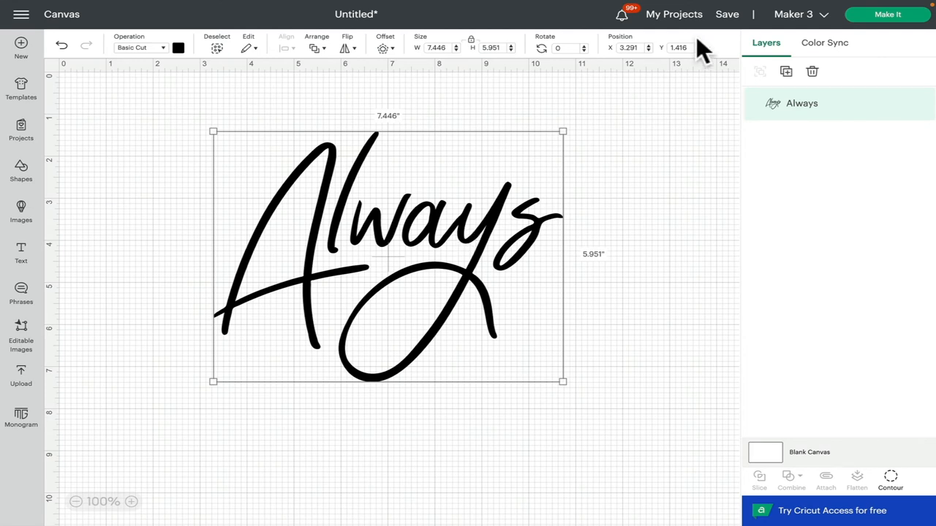
{"action": "mouse_move", "coordinate": [787, 71]}
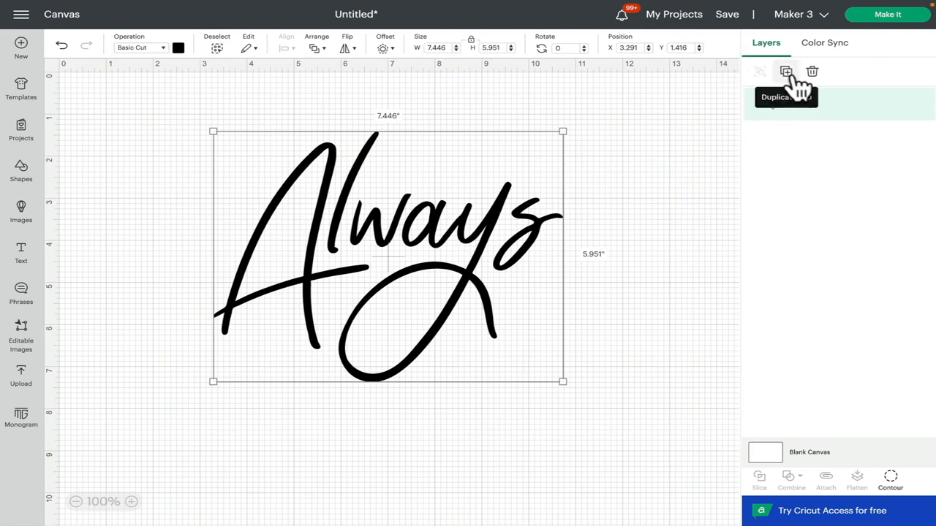
- Duplicate the Always script layer from the Layers panel
{"action": "left_click", "coordinate": [785, 70]}
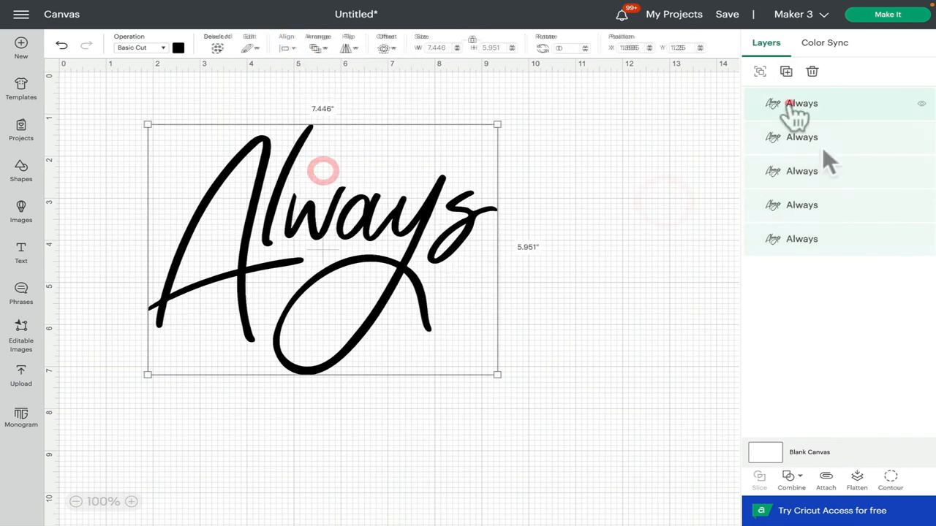
- Colour the top Always copy green and use Hide All Contours to keep only the capital A
{"action": "left_click", "coordinate": [179, 47]}
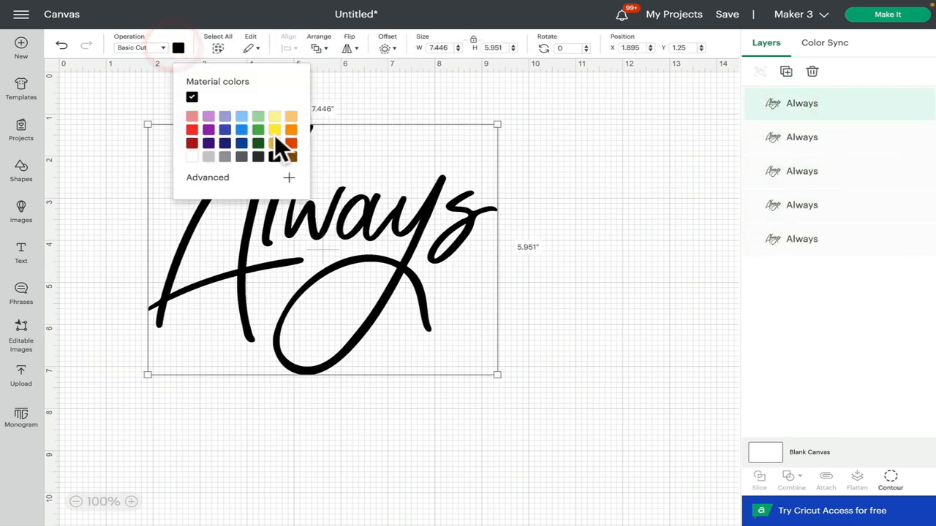
{"action": "left_click", "coordinate": [257, 129]}
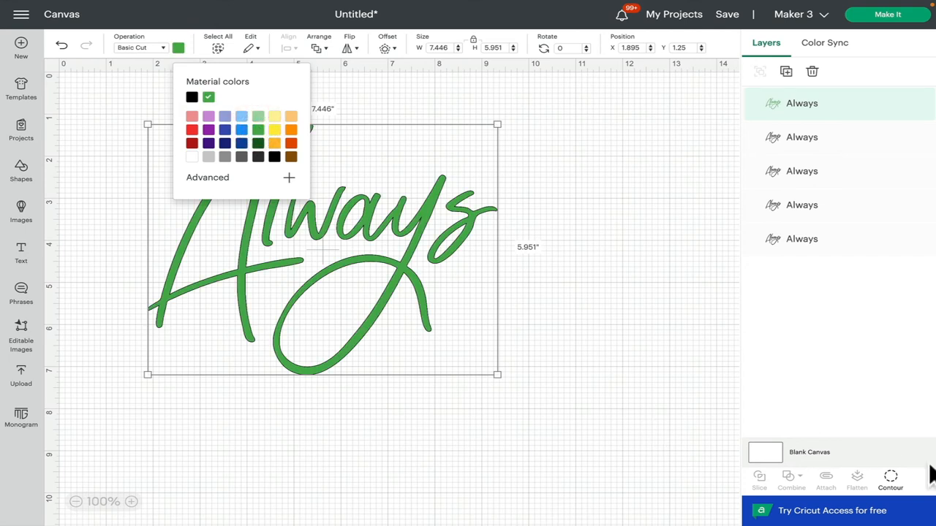
{"action": "left_click", "coordinate": [889, 479]}
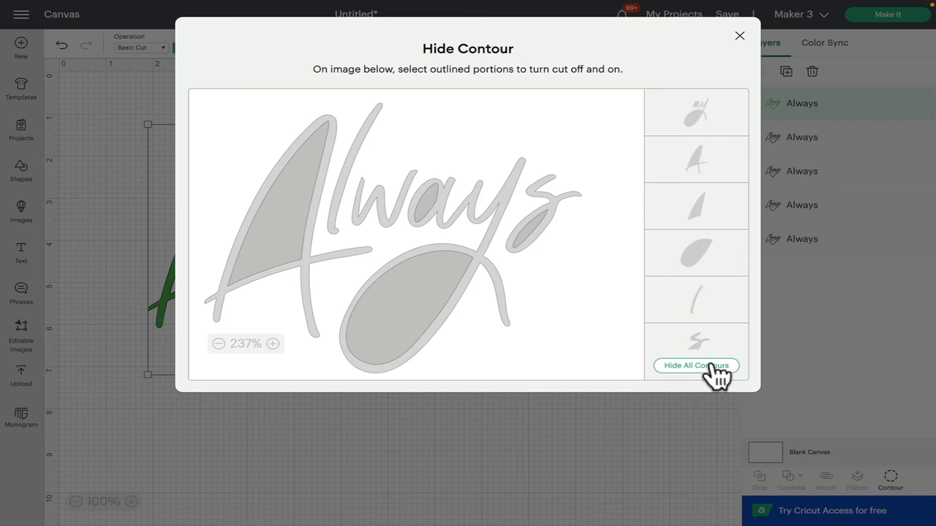
{"action": "left_click", "coordinate": [696, 366]}
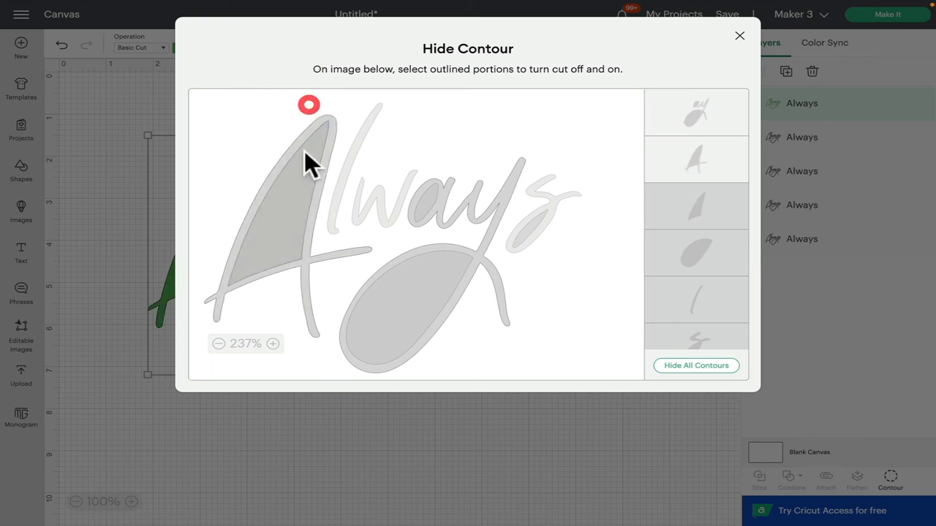
{"action": "left_click", "coordinate": [696, 114]}
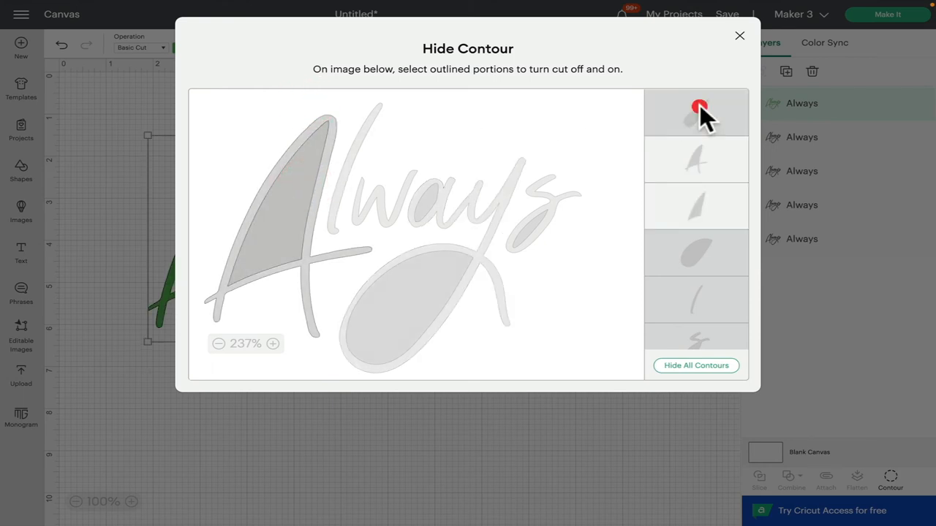
{"action": "left_click", "coordinate": [740, 35]}
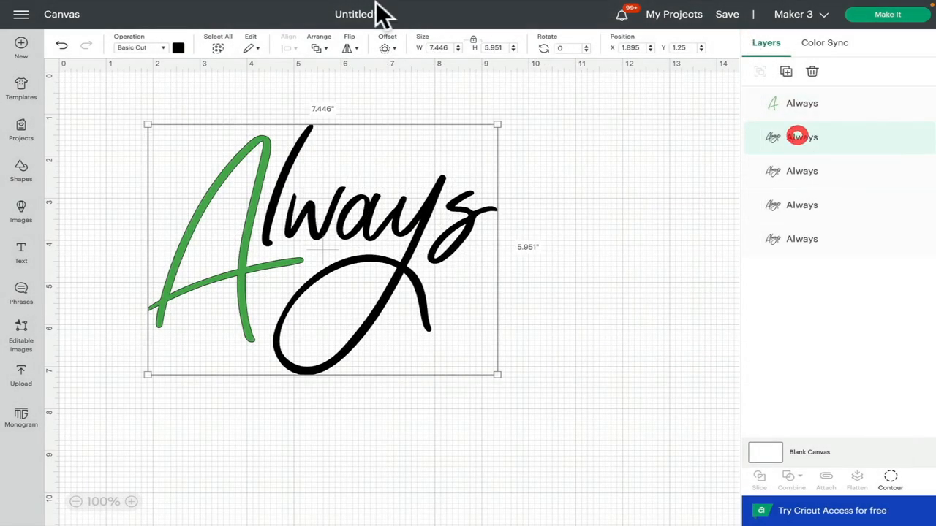
- Colour the second Always copy red and use Contour to keep only the l
{"action": "left_click", "coordinate": [178, 47]}
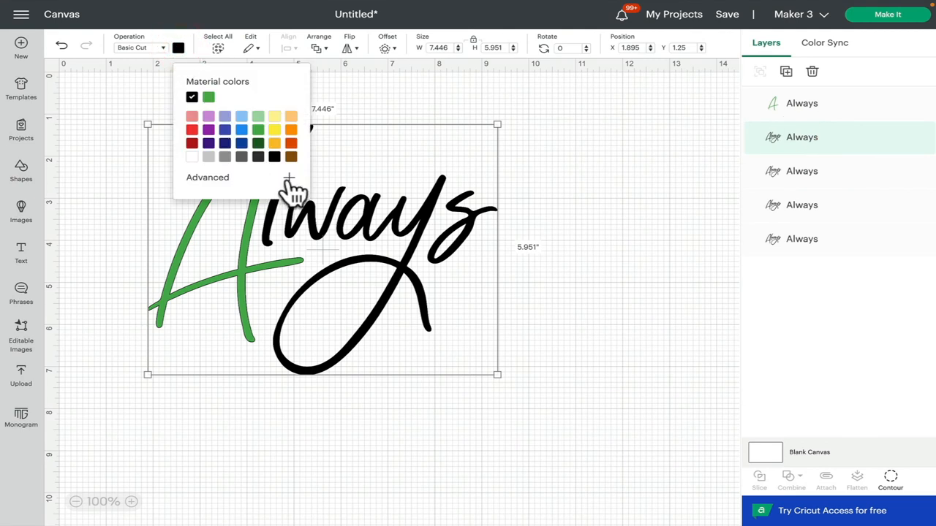
{"action": "left_click", "coordinate": [208, 177]}
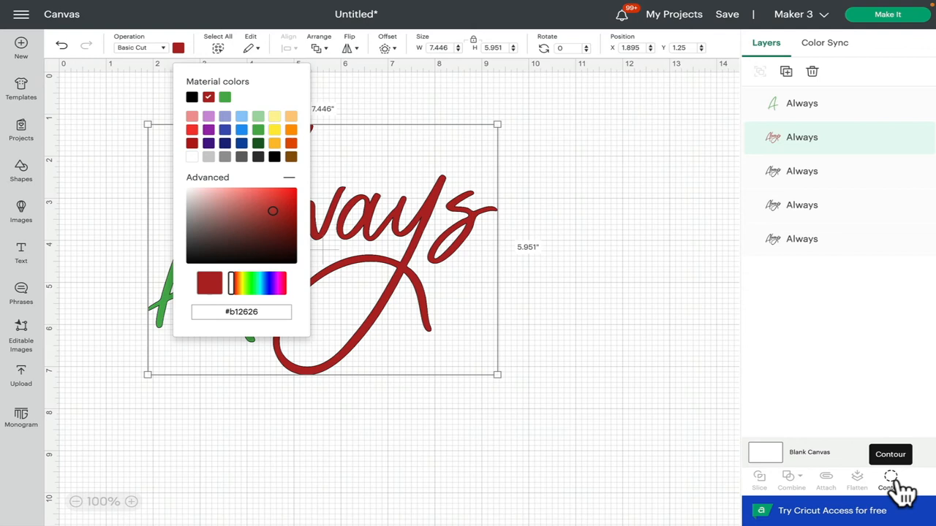
{"action": "left_click", "coordinate": [888, 482]}
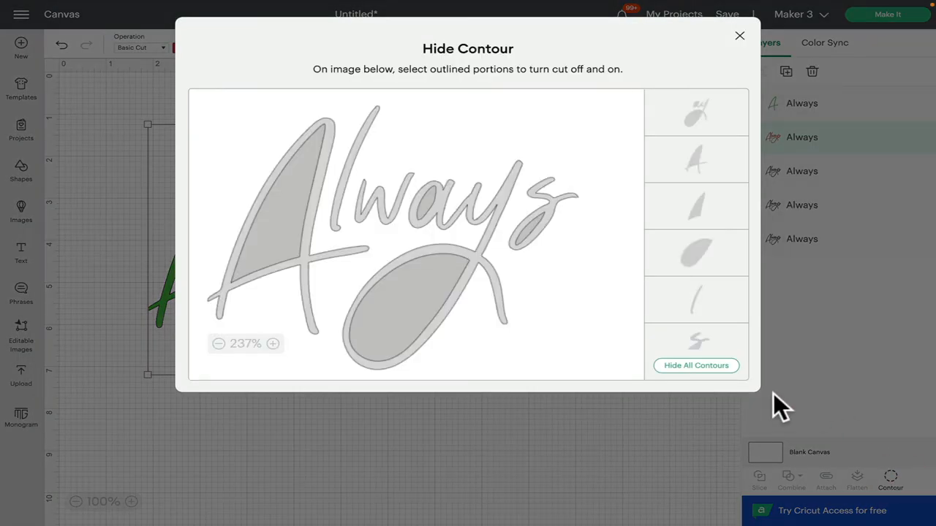
{"action": "left_click", "coordinate": [696, 366]}
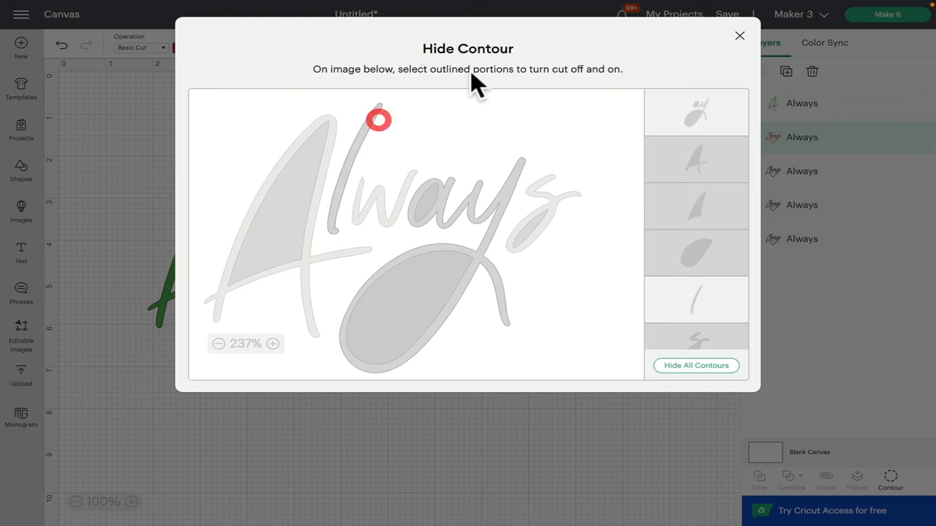
{"action": "left_click", "coordinate": [739, 36]}
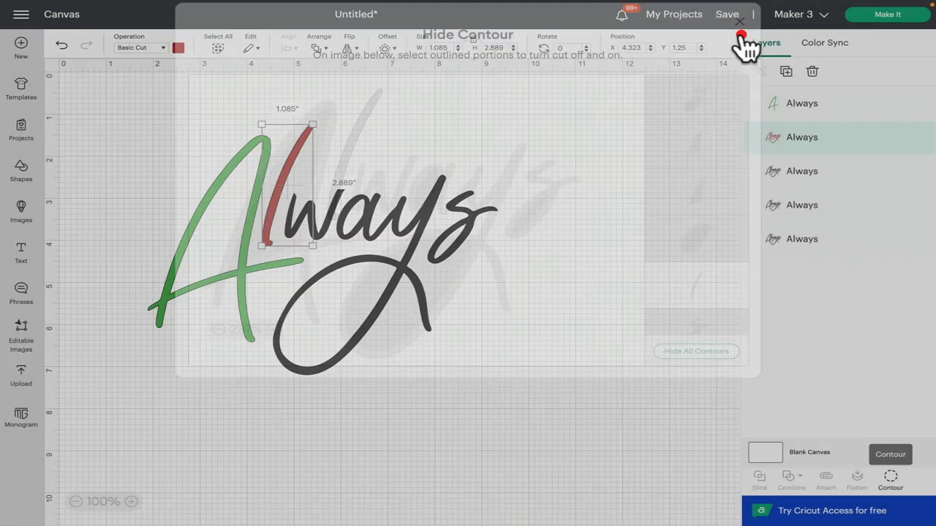
- Colour the third Always copy yellow and use Contour to keep only the w
{"action": "left_click", "coordinate": [740, 21]}
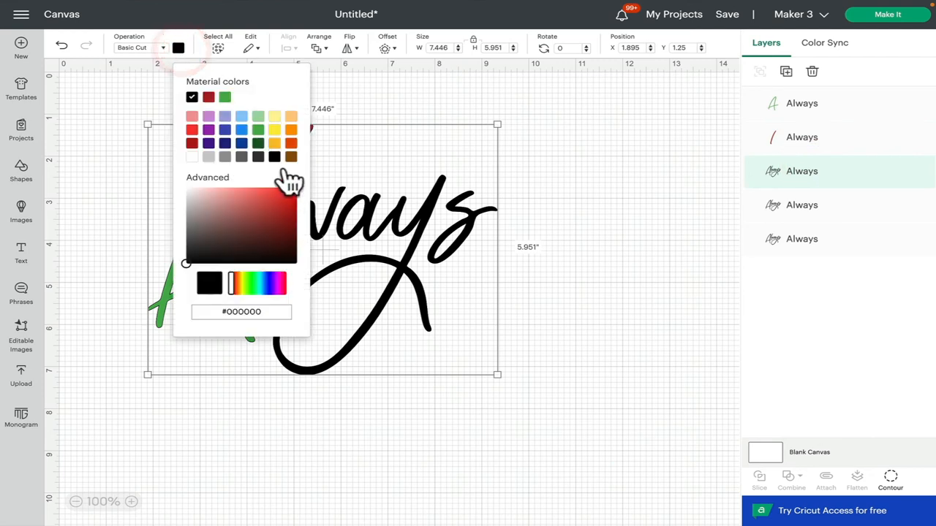
{"action": "left_click", "coordinate": [275, 129]}
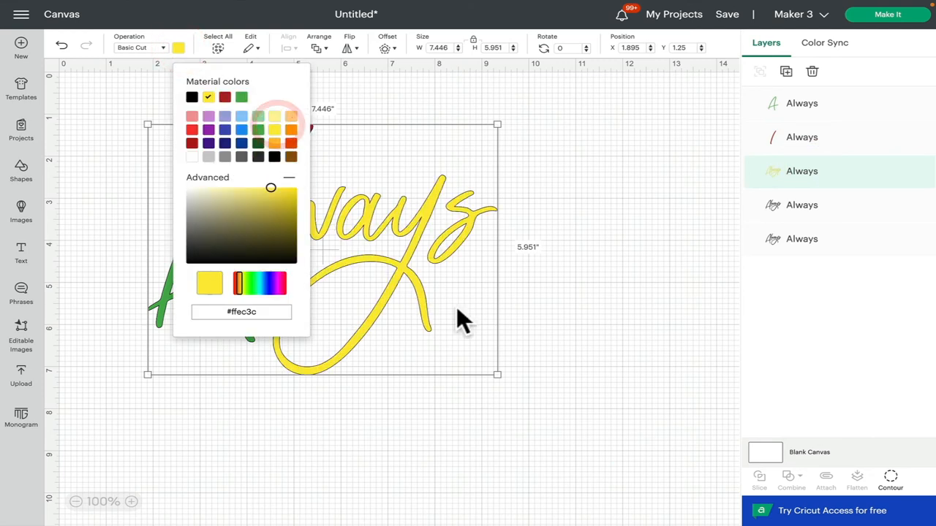
{"action": "left_click", "coordinate": [891, 480]}
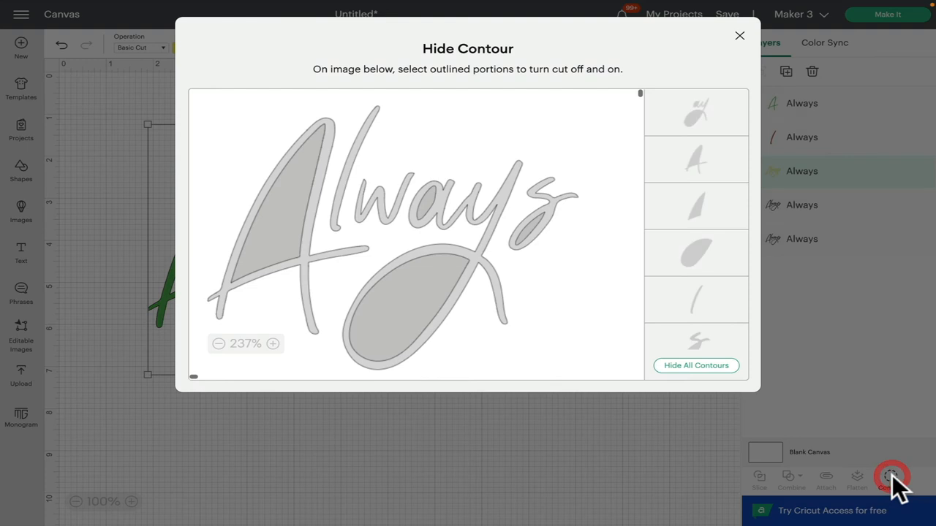
{"action": "left_click", "coordinate": [696, 365]}
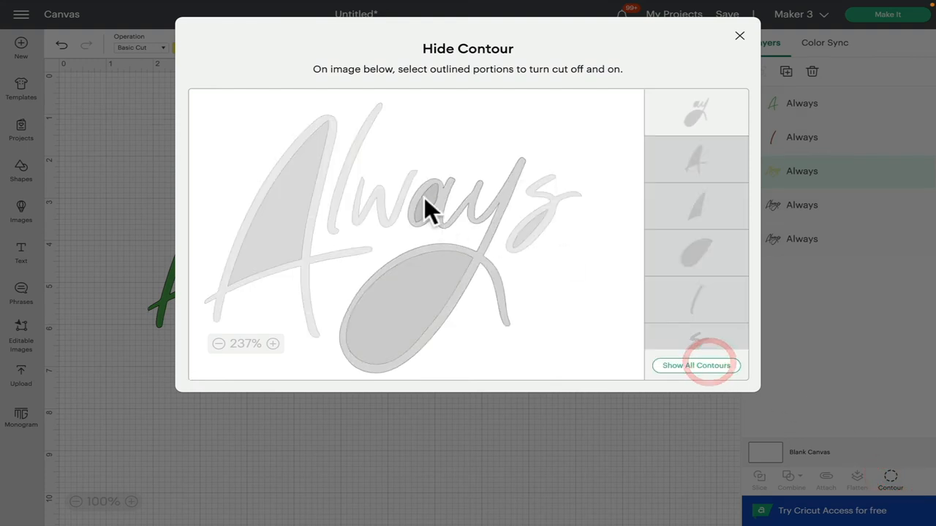
{"action": "left_click", "coordinate": [696, 366]}
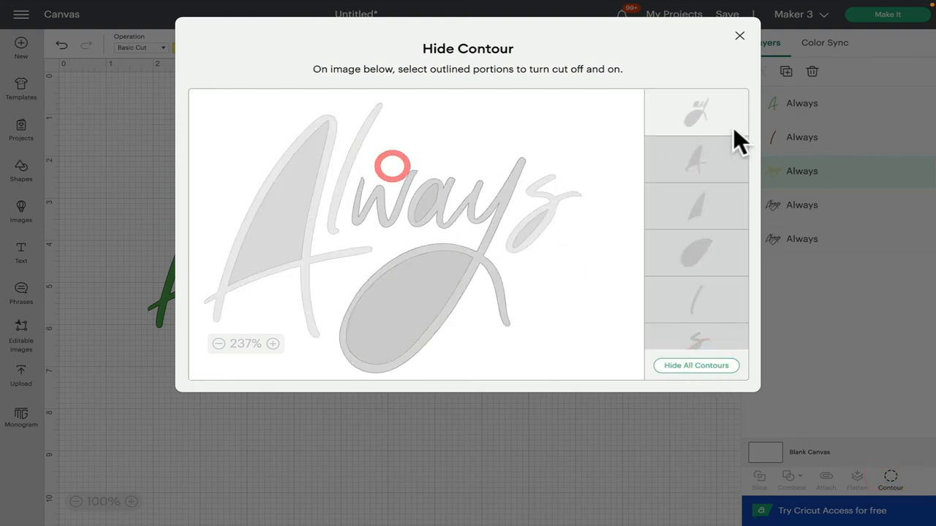
{"action": "left_click", "coordinate": [392, 165]}
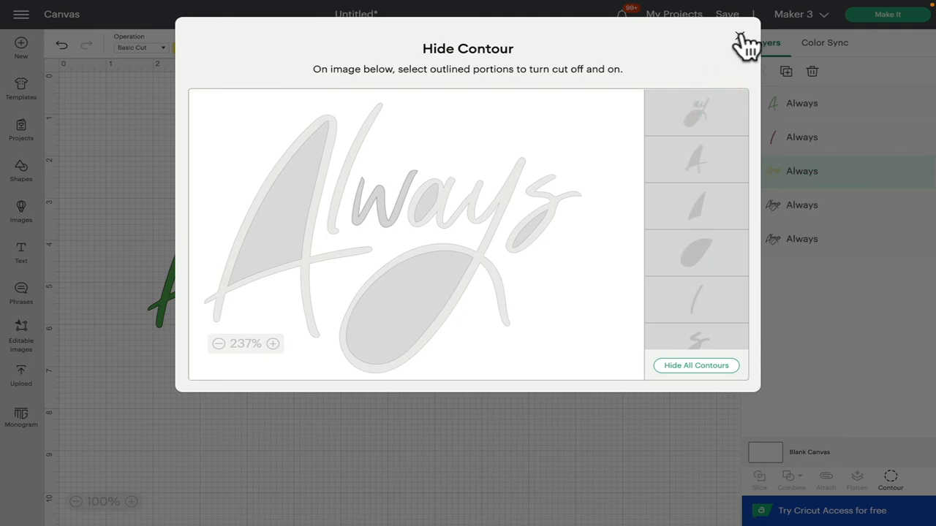
- Colour the next Always copy pink and use Contour to keep only the s tail
{"action": "left_click", "coordinate": [741, 41]}
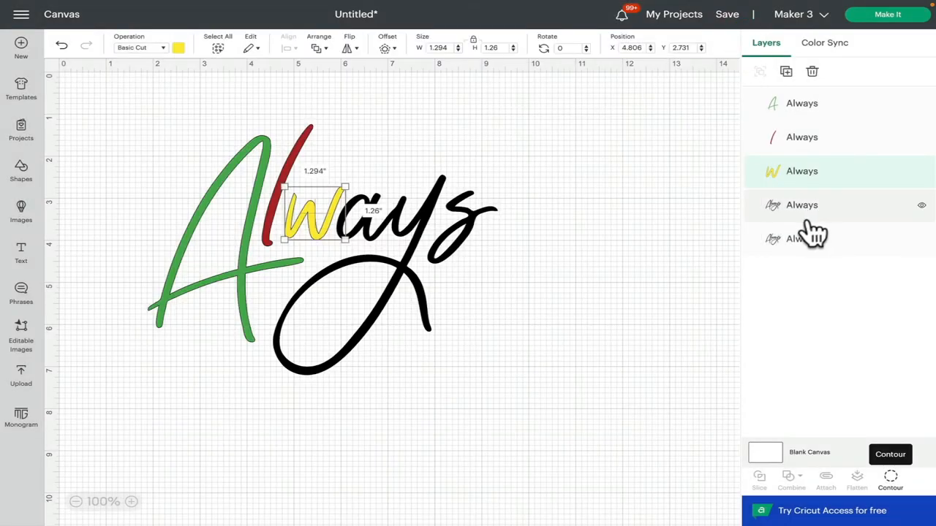
{"action": "left_click", "coordinate": [801, 204]}
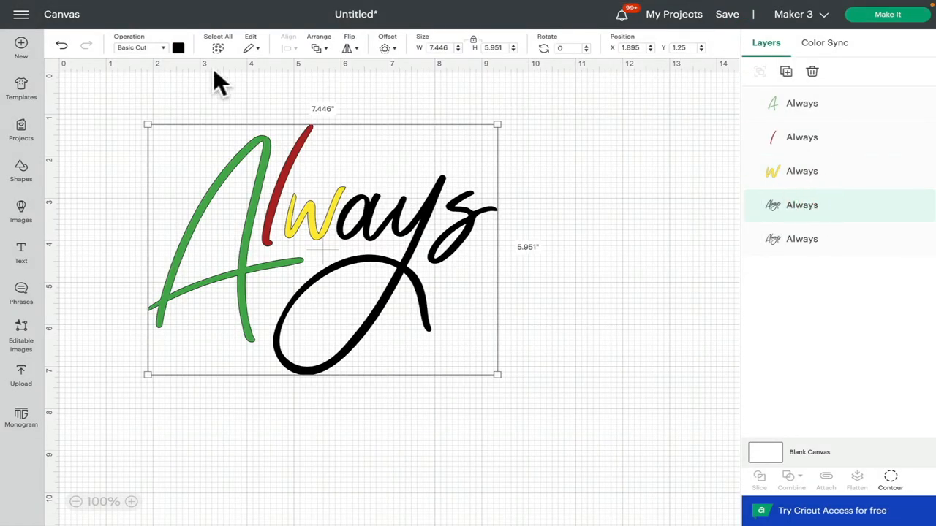
{"action": "left_click", "coordinate": [178, 47]}
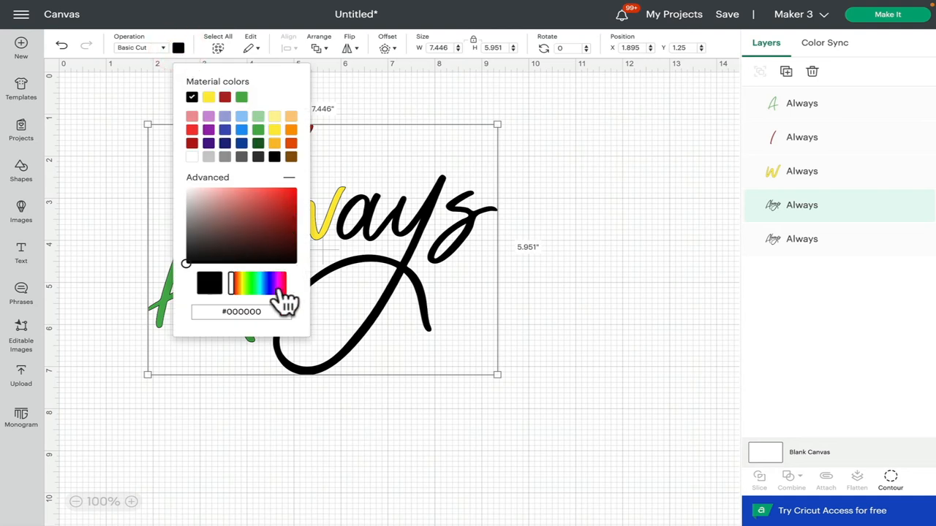
{"action": "left_click", "coordinate": [263, 198]}
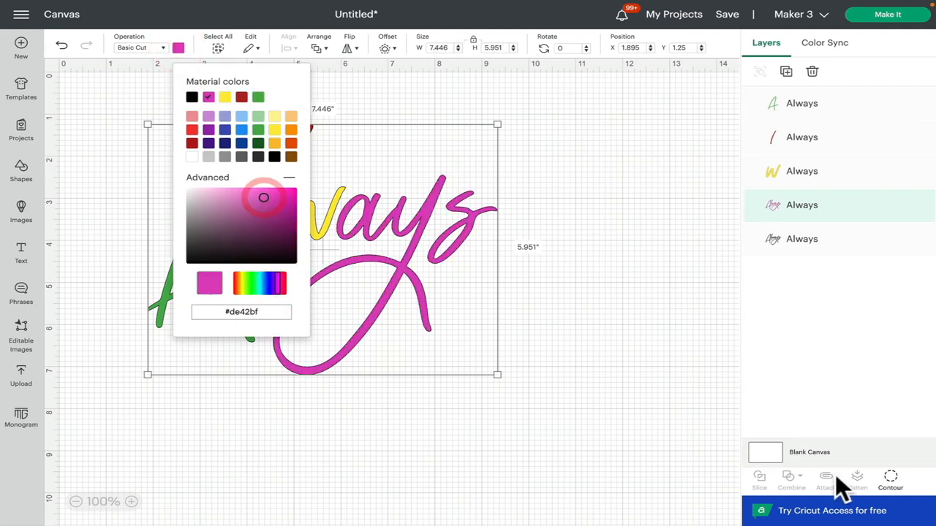
{"action": "left_click", "coordinate": [889, 479]}
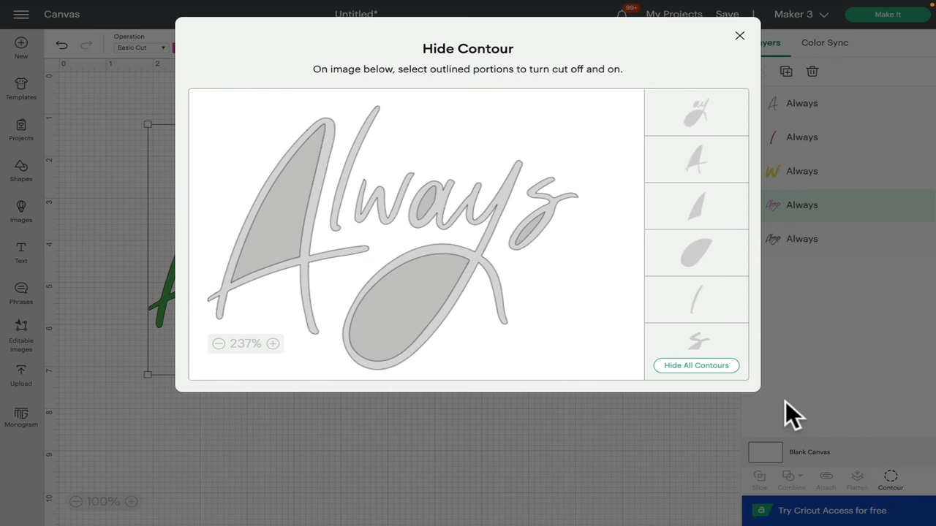
{"action": "left_click", "coordinate": [696, 366]}
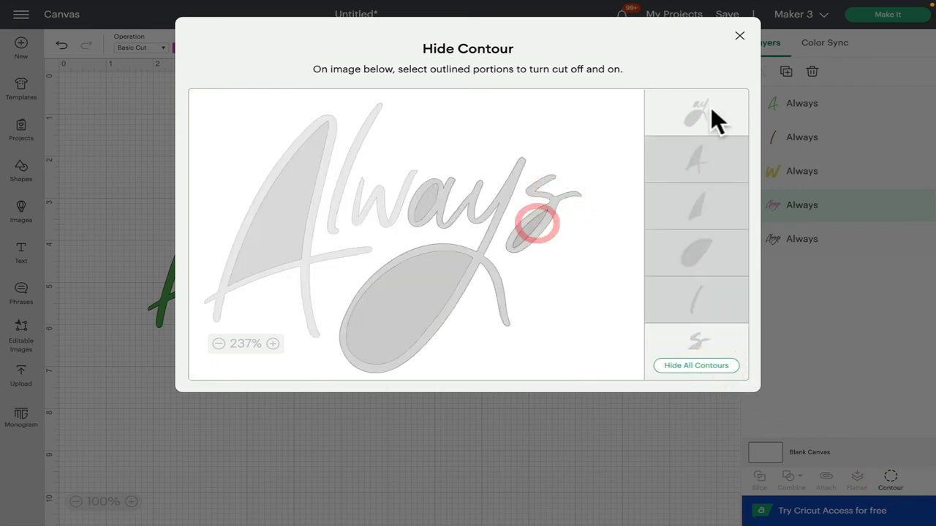
{"action": "left_click", "coordinate": [740, 35]}
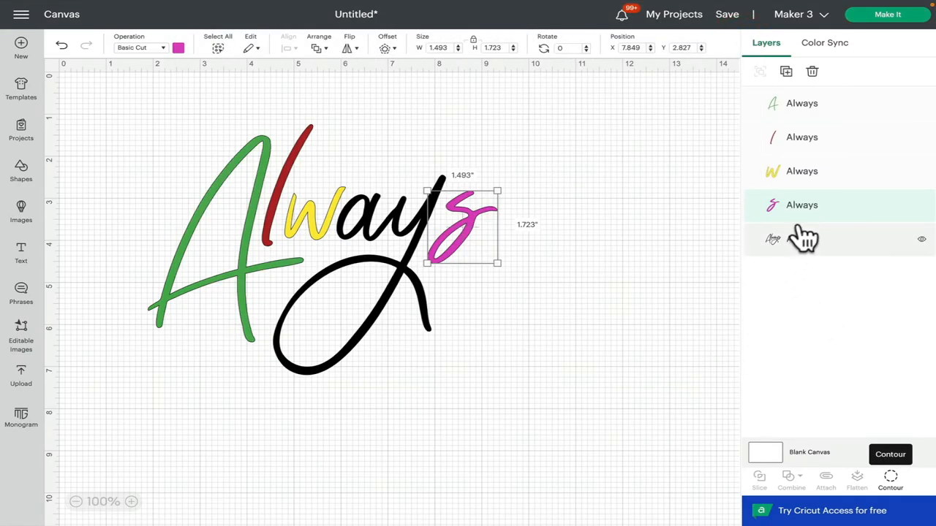
{"action": "left_click", "coordinate": [801, 238]}
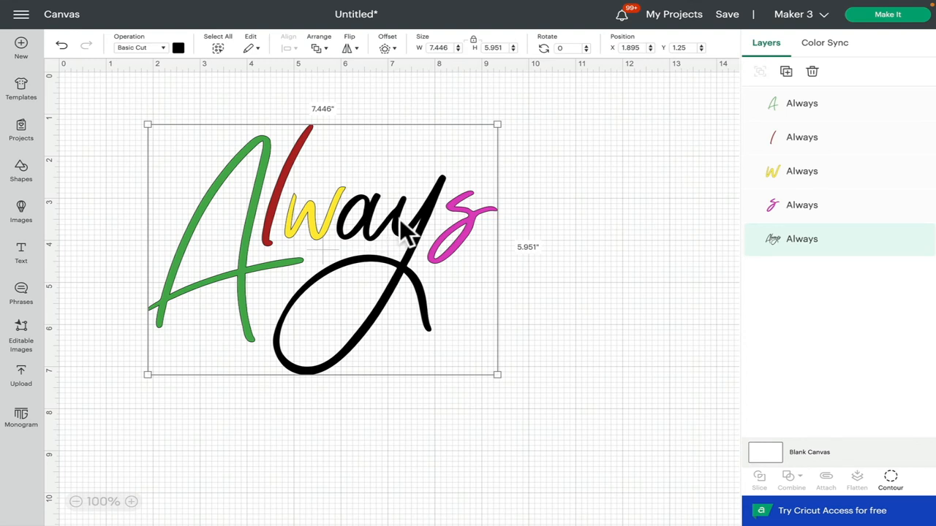
- Colour the last Always copy grey and use Contour to keep only the a, y and looping tail
{"action": "left_click", "coordinate": [178, 46]}
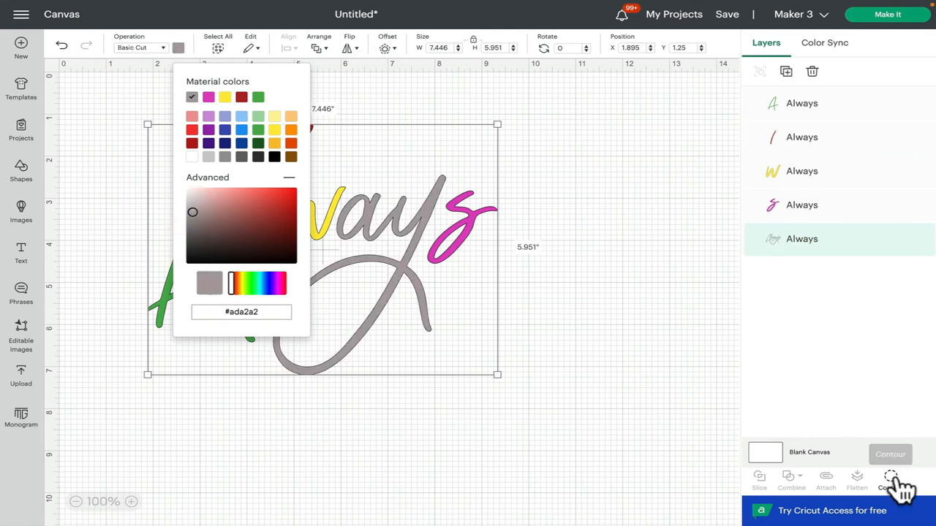
{"action": "left_click", "coordinate": [890, 480]}
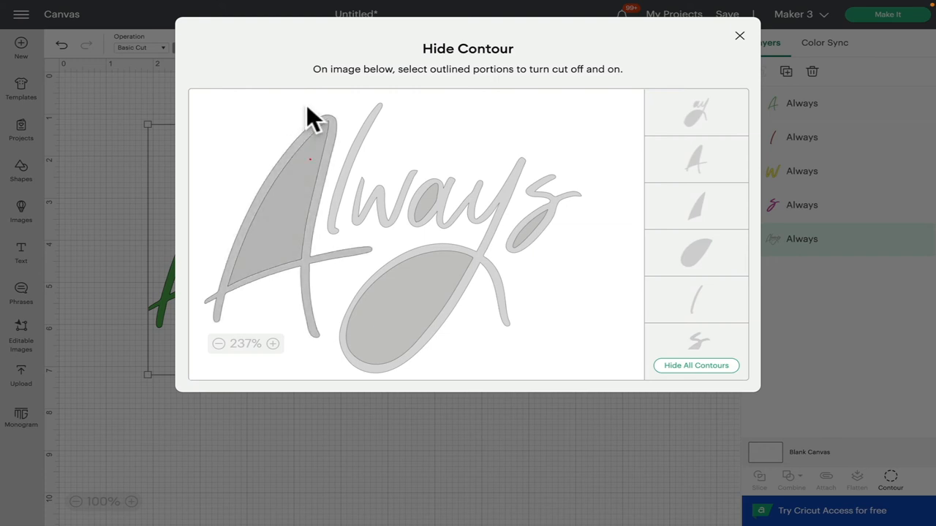
{"action": "left_click", "coordinate": [381, 115]}
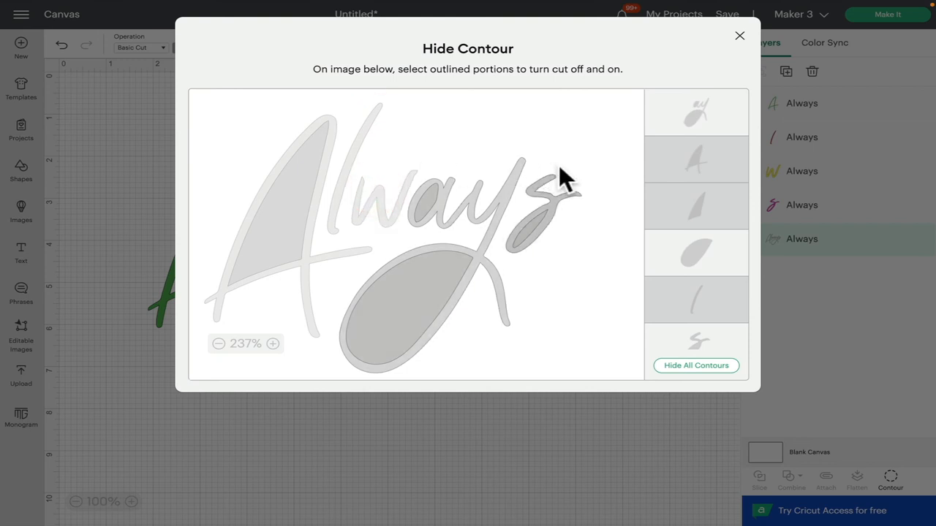
{"action": "left_click", "coordinate": [521, 241]}
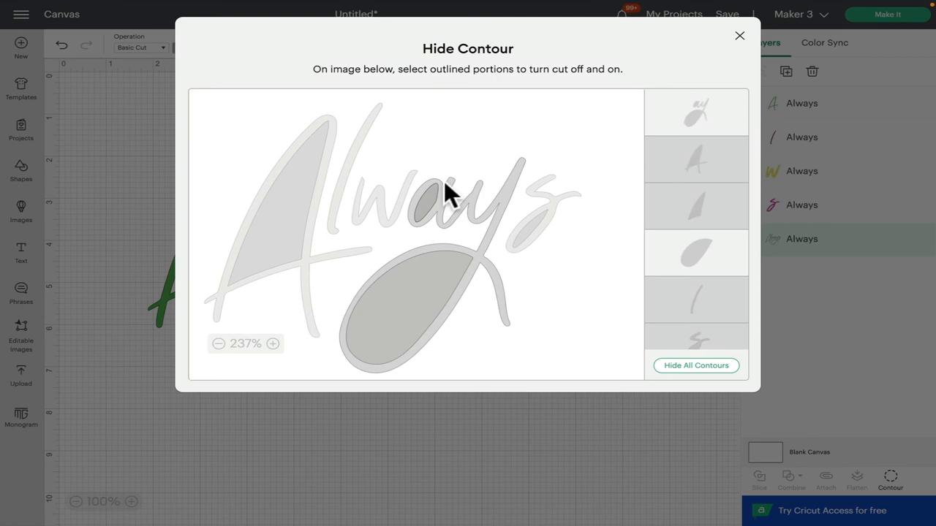
{"action": "mouse_move", "coordinate": [445, 187]}
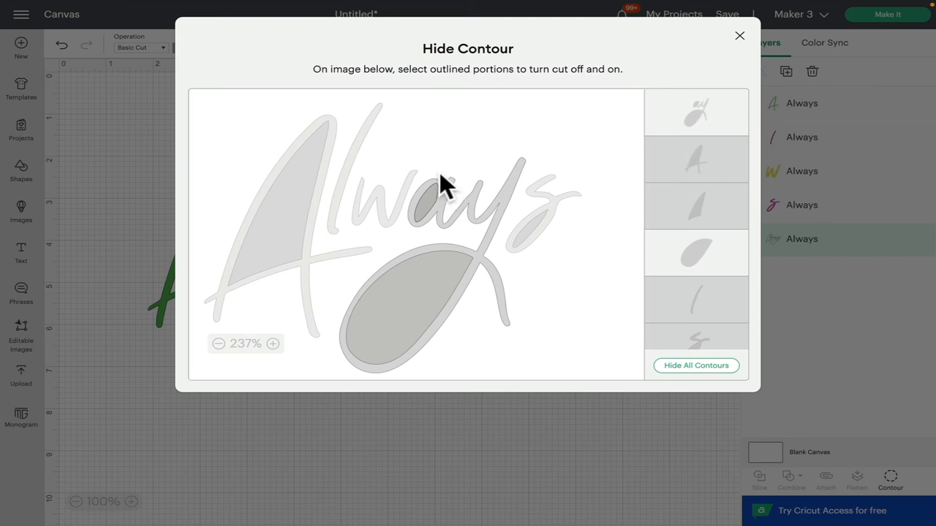
{"action": "left_click", "coordinate": [446, 183]}
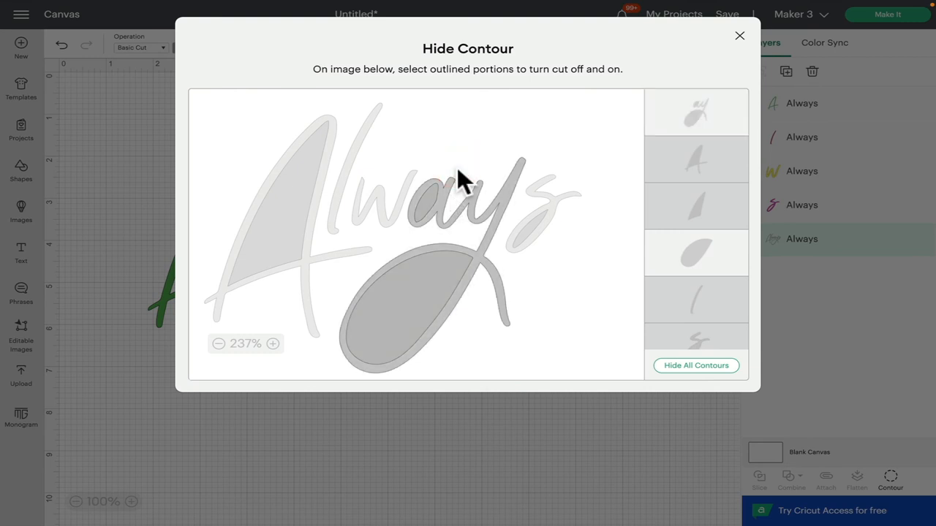
{"action": "mouse_move", "coordinate": [475, 207]}
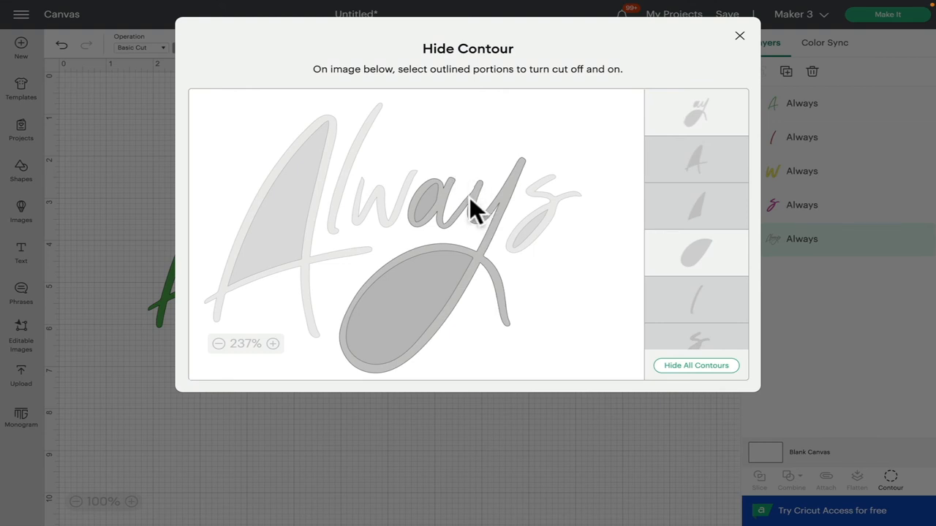
{"action": "mouse_move", "coordinate": [456, 178]}
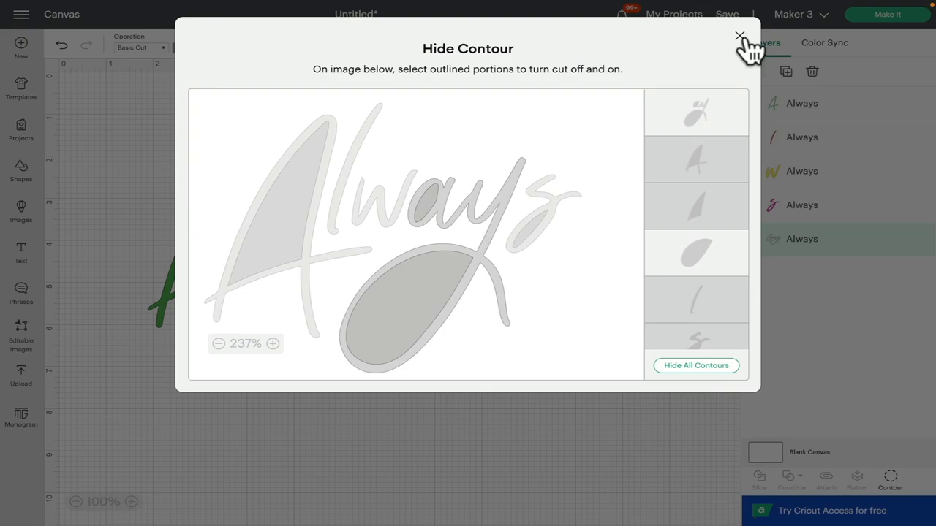
{"action": "left_click", "coordinate": [740, 35]}
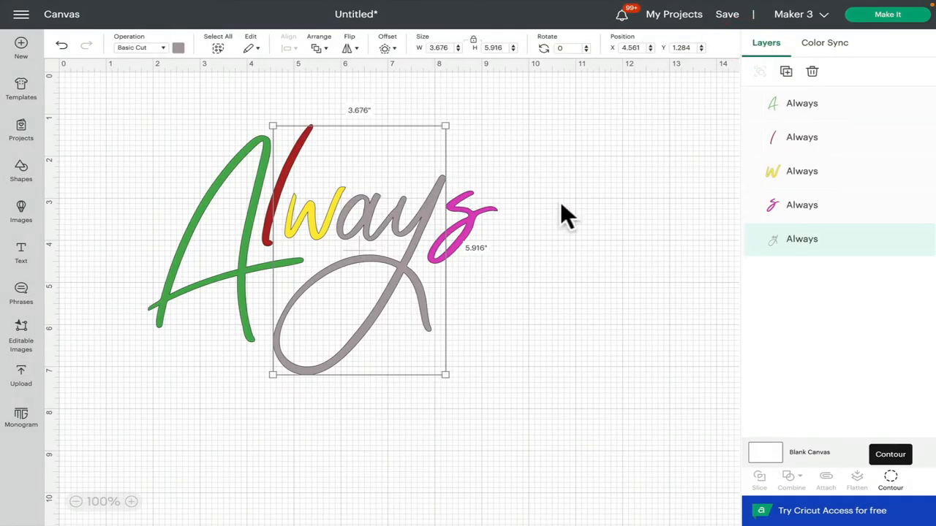
{"action": "left_click", "coordinate": [801, 102]}
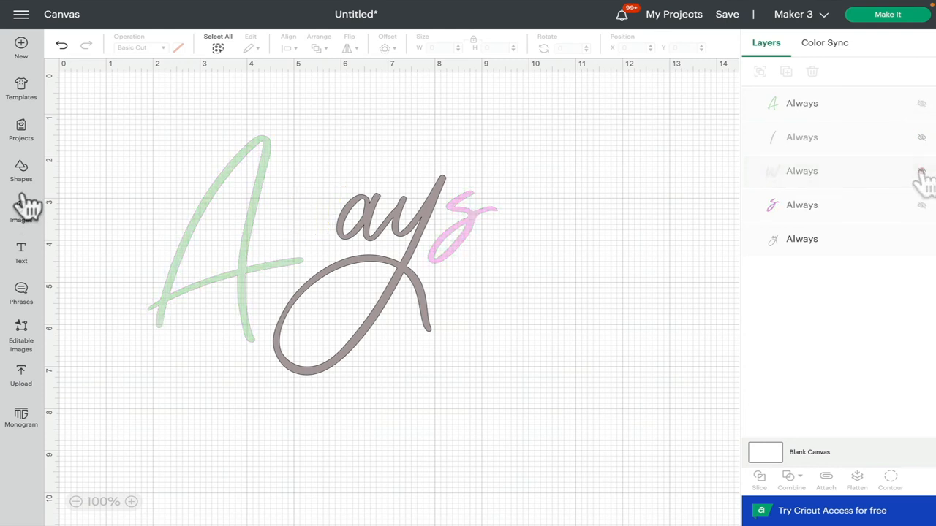
- Hide the other colour layers, insert a square and squeeze it into a thin unlocked bar
{"action": "left_click", "coordinate": [20, 169]}
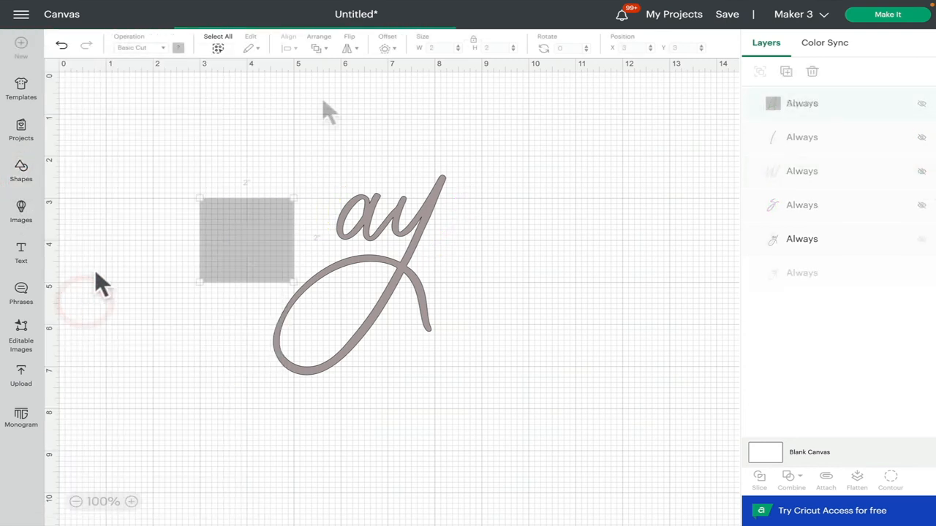
{"action": "left_click", "coordinate": [246, 241]}
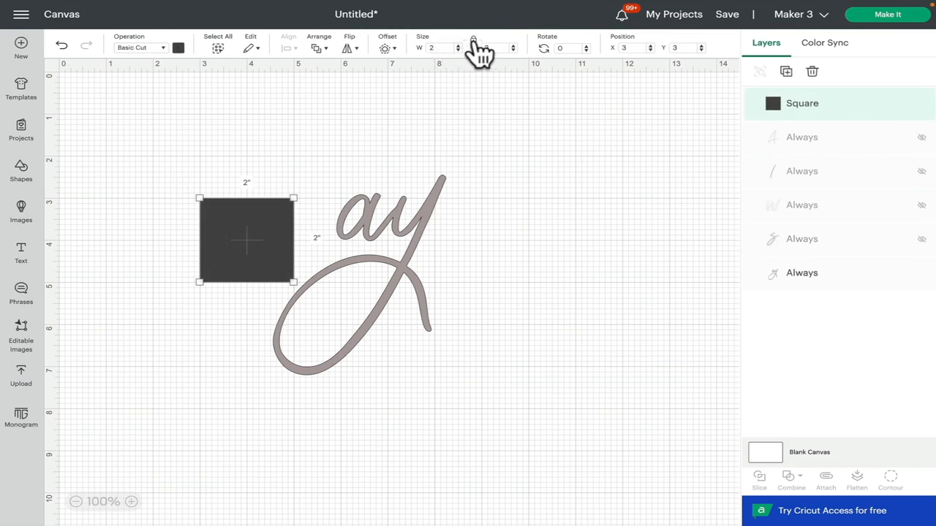
{"action": "left_click", "coordinate": [474, 41]}
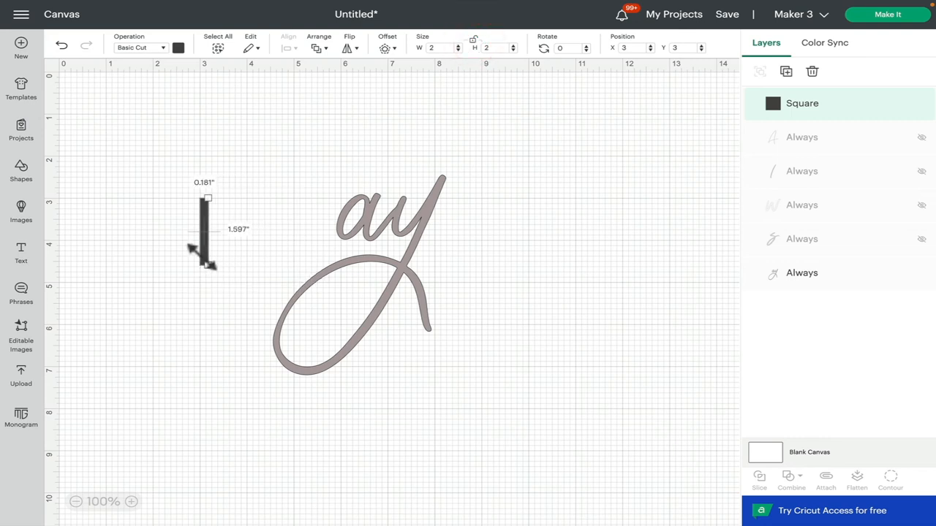
{"action": "left_click_drag", "start_coordinate": [208, 263], "coordinate": [203, 222]}
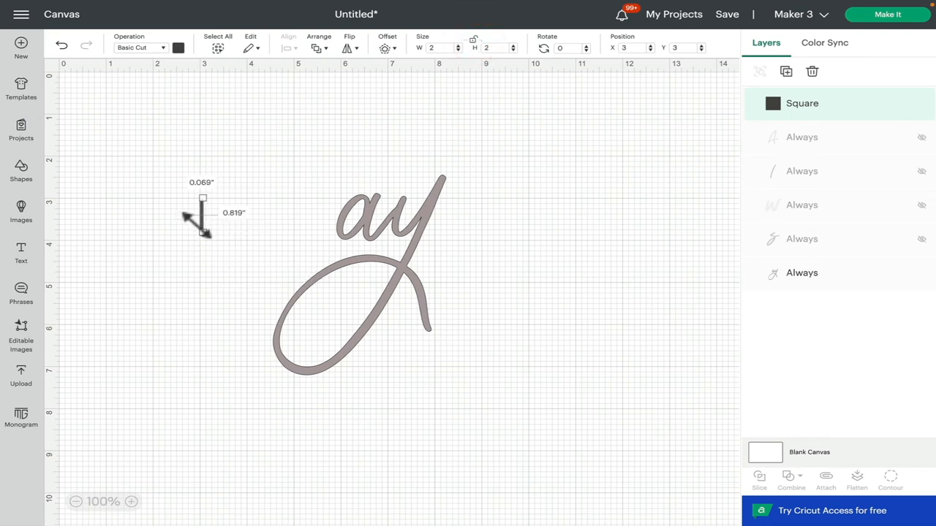
{"action": "left_click_drag", "start_coordinate": [202, 212], "coordinate": [386, 207]}
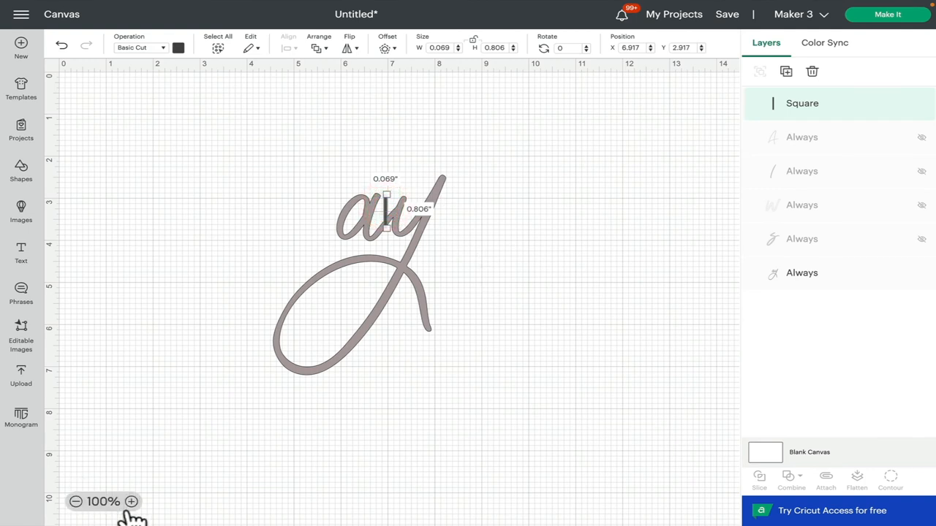
- Position and tilt the thin bar across the join between the grey a and y
{"action": "left_click", "coordinate": [132, 502]}
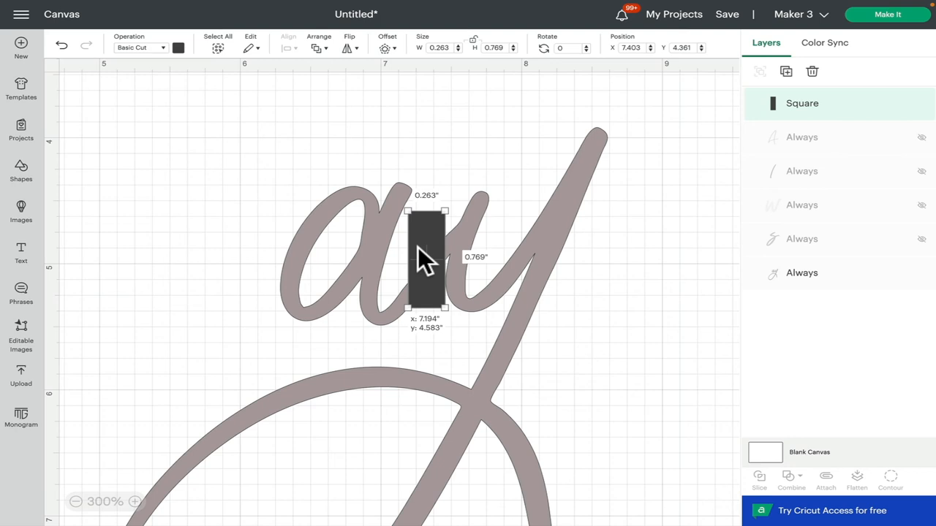
{"action": "left_click_drag", "start_coordinate": [427, 260], "coordinate": [427, 252]}
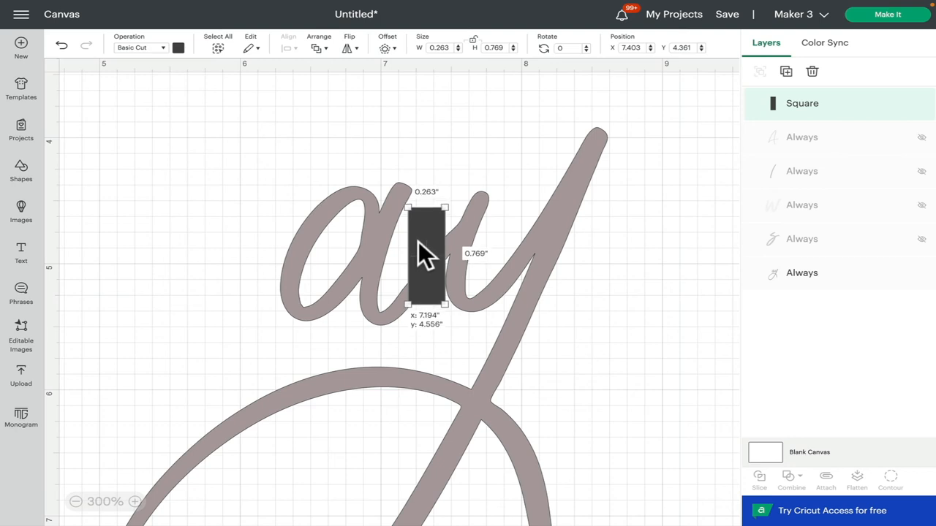
{"action": "left_click_drag", "start_coordinate": [427, 256], "coordinate": [431, 241]}
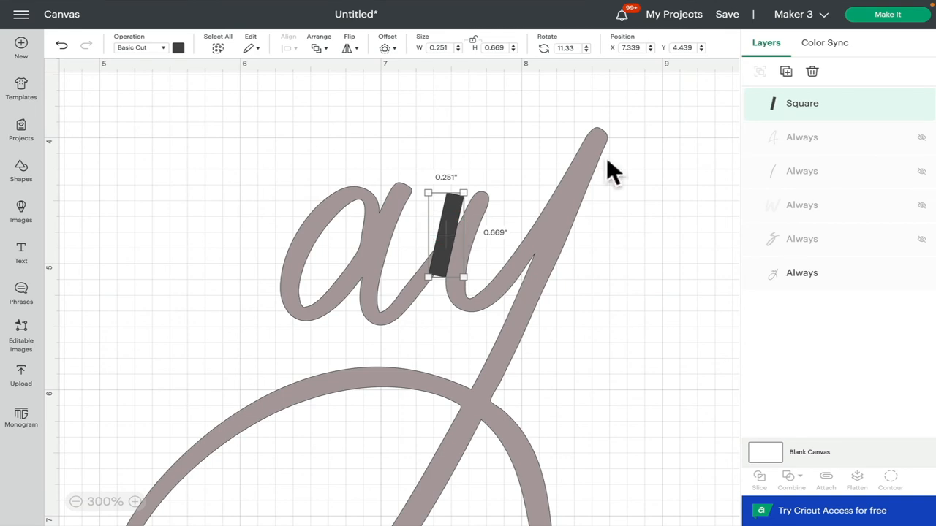
{"action": "left_click_drag", "start_coordinate": [611, 173], "coordinate": [431, 256]}
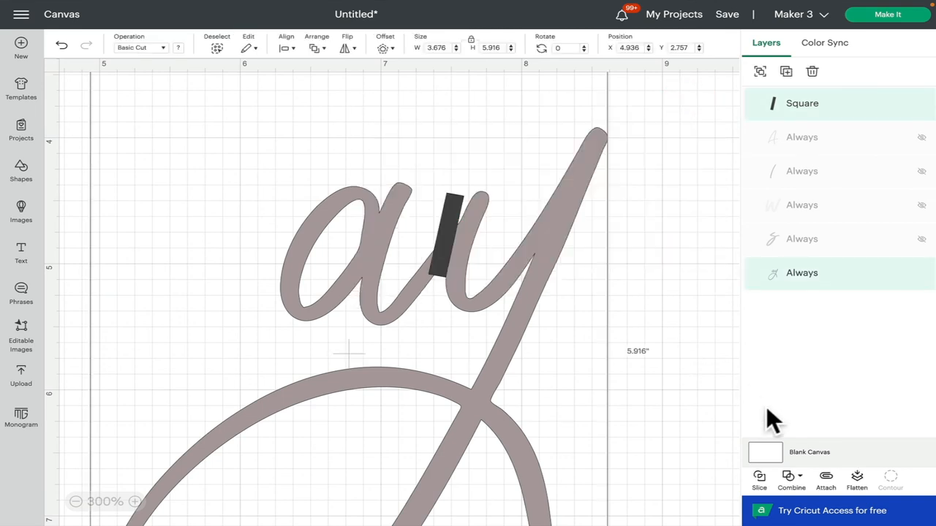
{"action": "mouse_move", "coordinate": [758, 480]}
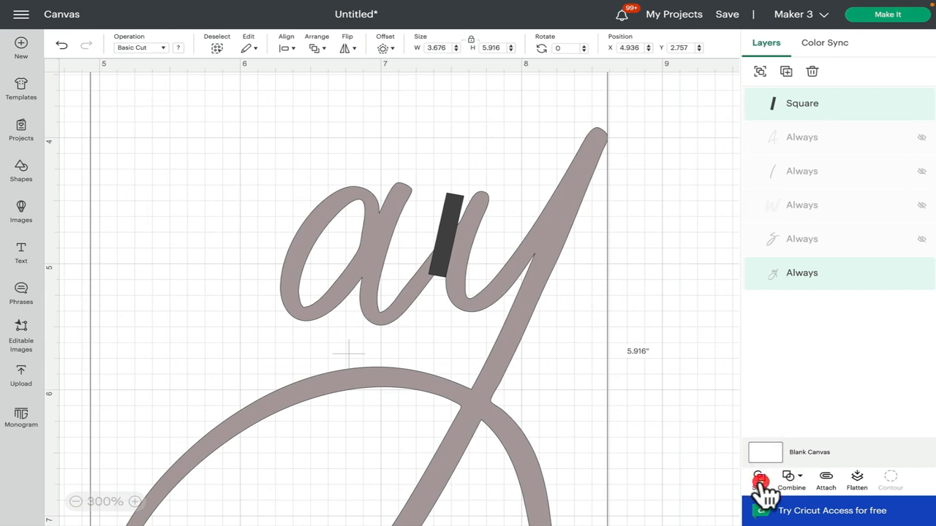
- Slice the grey lettering with the bar and delete the leftover slice pieces
{"action": "left_click", "coordinate": [759, 481]}
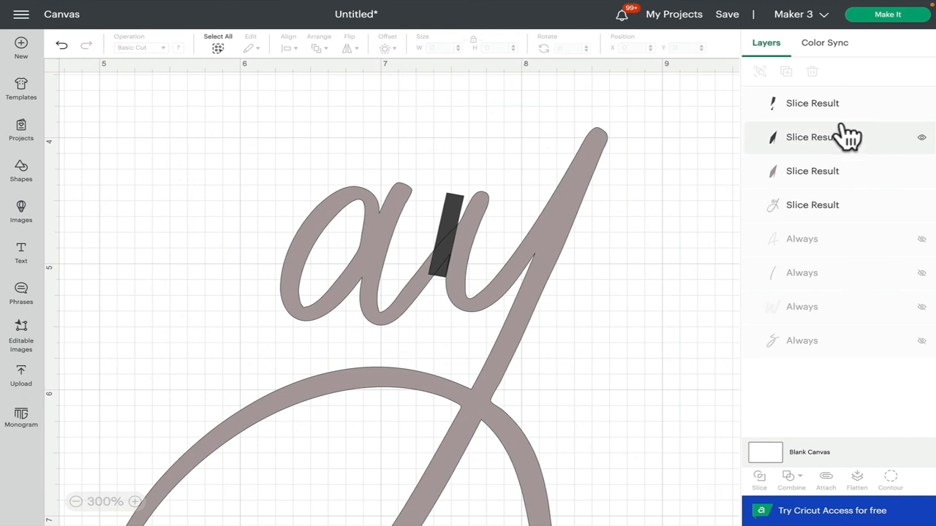
{"action": "left_click", "coordinate": [812, 102]}
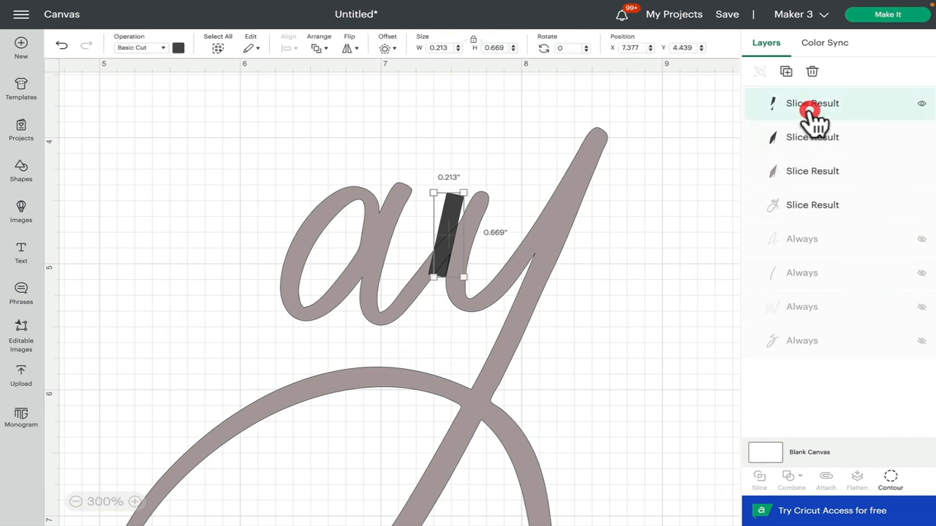
{"action": "left_click", "coordinate": [811, 70]}
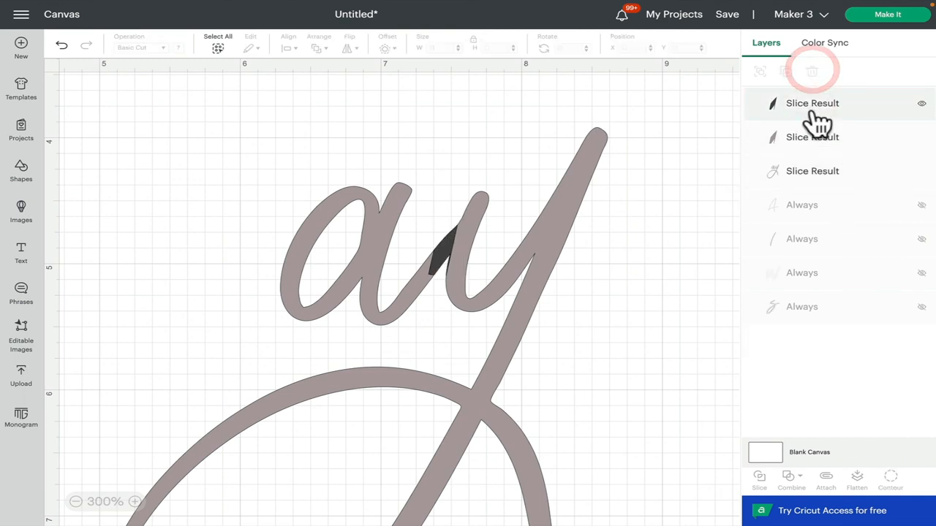
{"action": "left_click", "coordinate": [811, 70]}
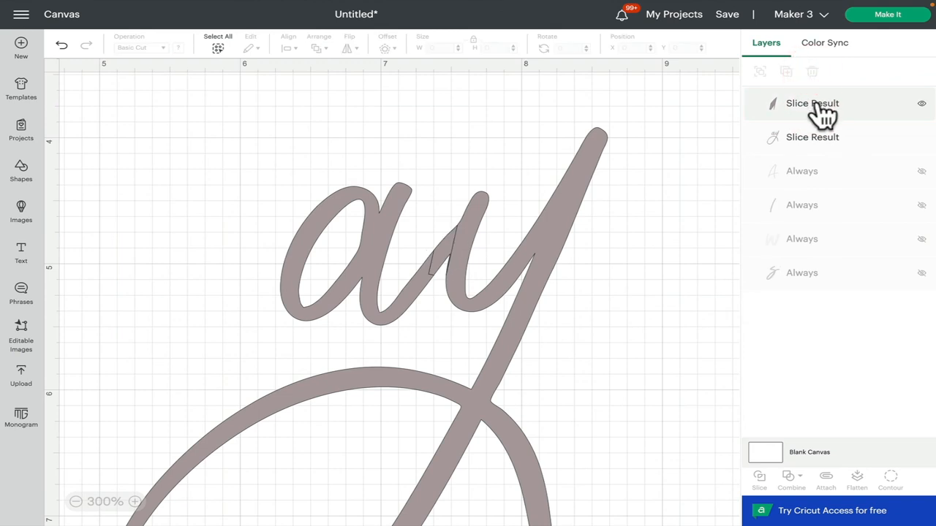
{"action": "left_click", "coordinate": [811, 71]}
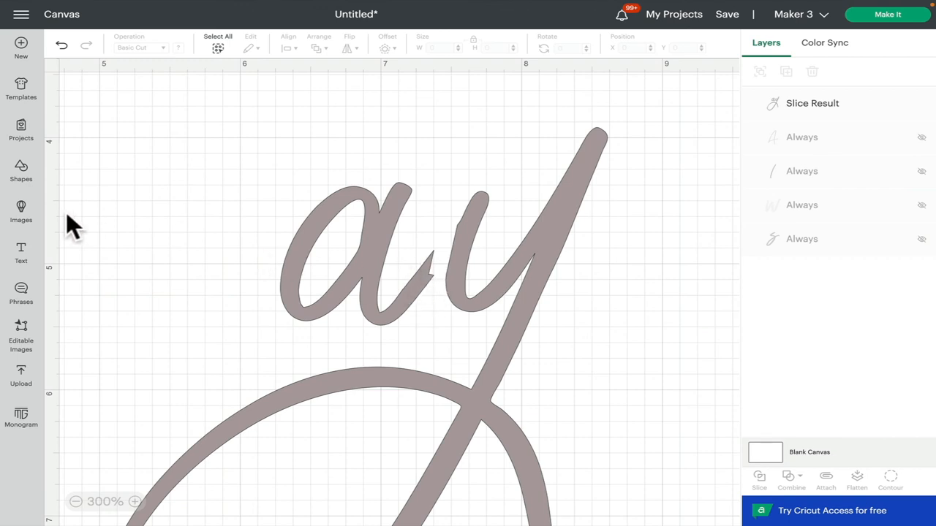
{"action": "mouse_move", "coordinate": [380, 285]}
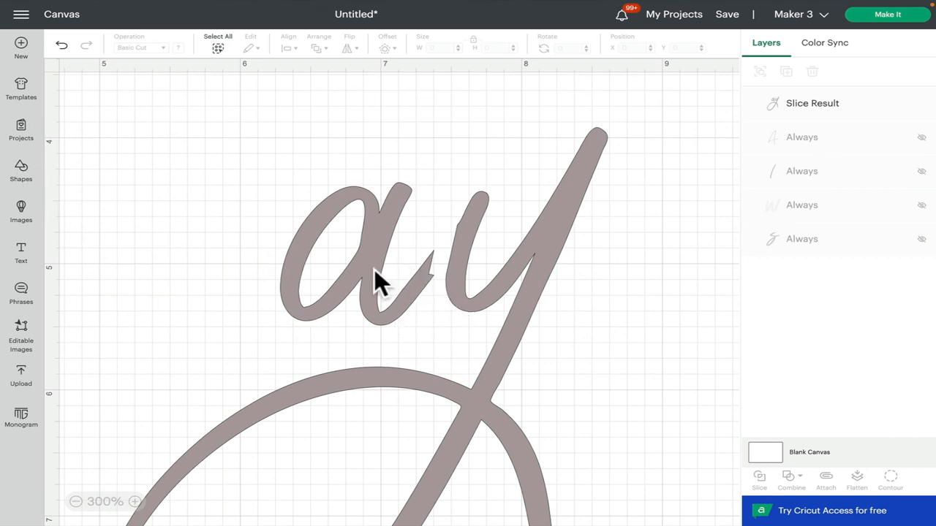
{"action": "mouse_move", "coordinate": [20, 212]}
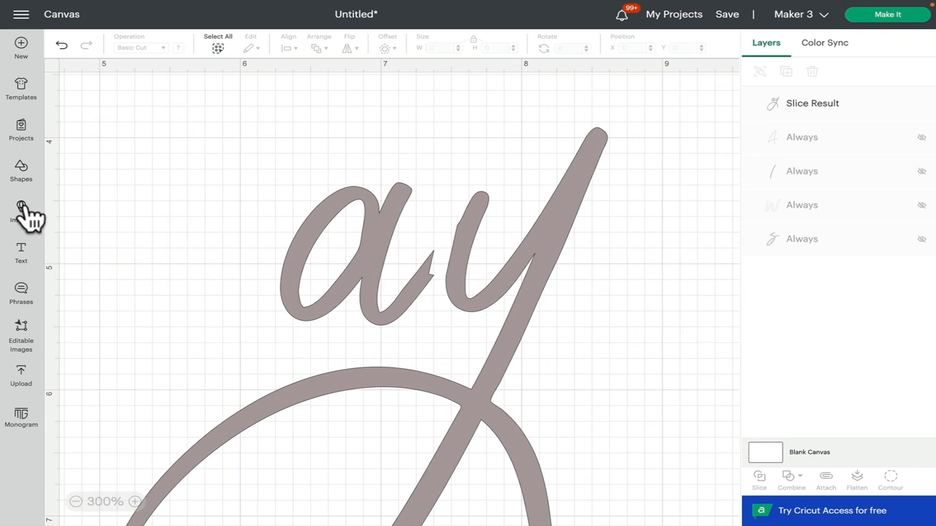
- Insert a circle, squash it into a narrow oval and tilt it across the remaining a–y join
{"action": "left_click", "coordinate": [21, 170]}
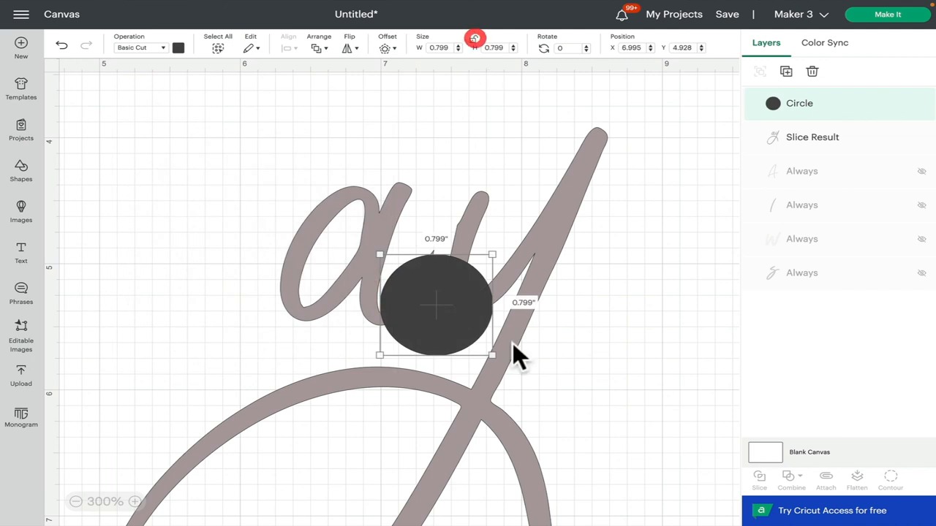
{"action": "left_click_drag", "start_coordinate": [491, 355], "coordinate": [422, 350]}
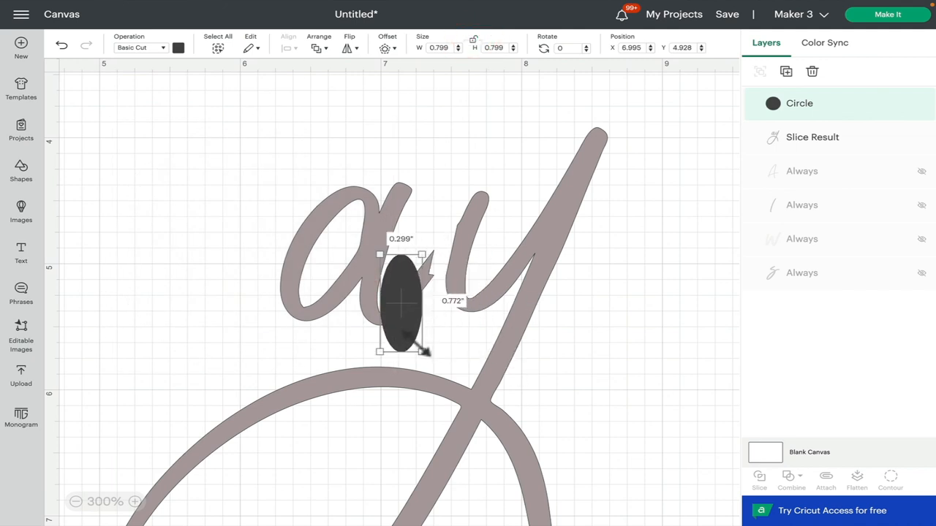
{"action": "left_click_drag", "start_coordinate": [402, 292], "coordinate": [402, 299]}
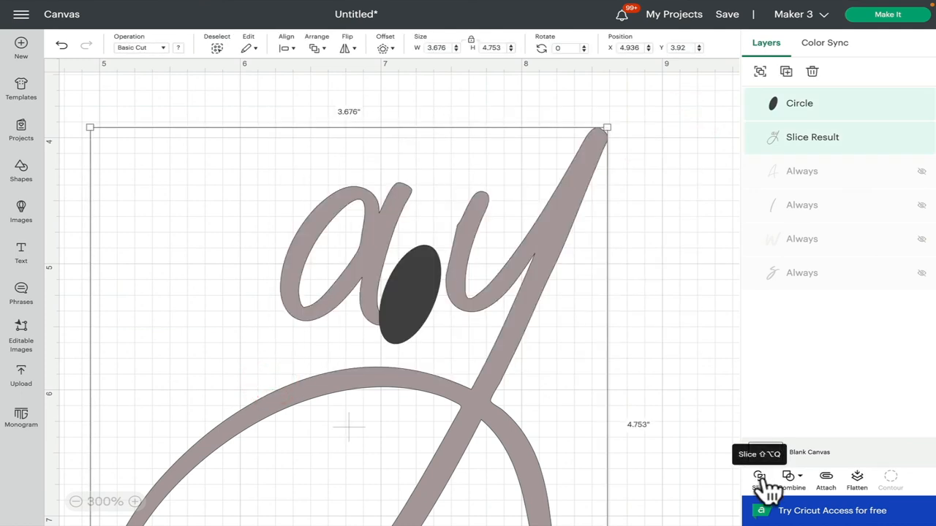
- Slice the oval out of the letters and delete the leftover oval pieces
{"action": "left_click", "coordinate": [759, 479]}
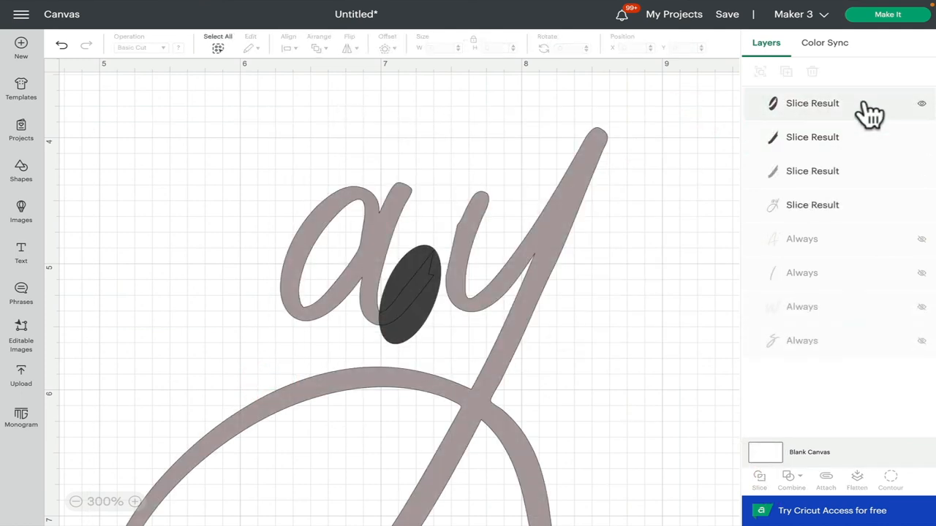
{"action": "left_click", "coordinate": [813, 70]}
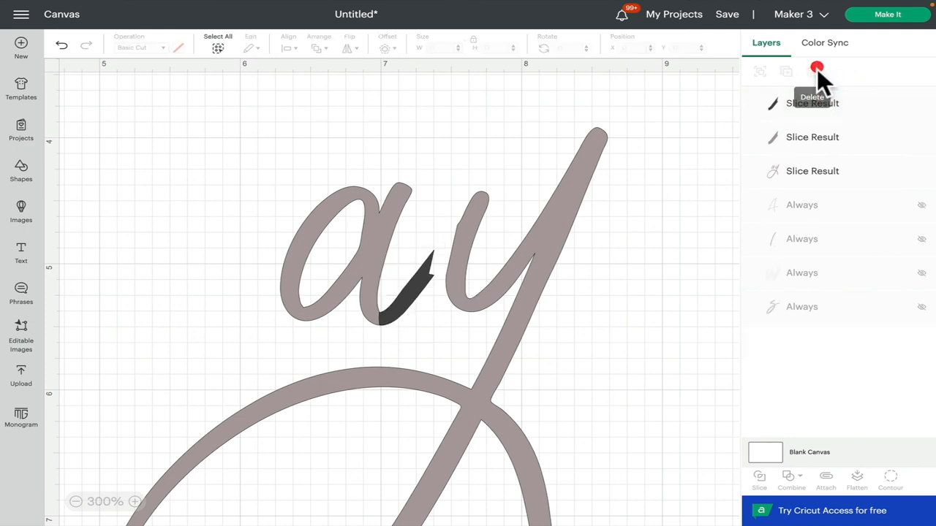
{"action": "left_click", "coordinate": [812, 70]}
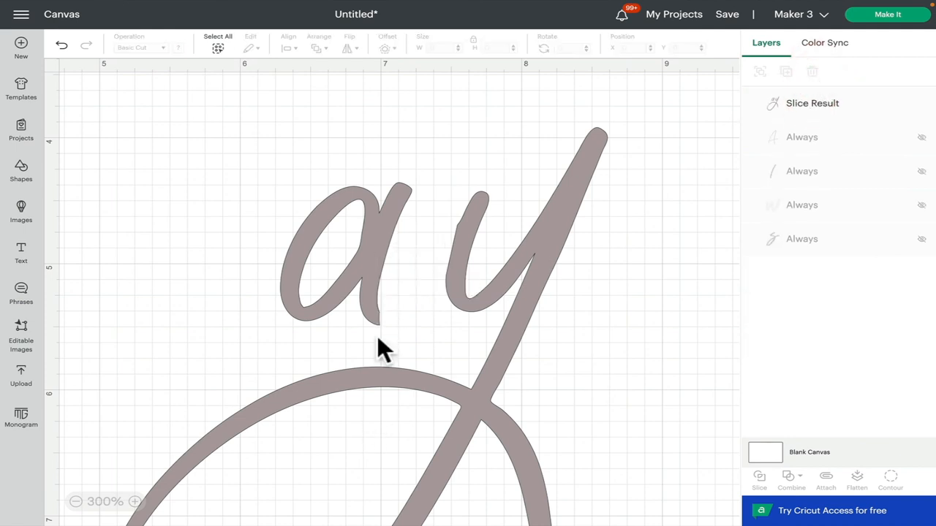
{"action": "mouse_move", "coordinate": [191, 436]}
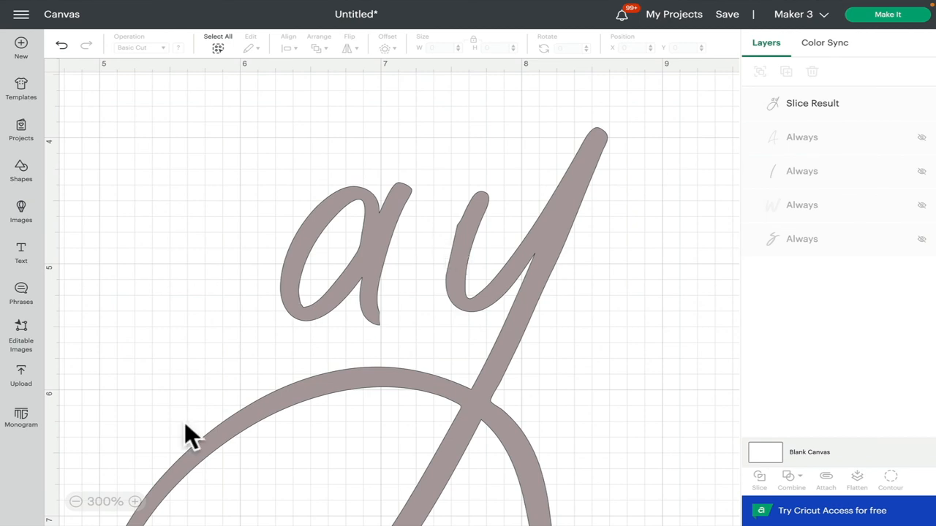
- Zoom out to the whole design, duplicate the a–y Slice Result and colour the copy light blue
{"action": "left_click", "coordinate": [76, 501]}
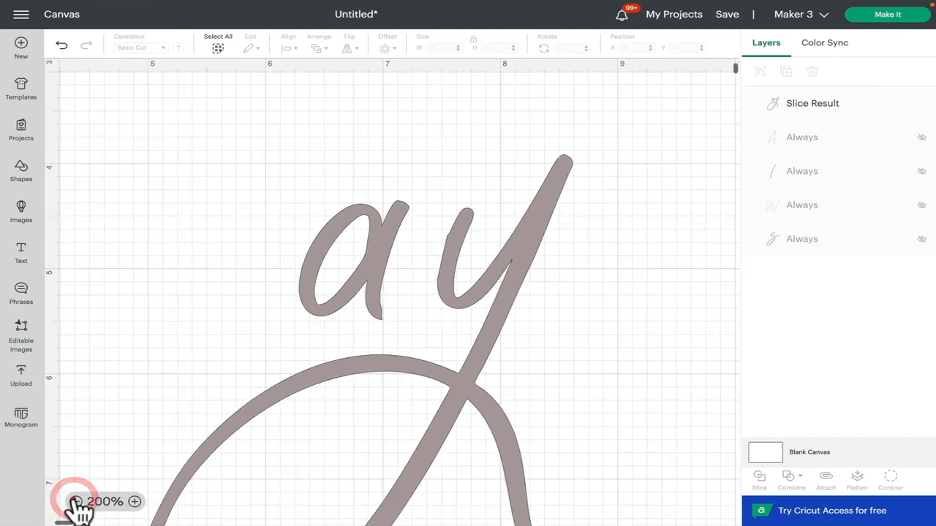
{"action": "left_click", "coordinate": [76, 502]}
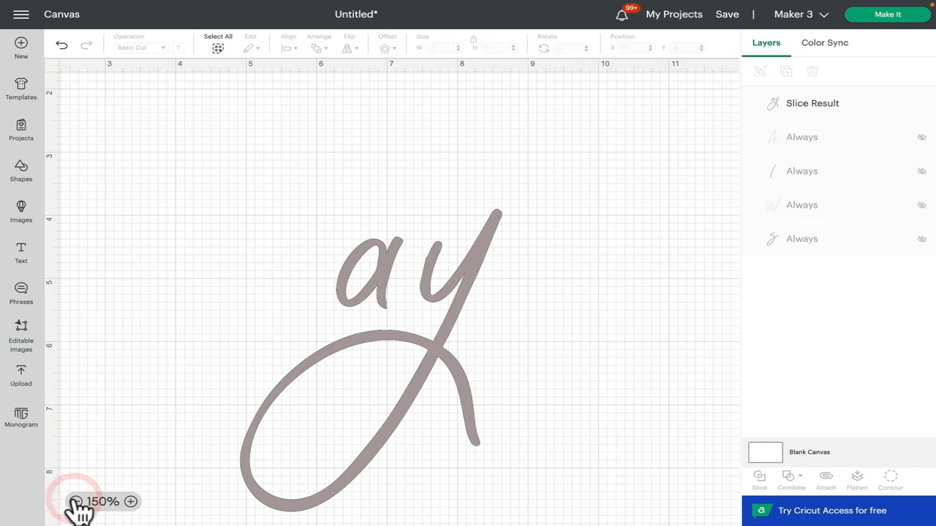
{"action": "left_click", "coordinate": [76, 501]}
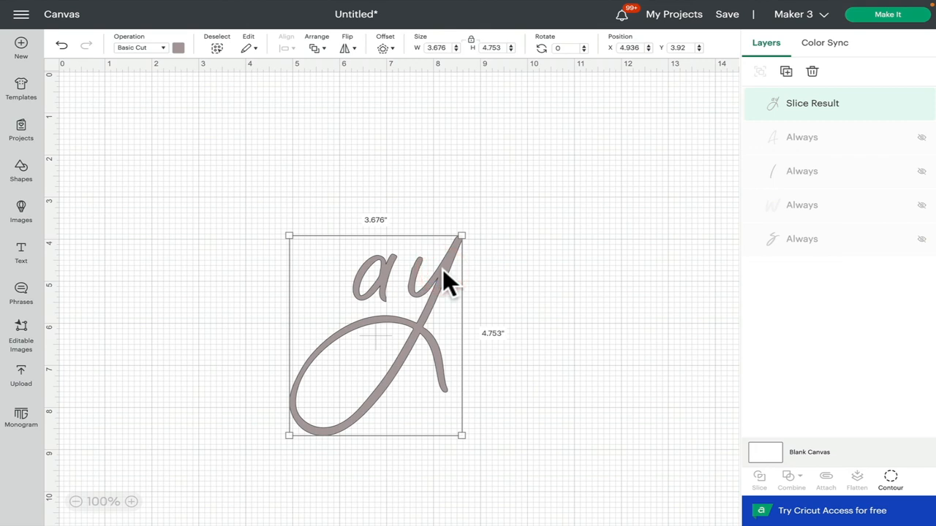
{"action": "mouse_move", "coordinate": [786, 71]}
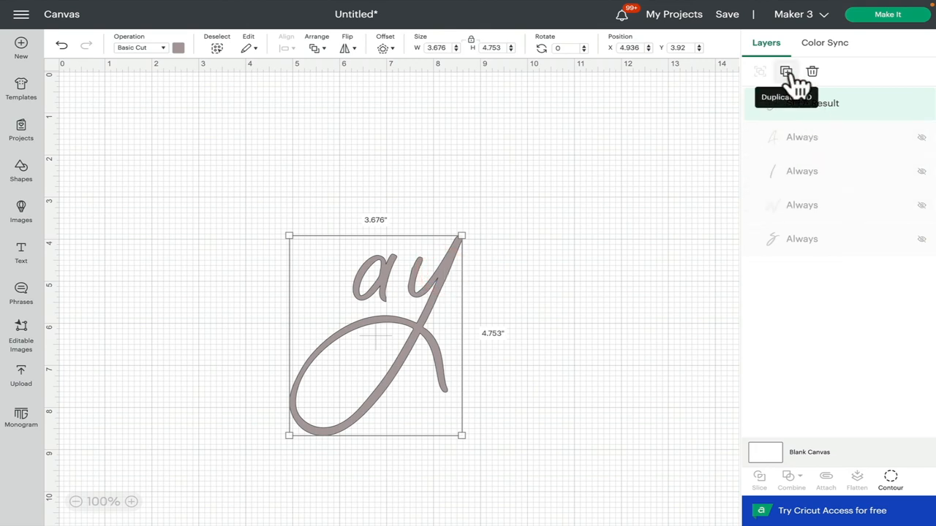
{"action": "left_click", "coordinate": [786, 70]}
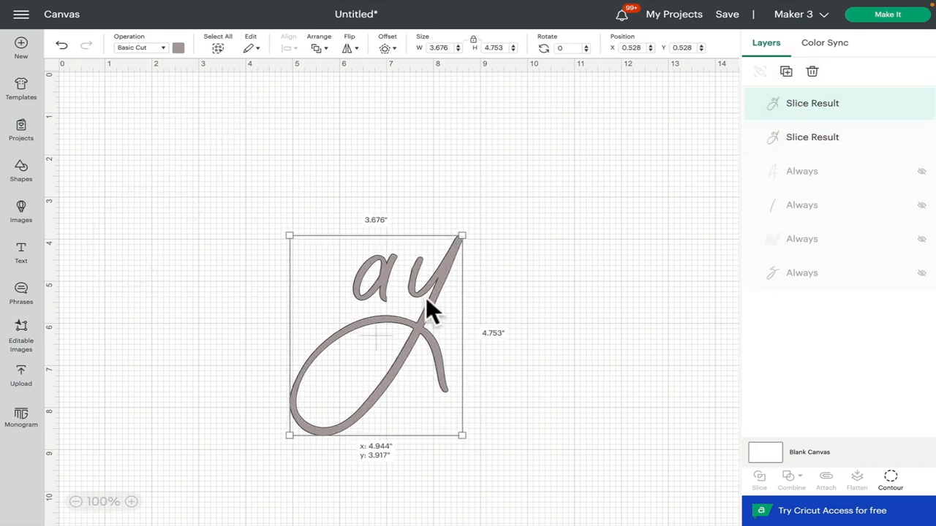
{"action": "left_click", "coordinate": [178, 47]}
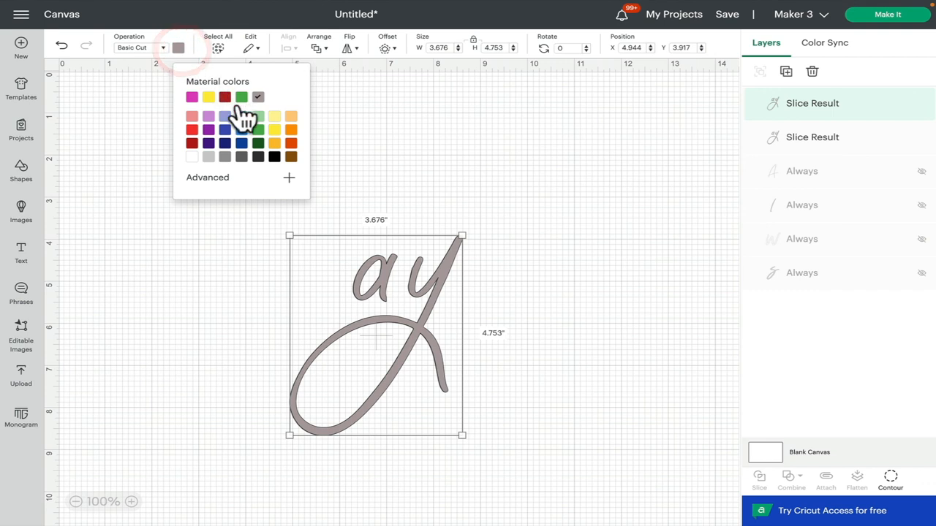
{"action": "left_click", "coordinate": [257, 117]}
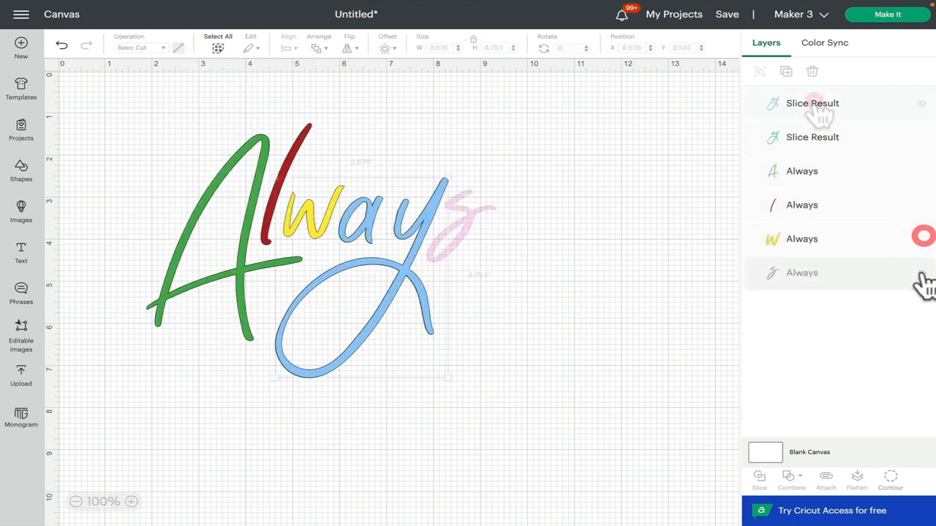
- Unhide the pink s and use Contour to hide the y on the blue a–y copy
{"action": "left_click", "coordinate": [813, 102]}
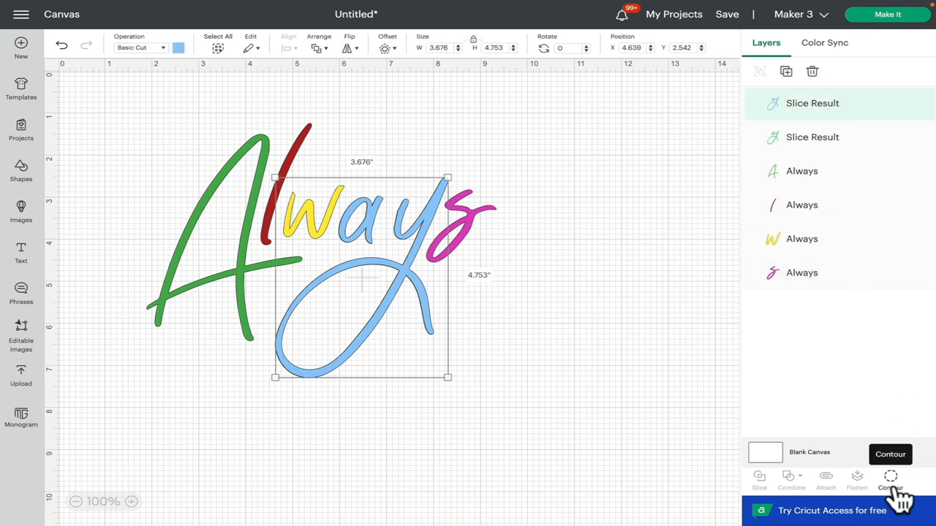
{"action": "left_click", "coordinate": [889, 479]}
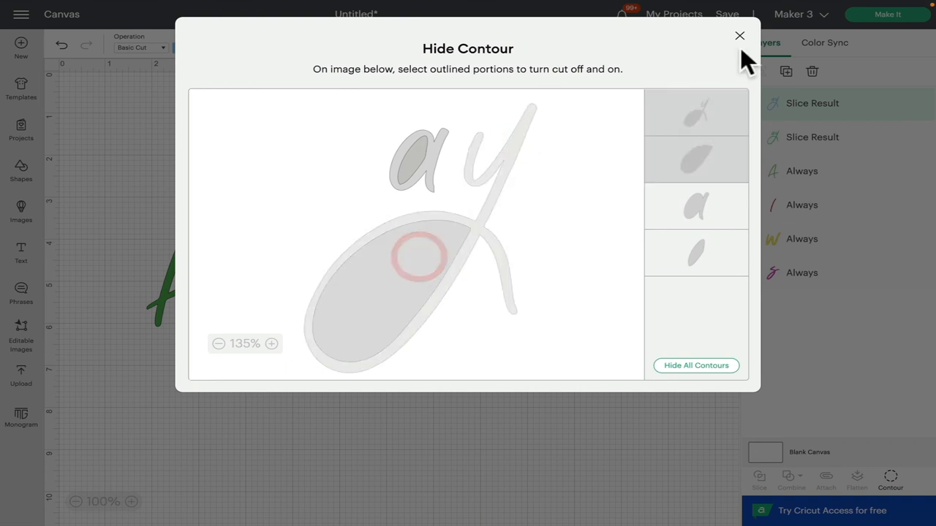
{"action": "left_click", "coordinate": [740, 35]}
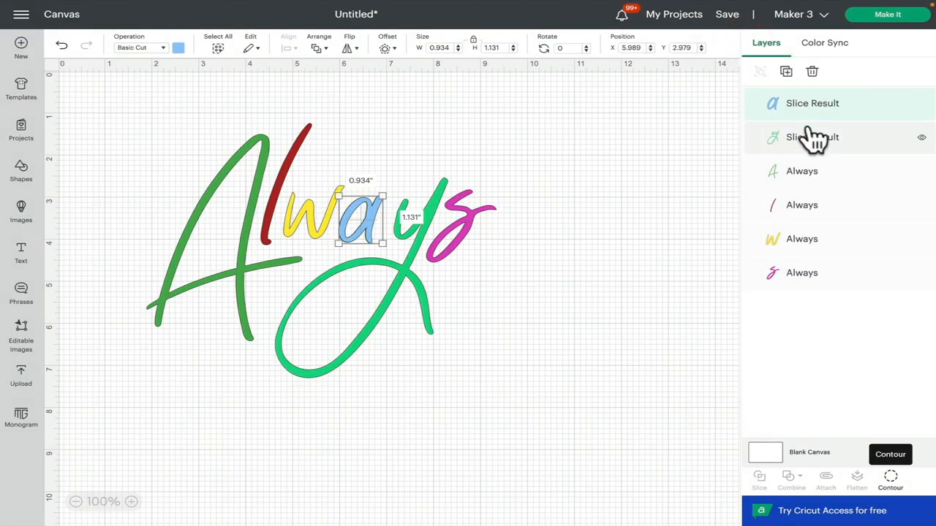
- Use Contour to hide the a on the green copy, then deselect to show the finished multicolour Always
{"action": "left_click", "coordinate": [811, 137]}
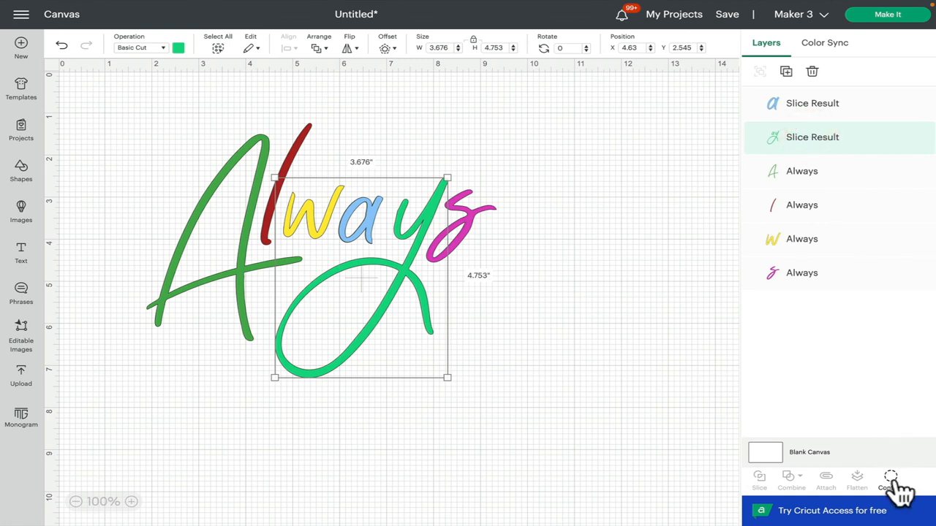
{"action": "left_click", "coordinate": [890, 480]}
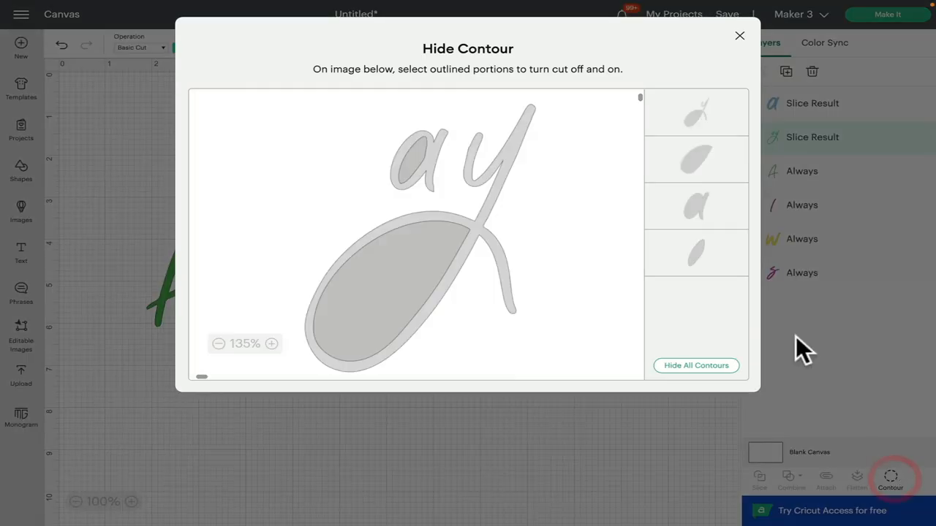
{"action": "left_click", "coordinate": [437, 130]}
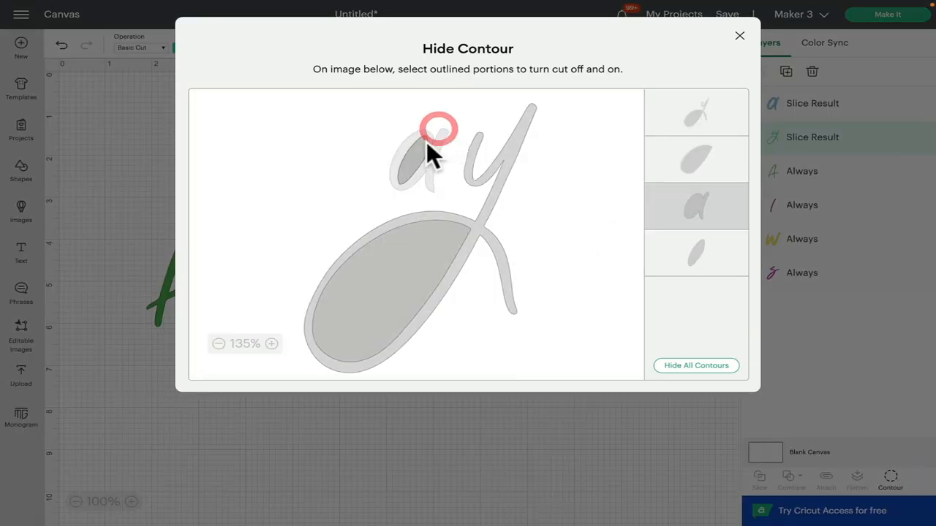
{"action": "left_click", "coordinate": [739, 35]}
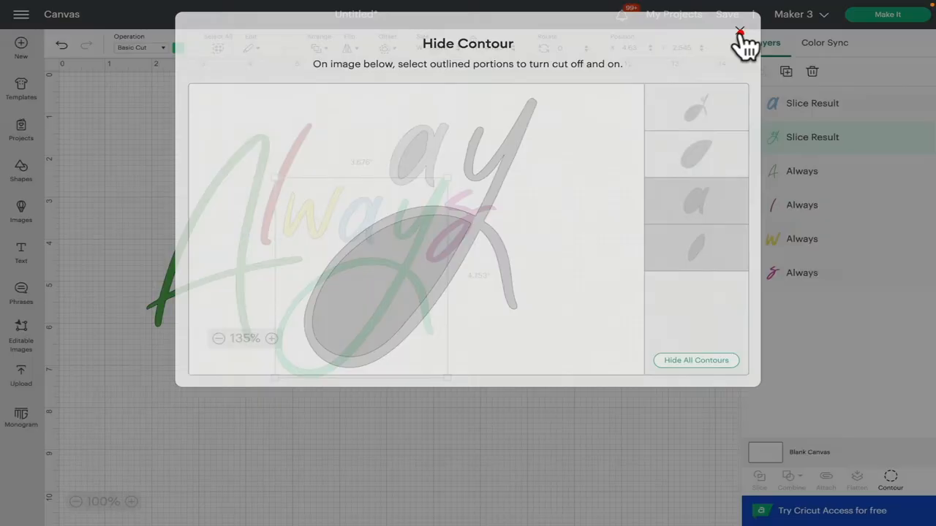
{"action": "left_click", "coordinate": [740, 30]}
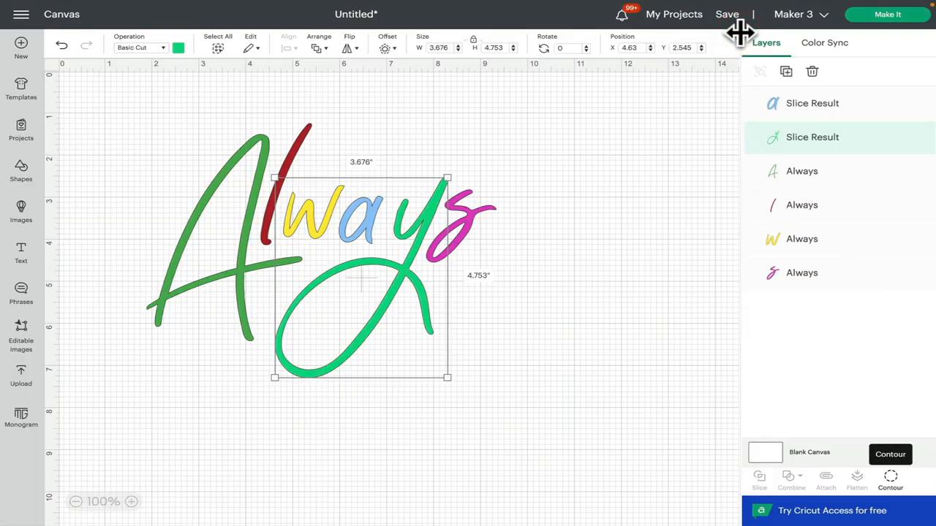
{"action": "mouse_move", "coordinate": [398, 234]}
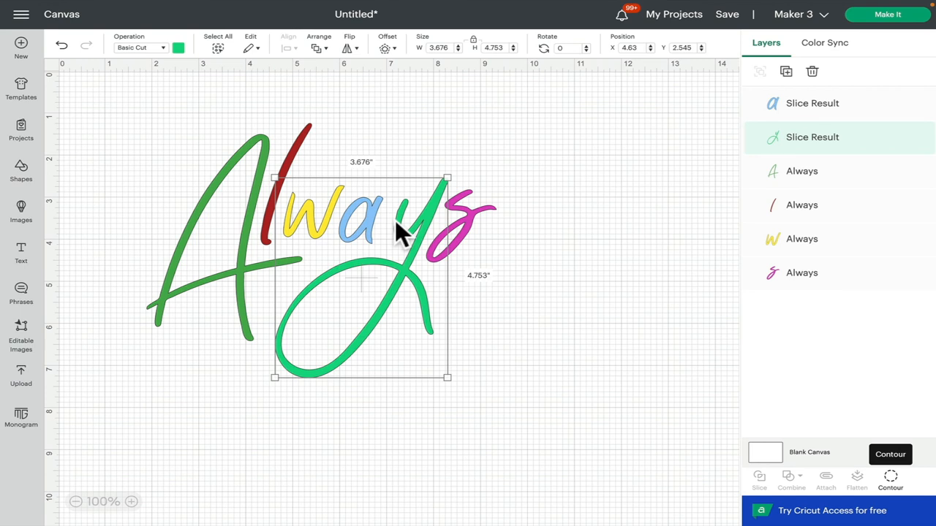
{"action": "left_click", "coordinate": [651, 303]}
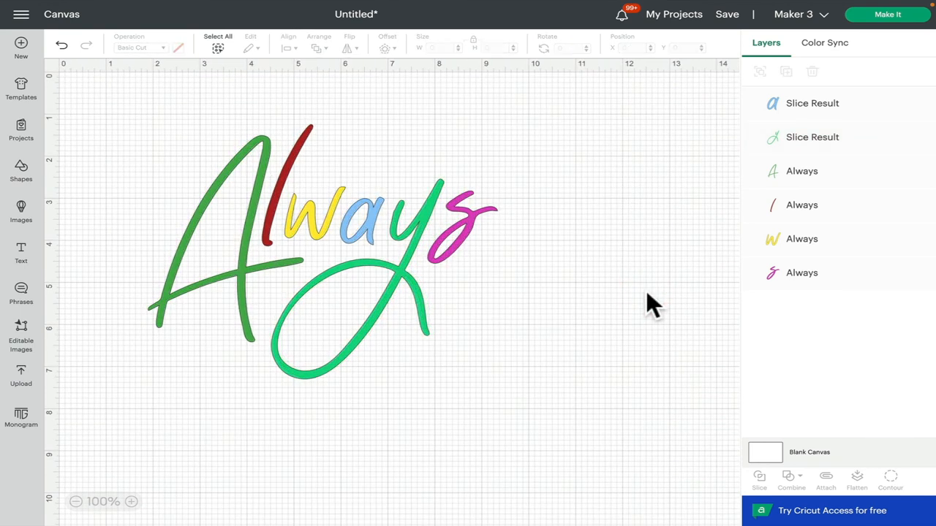